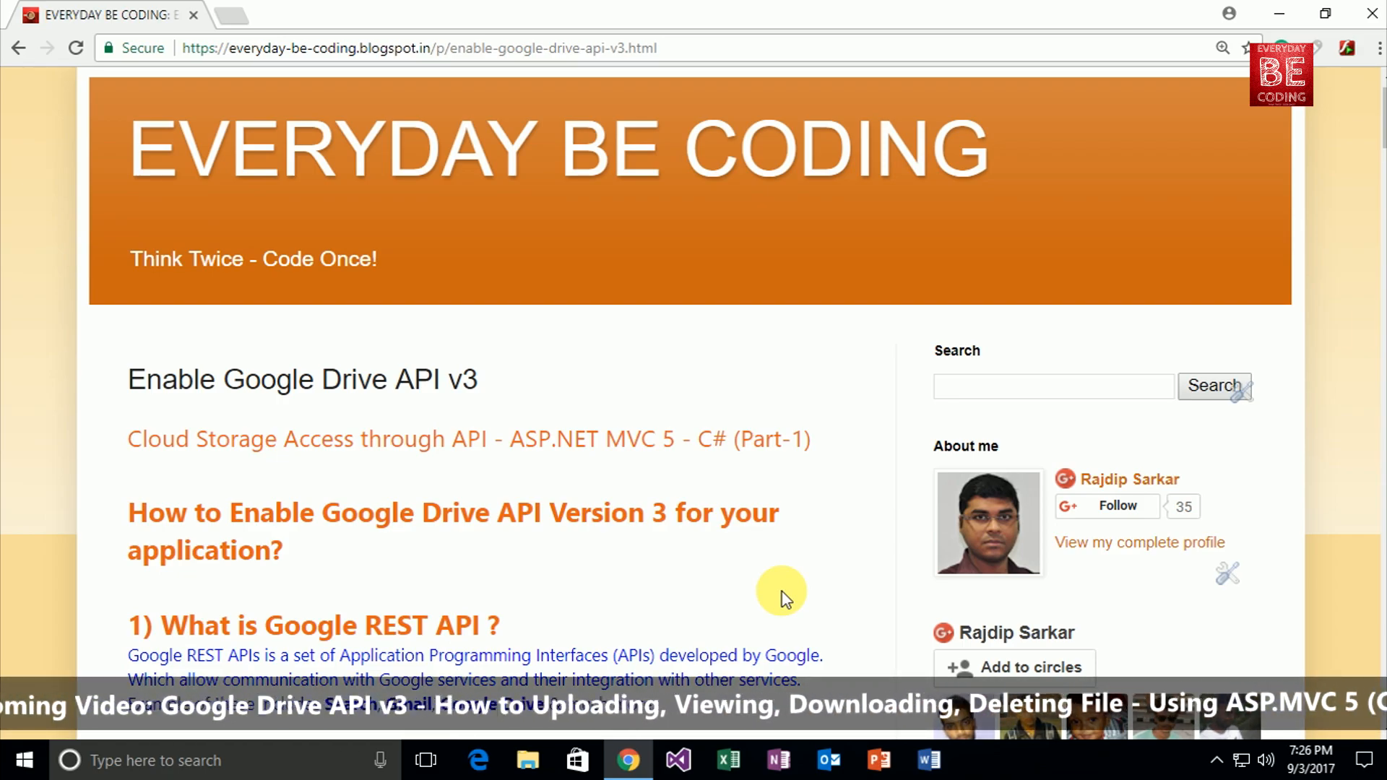
Scroll the Drive API post past the v2-versus-v3 section to section 4's enable steps with the console URL
{"action": "scroll", "scroll_direction": "down", "scroll_amount": 3}
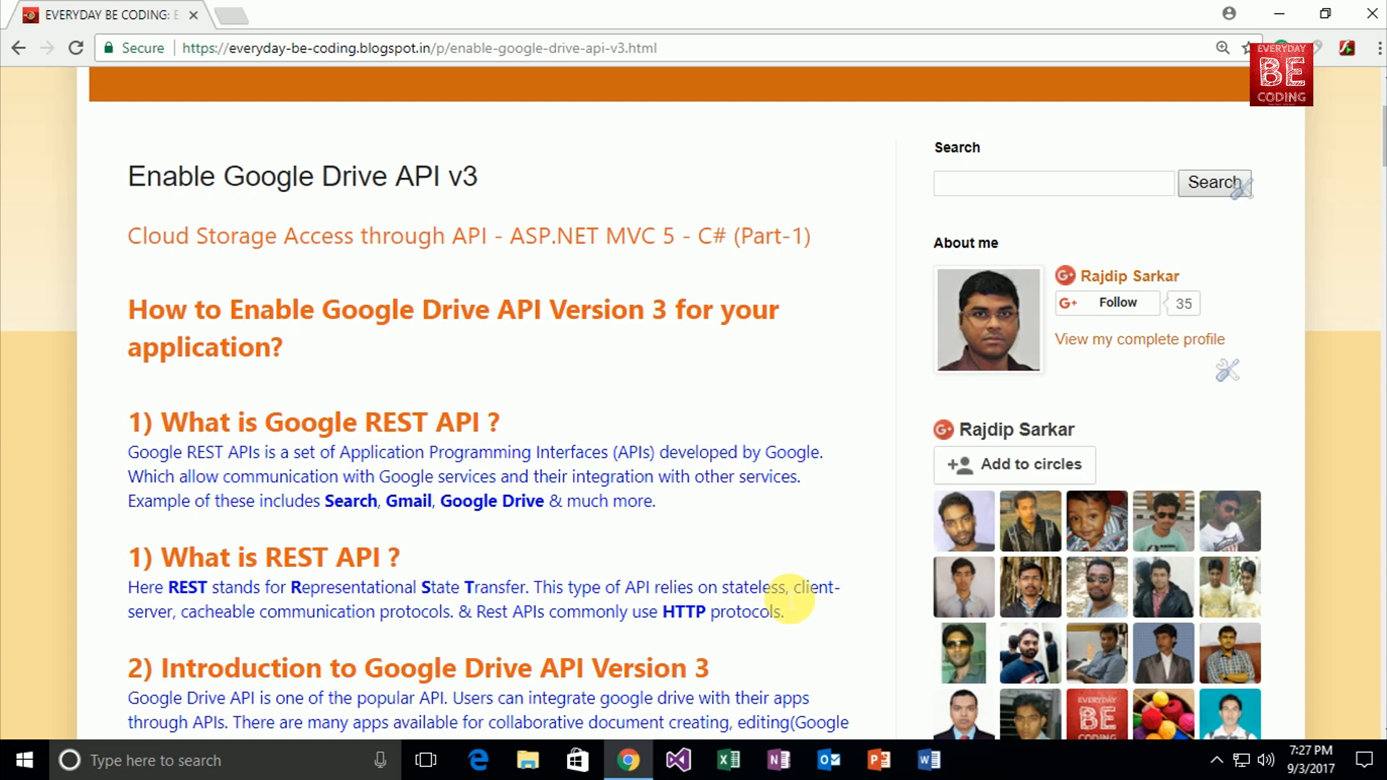
{"action": "scroll", "scroll_direction": "down", "scroll_amount": 3}
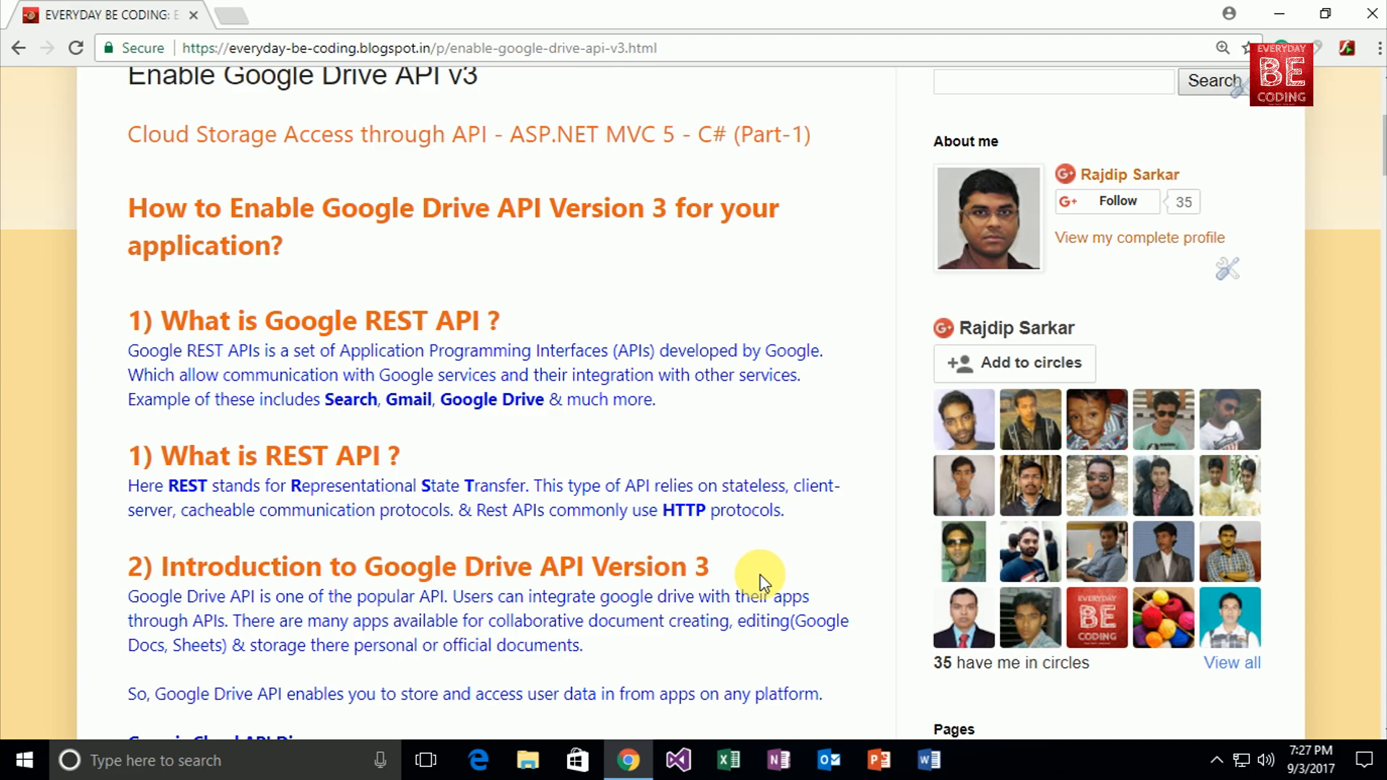
{"action": "scroll", "scroll_direction": "down", "scroll_amount": 3}
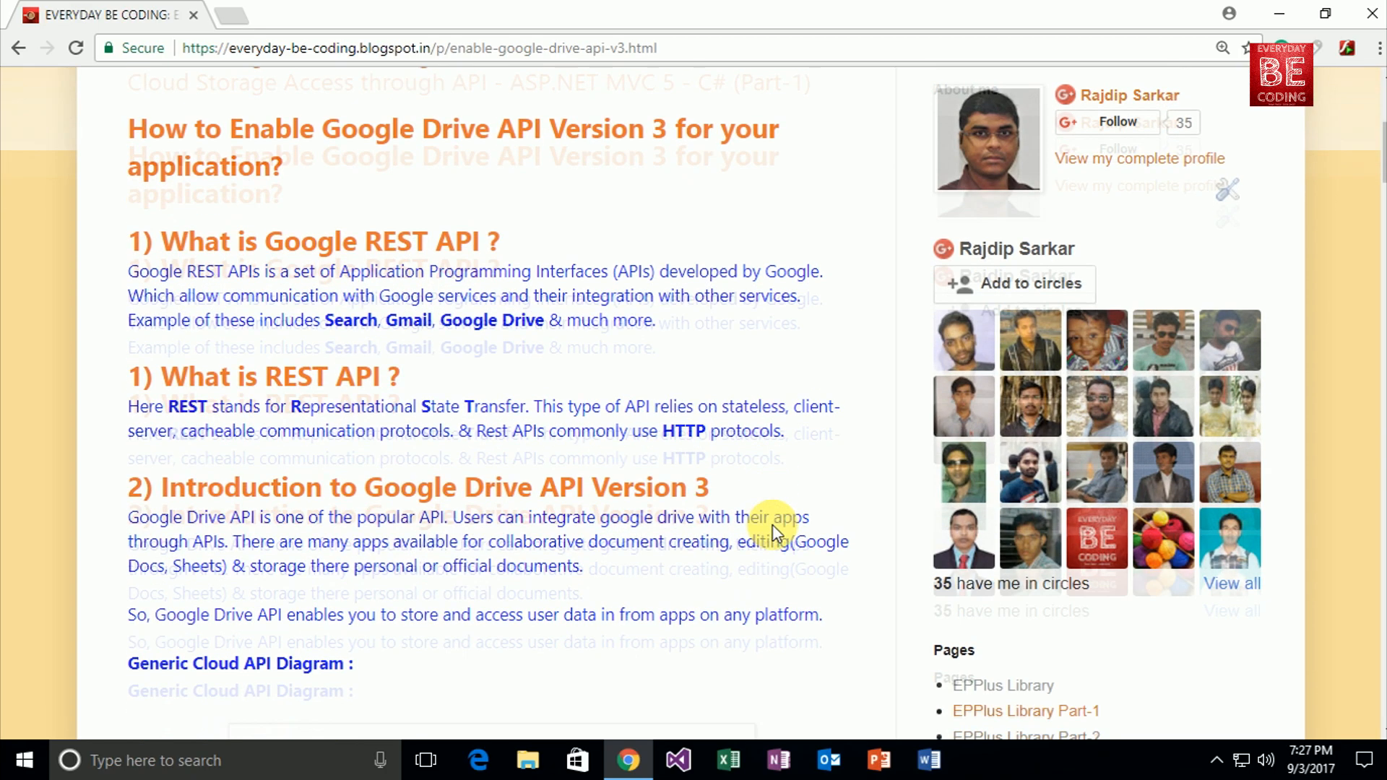
{"action": "scroll", "scroll_direction": "down", "scroll_amount": 3}
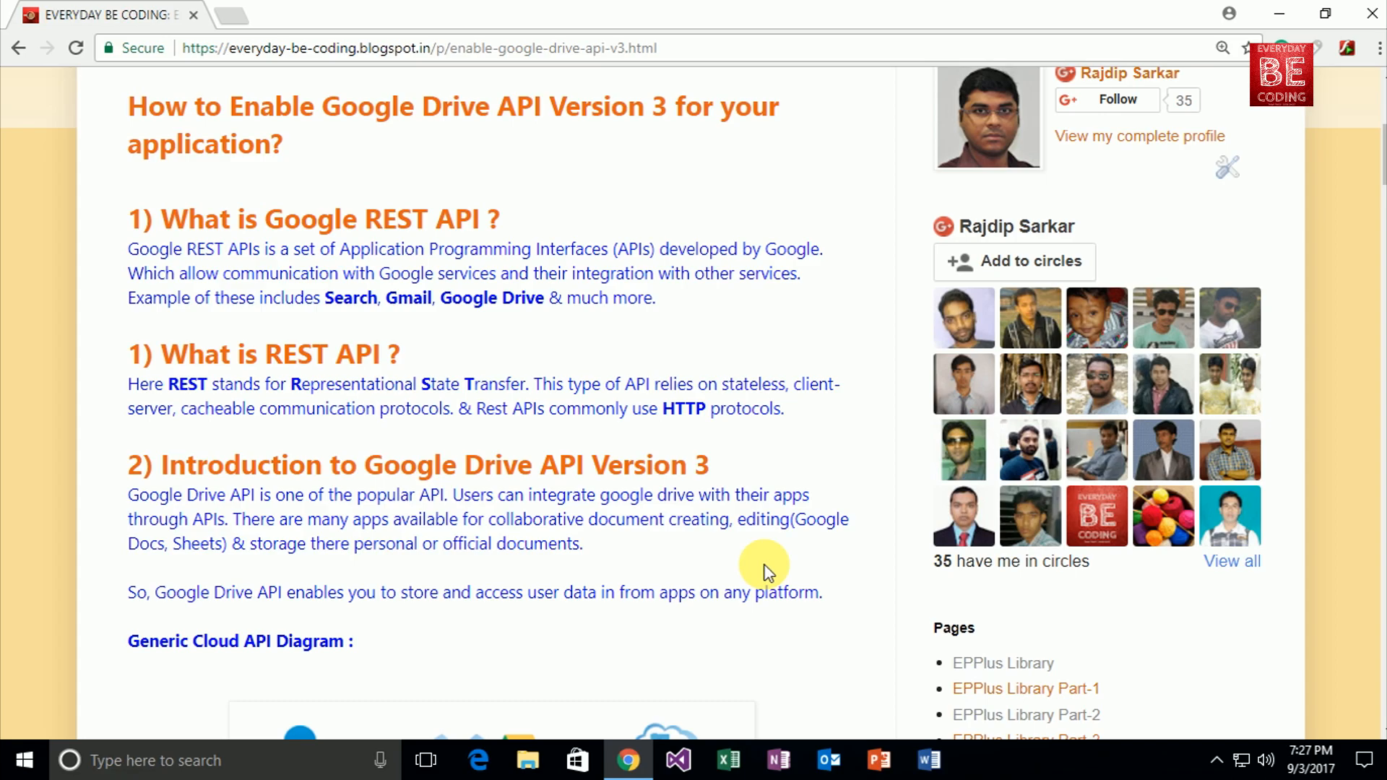
{"action": "scroll", "scroll_direction": "down", "scroll_amount": 3}
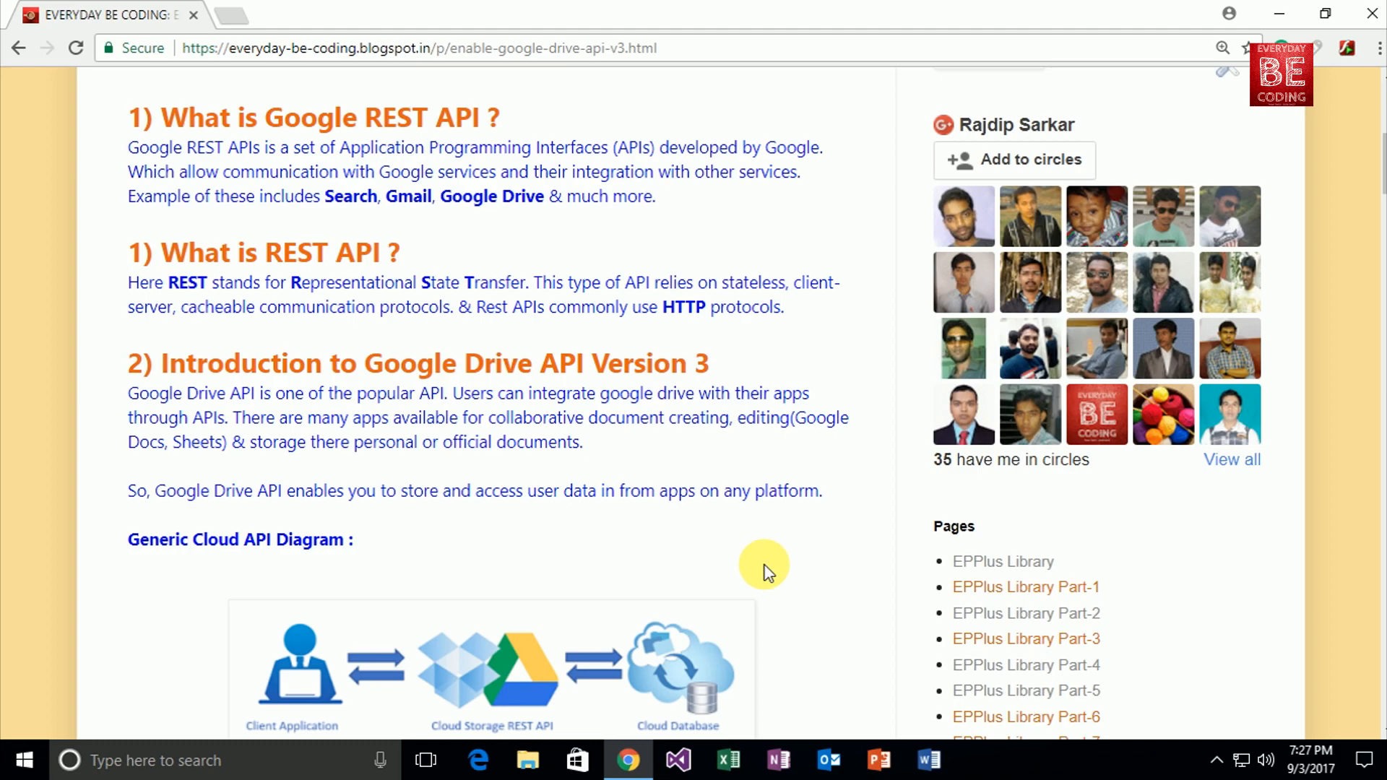
{"action": "scroll", "scroll_direction": "down", "scroll_amount": 3}
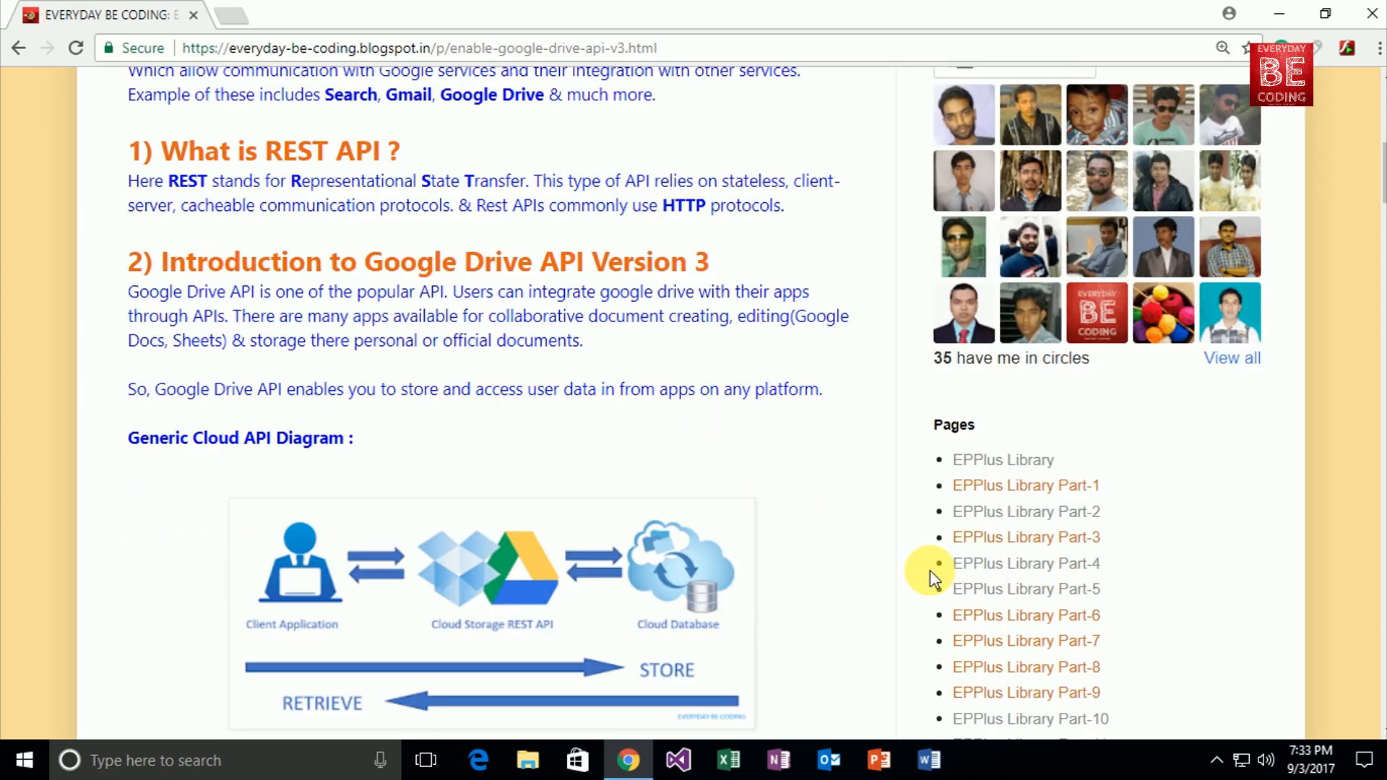
{"action": "mouse_move", "coordinate": [527, 550]}
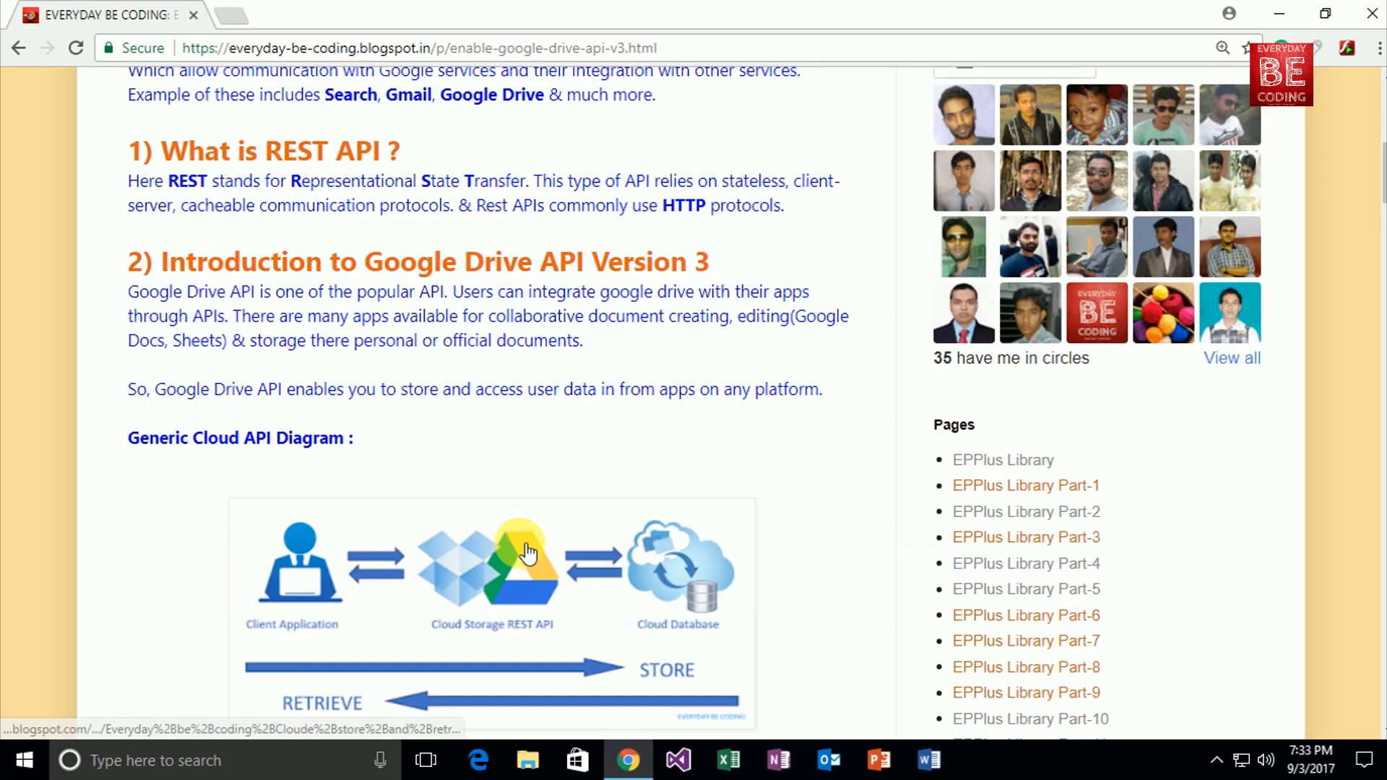
{"action": "mouse_move", "coordinate": [504, 407]}
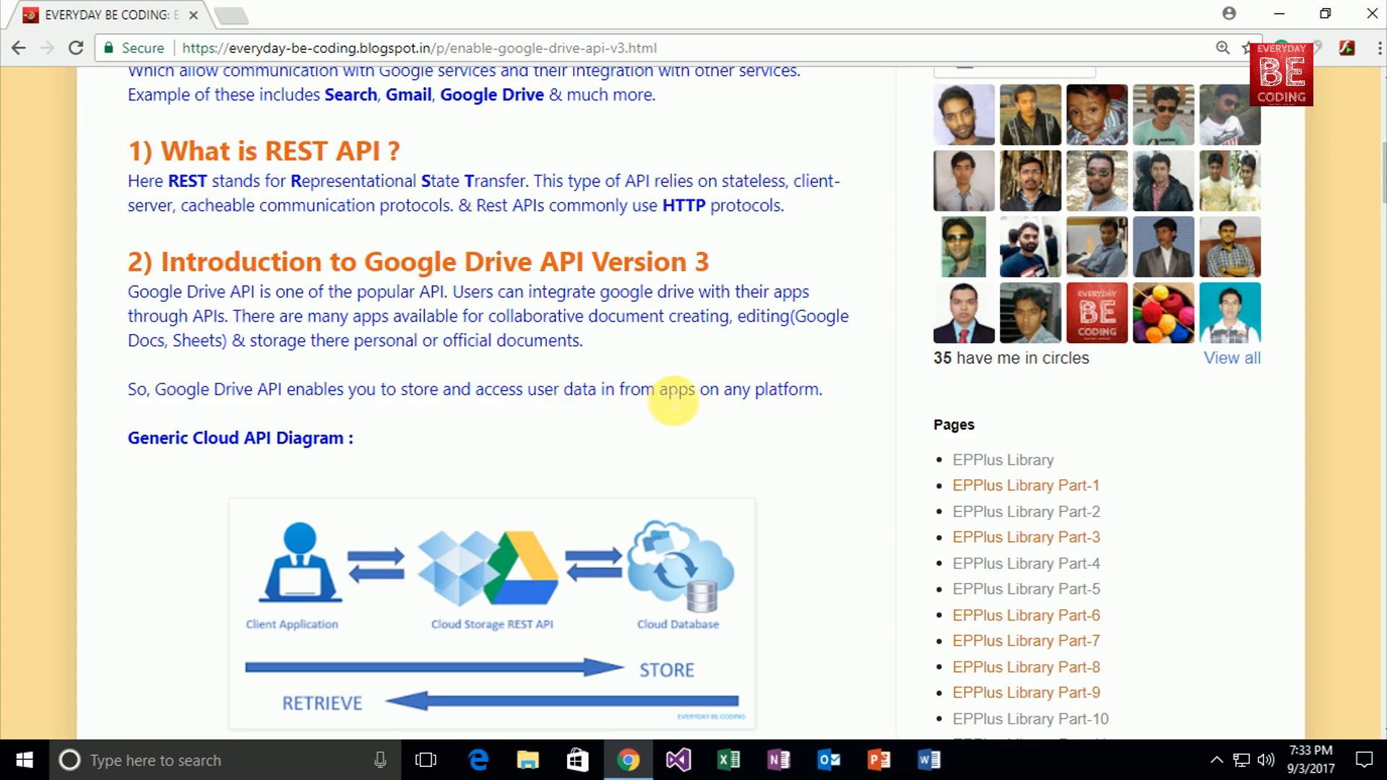
{"action": "mouse_move", "coordinate": [911, 608]}
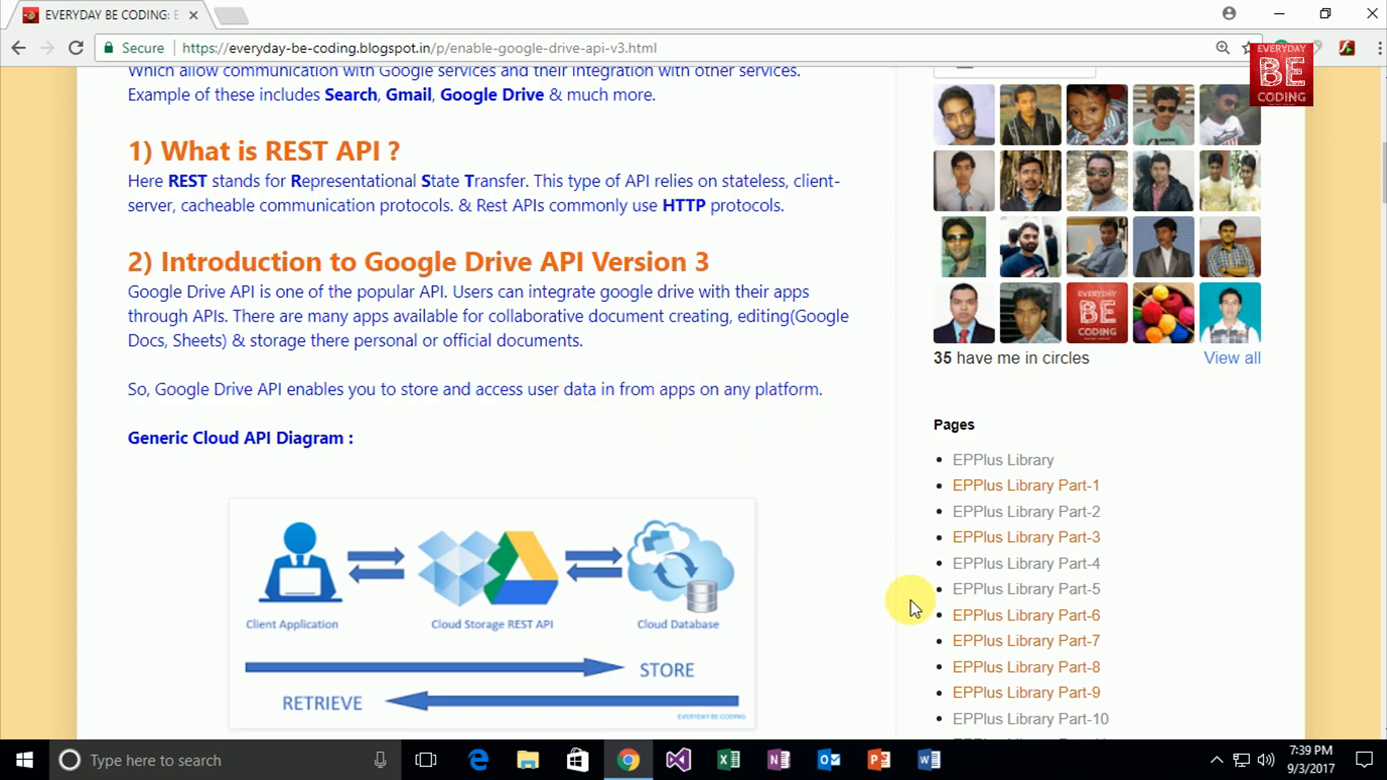
{"action": "scroll", "scroll_direction": "down", "scroll_amount": 3}
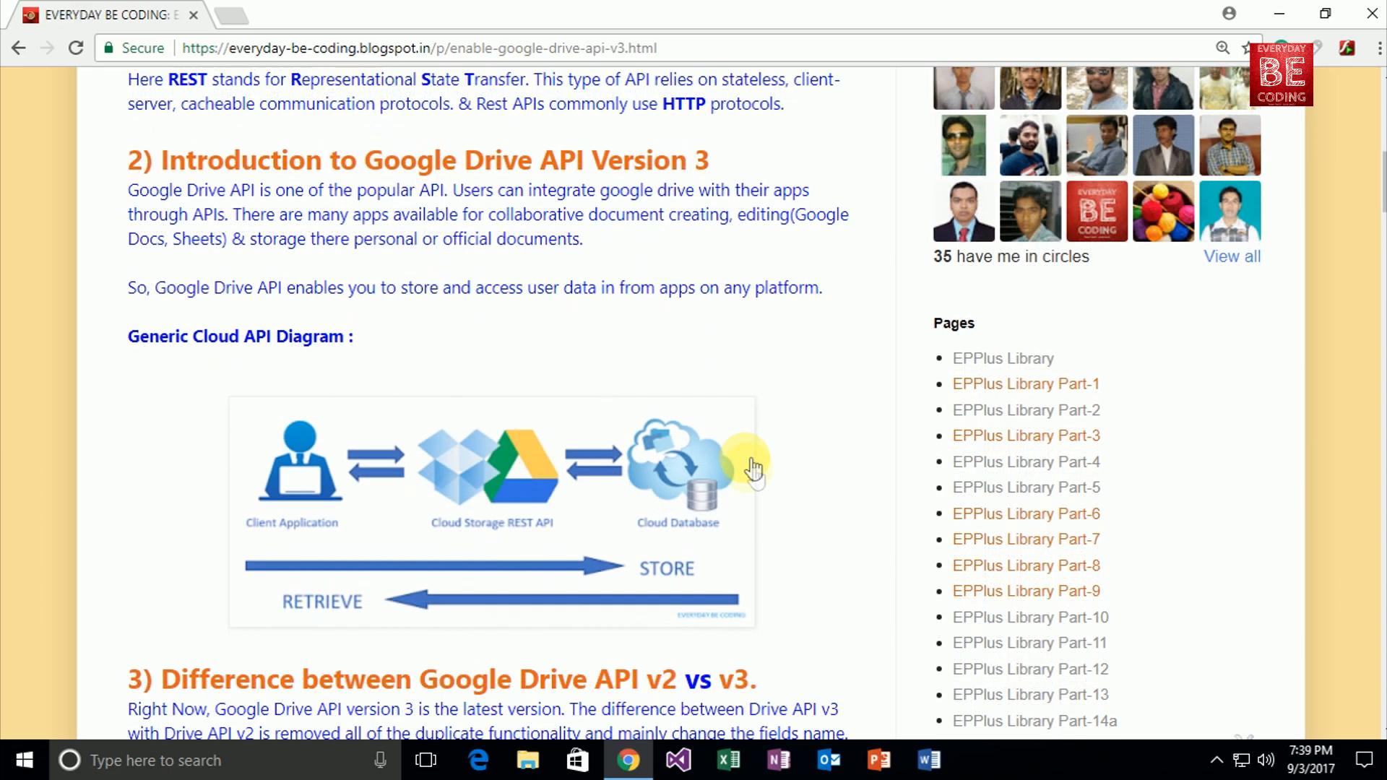
{"action": "scroll", "scroll_direction": "down", "scroll_amount": 3}
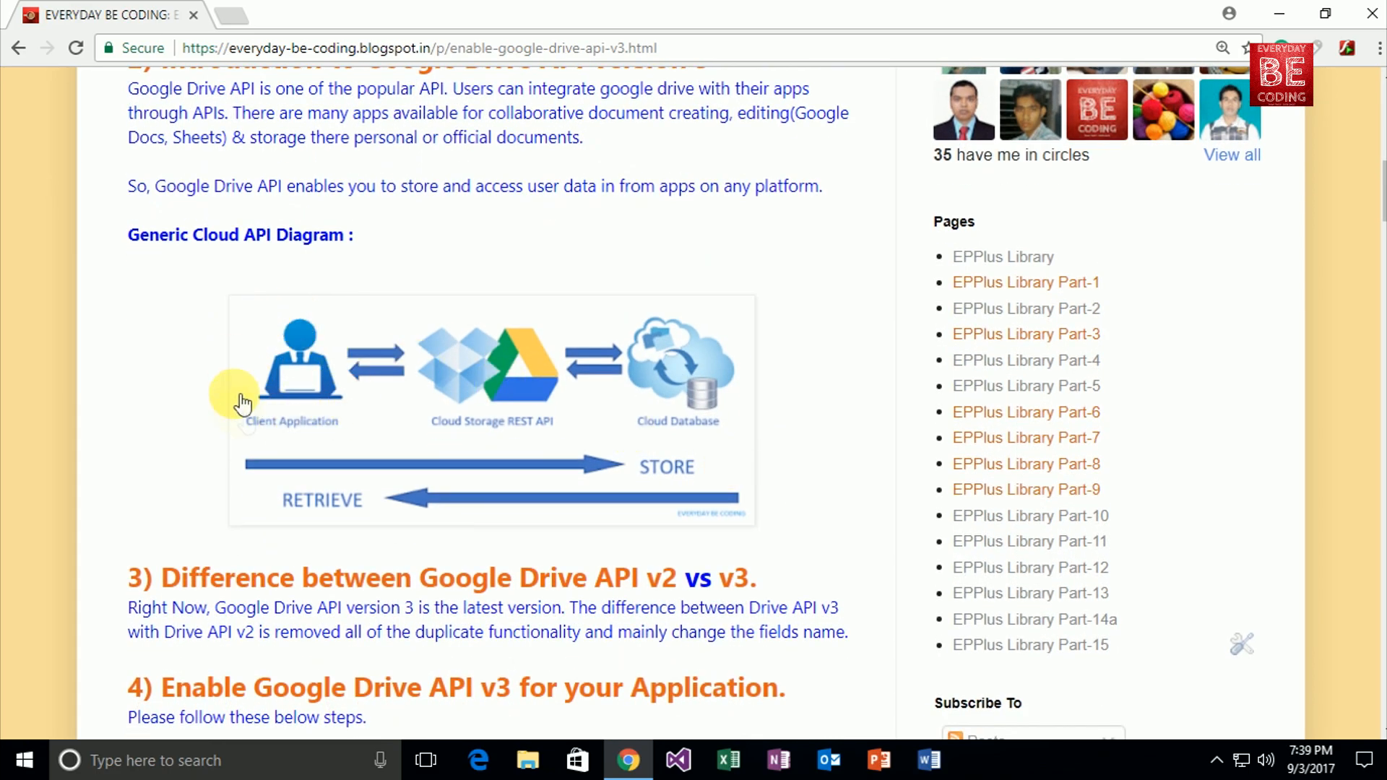
{"action": "mouse_move", "coordinate": [317, 371]}
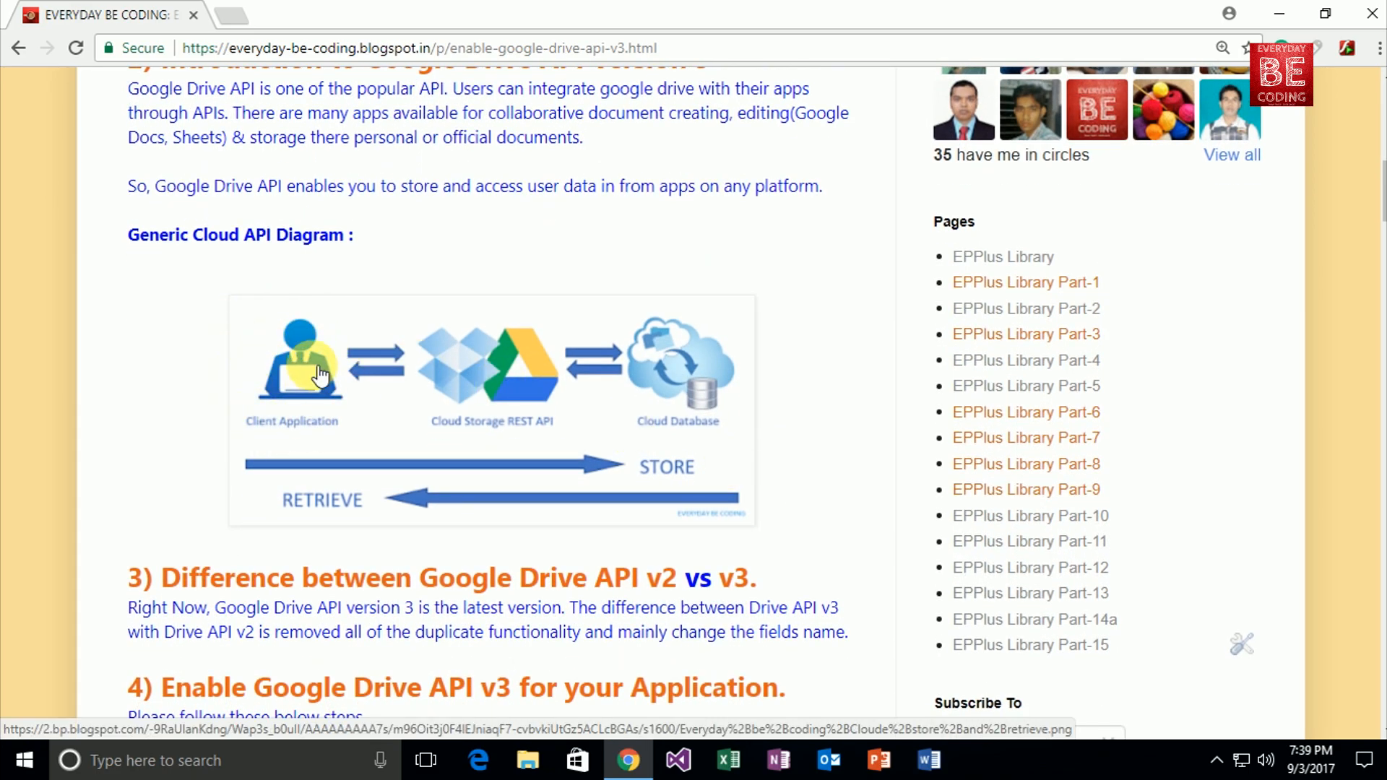
{"action": "mouse_move", "coordinate": [330, 369]}
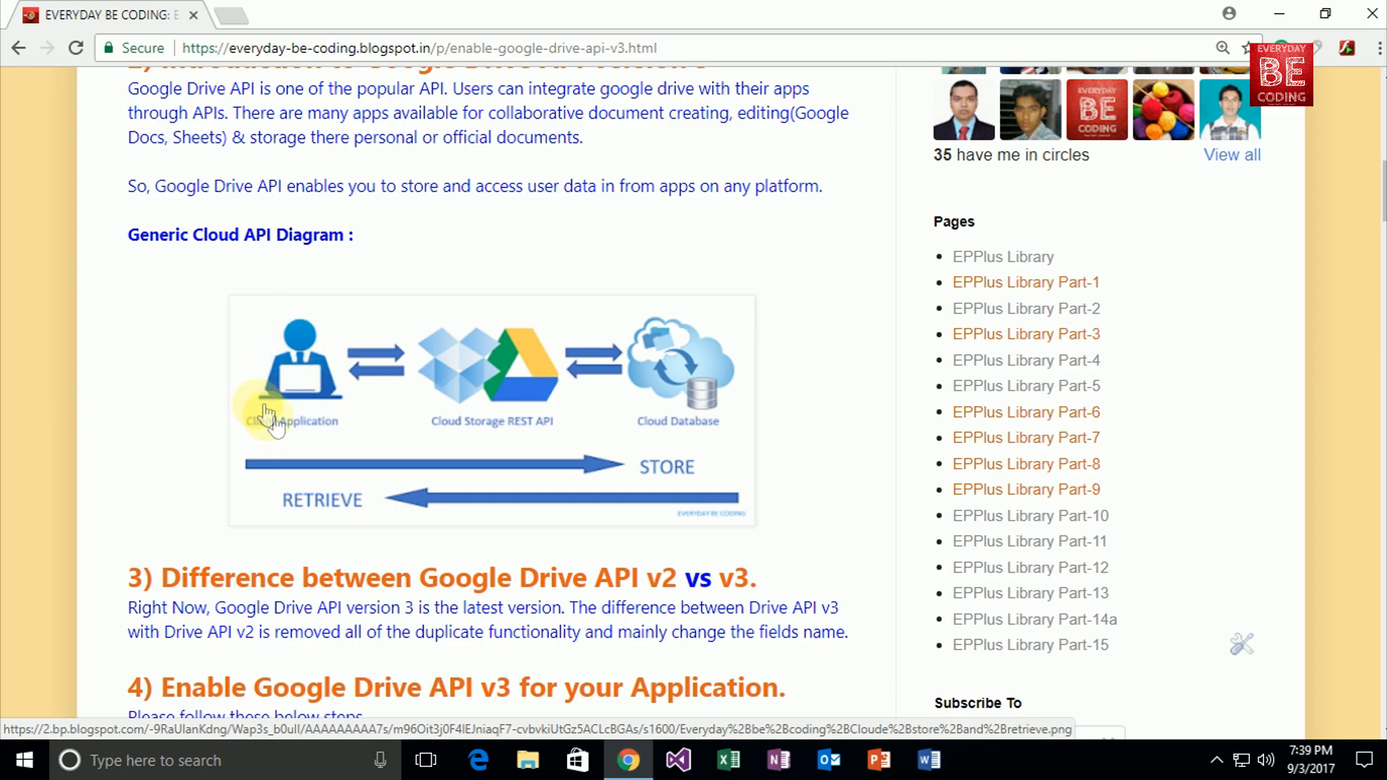
{"action": "mouse_move", "coordinate": [679, 383]}
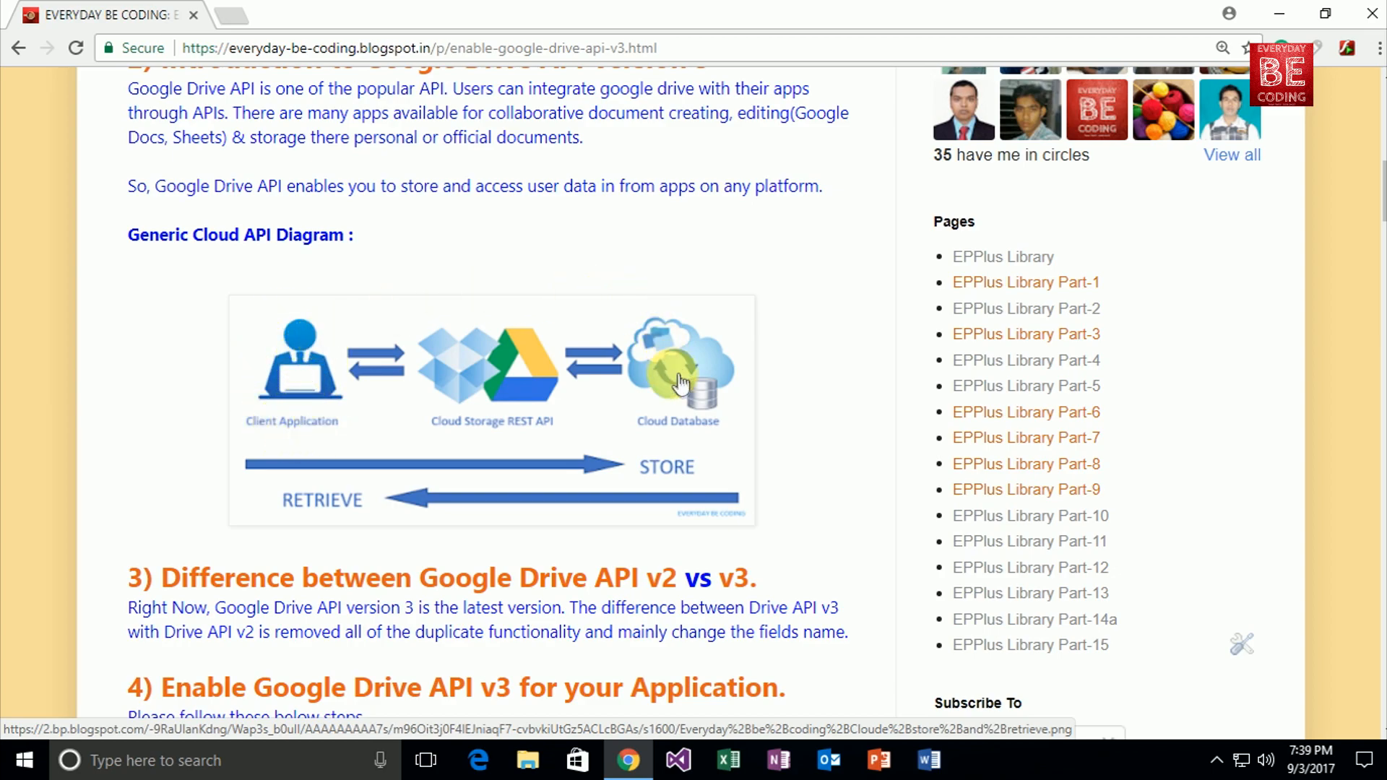
{"action": "mouse_move", "coordinate": [416, 387]}
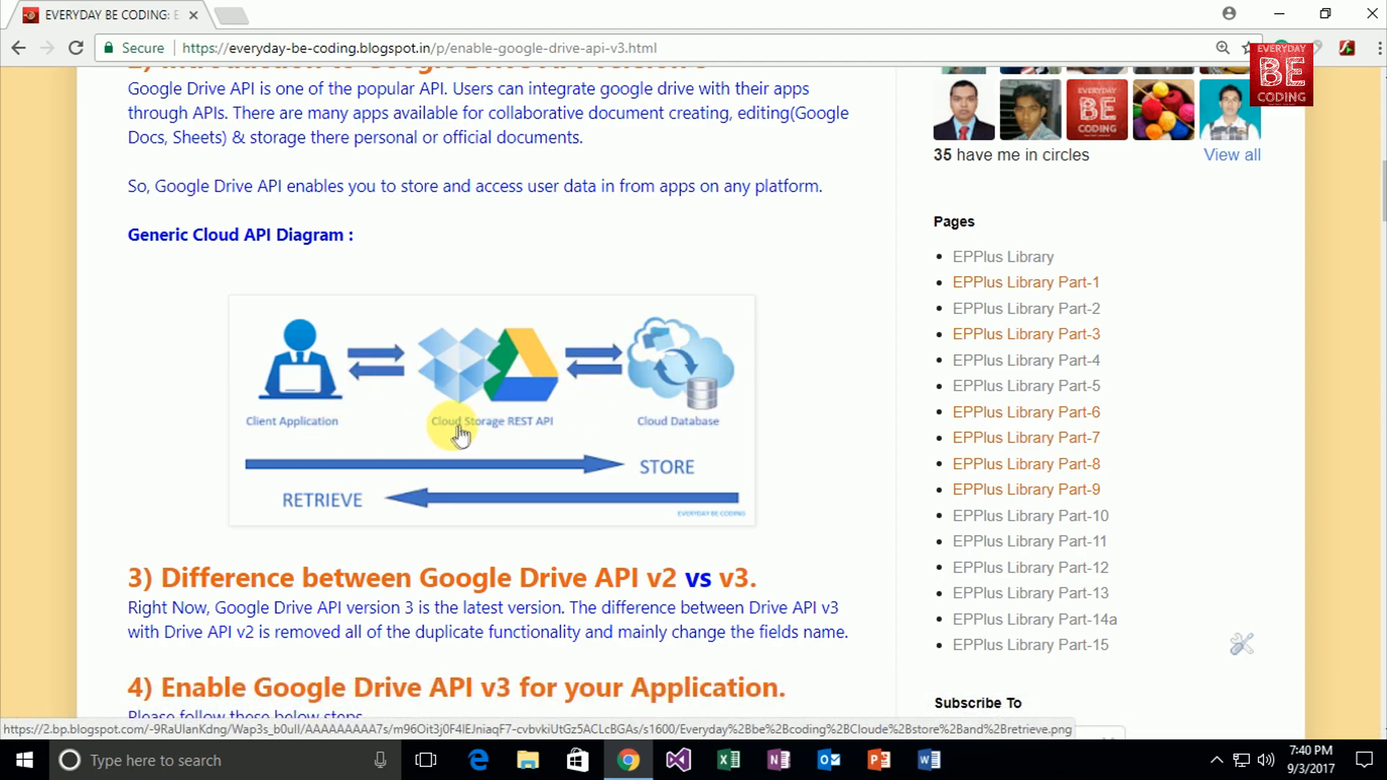
{"action": "scroll", "scroll_direction": "down", "scroll_amount": 3}
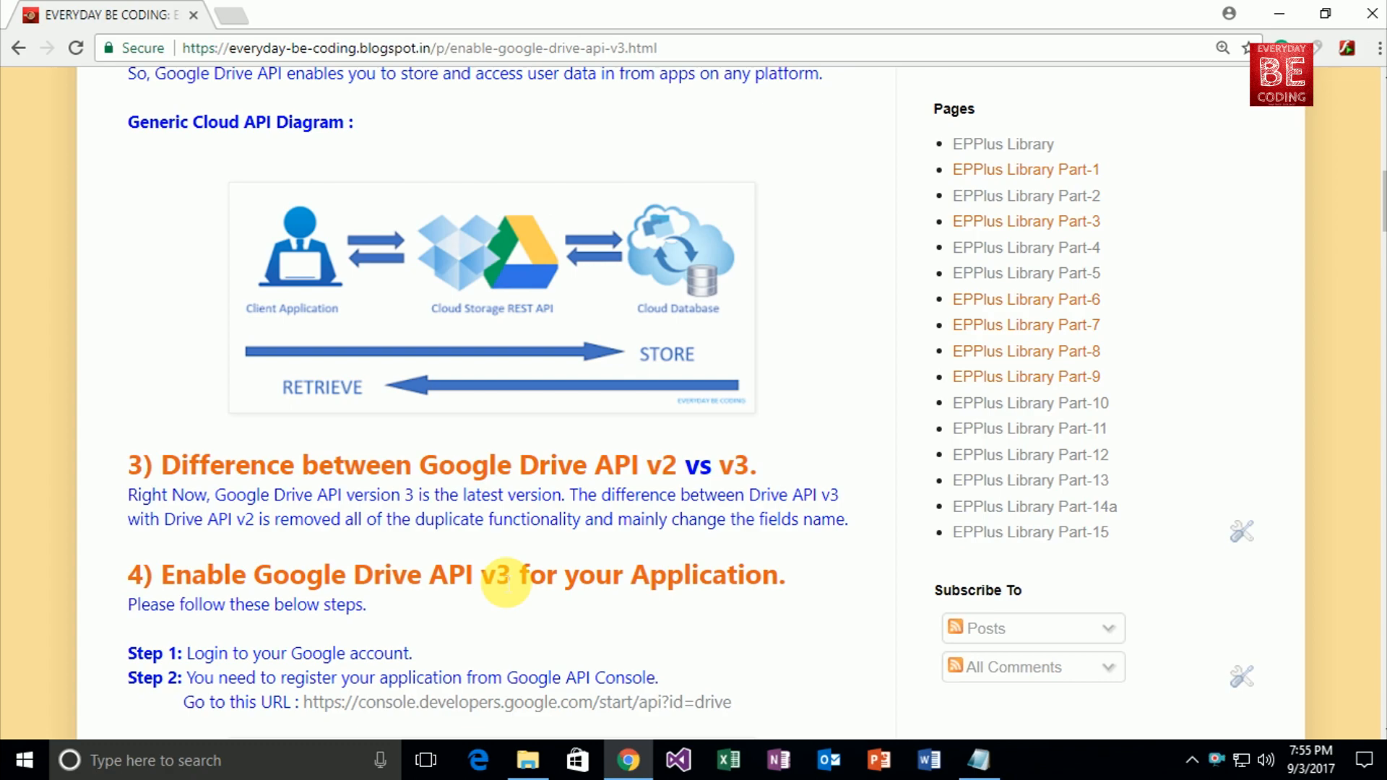
{"action": "mouse_move", "coordinate": [491, 557]}
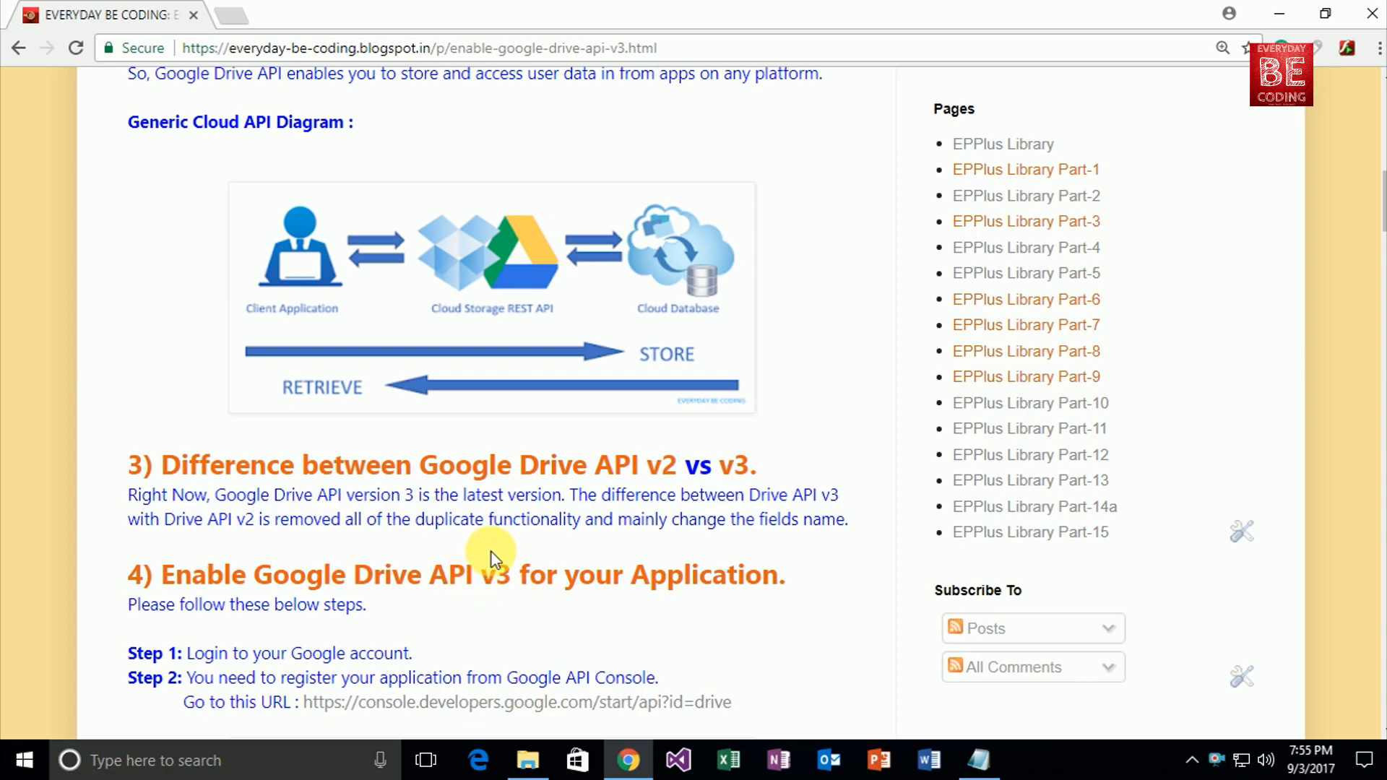
{"action": "mouse_move", "coordinate": [459, 550]}
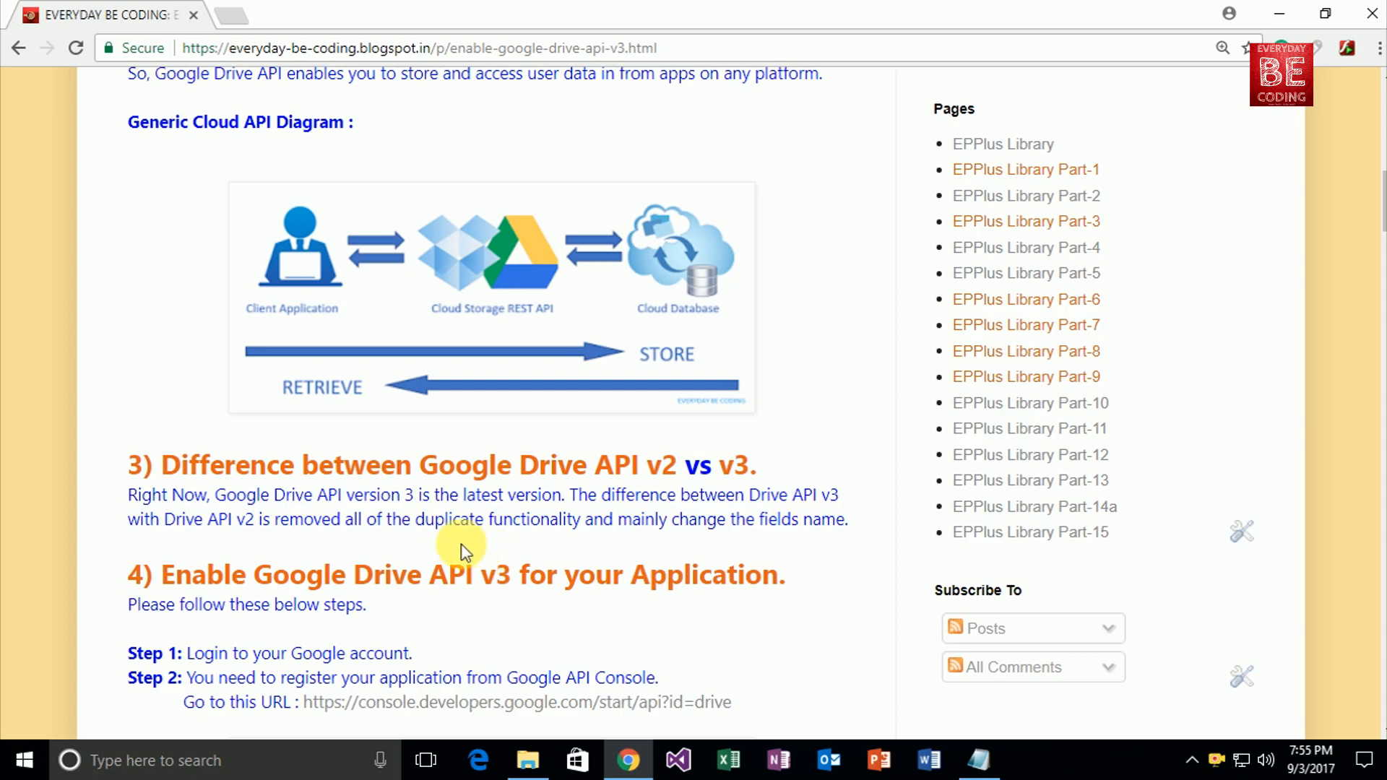
{"action": "mouse_move", "coordinate": [602, 538]}
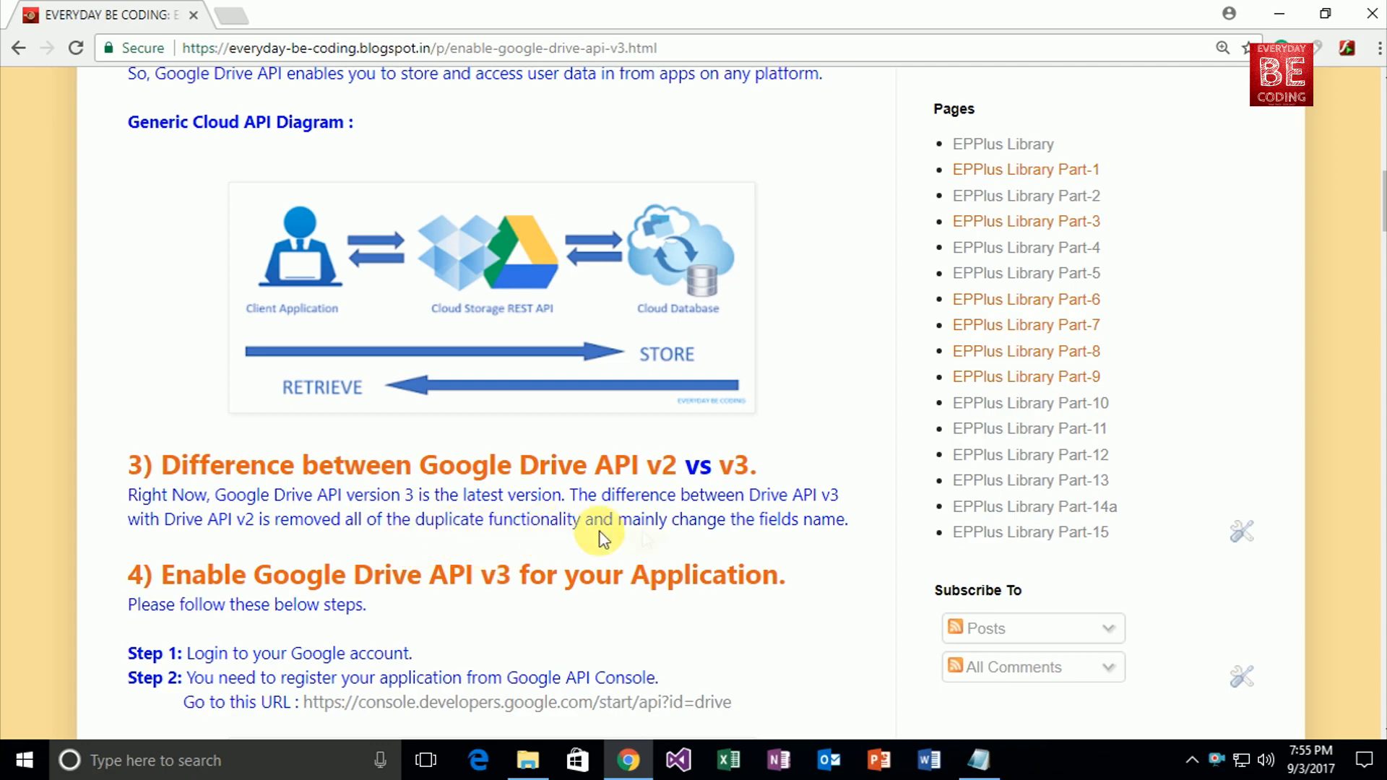
{"action": "mouse_move", "coordinate": [810, 547]}
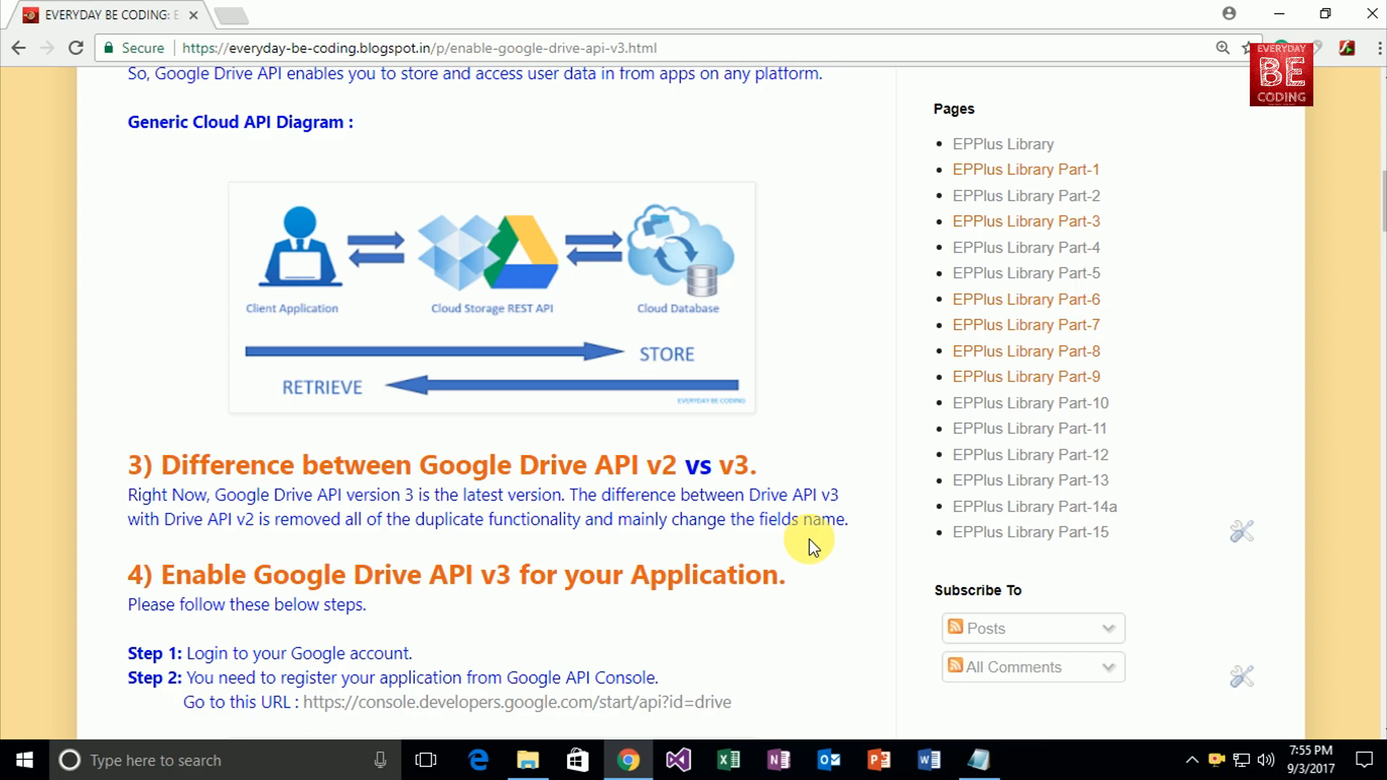
{"action": "scroll", "scroll_direction": "down", "scroll_amount": 3}
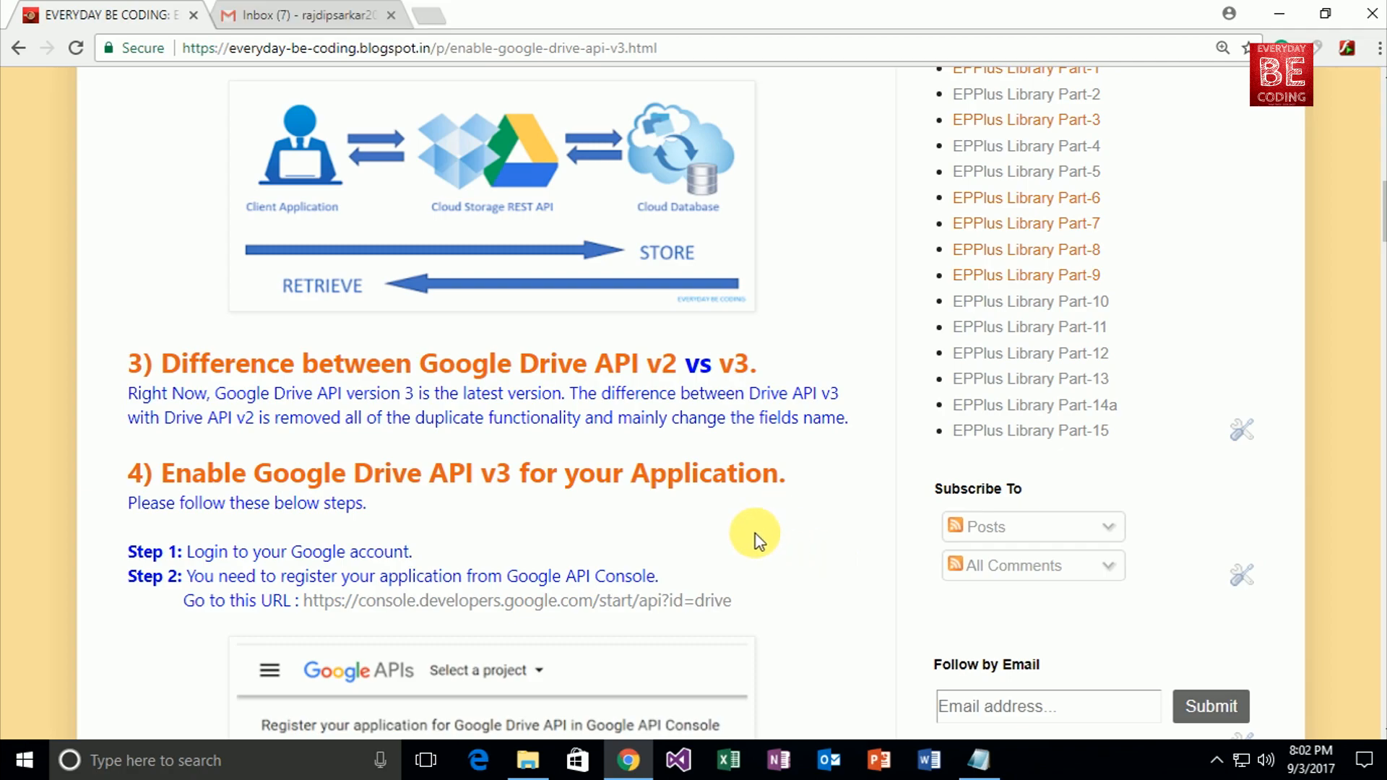
{"action": "mouse_move", "coordinate": [500, 504]}
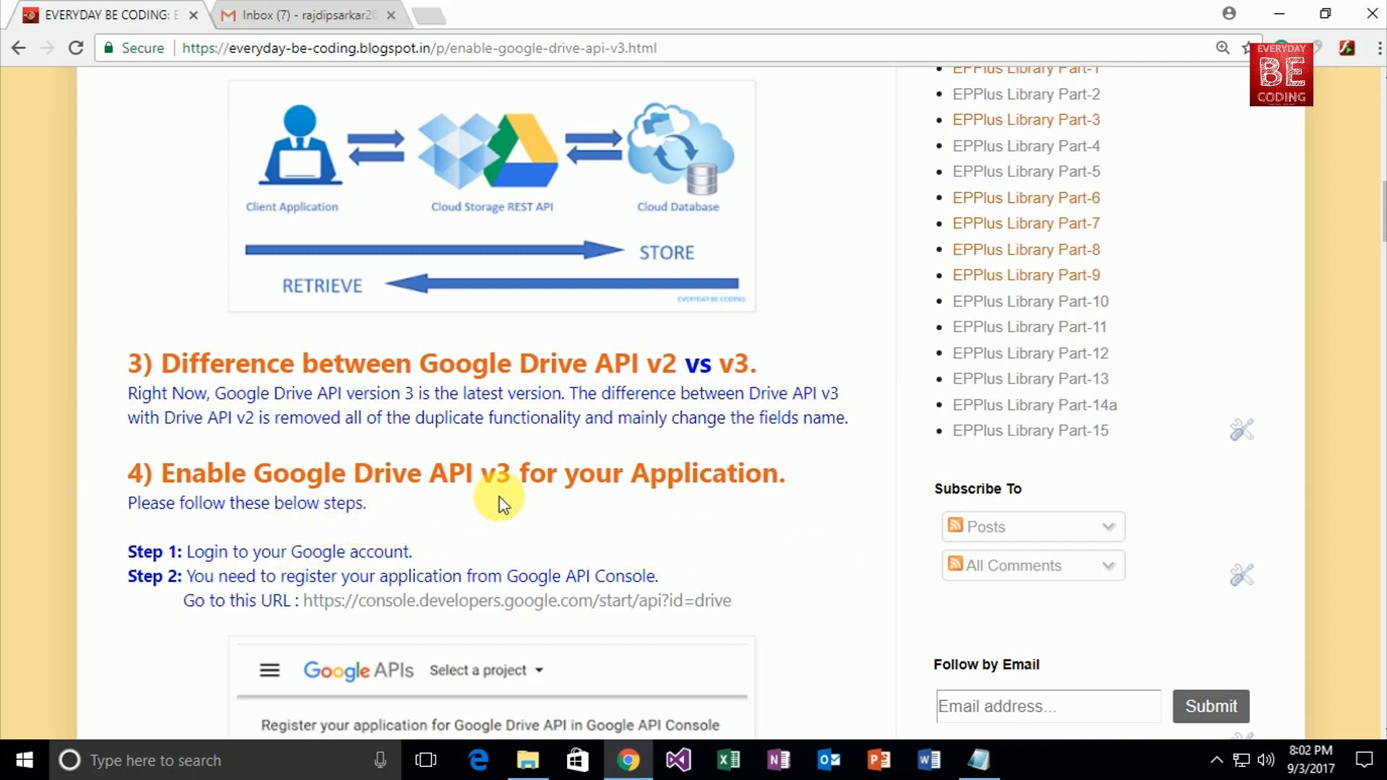
{"action": "mouse_move", "coordinate": [453, 537]}
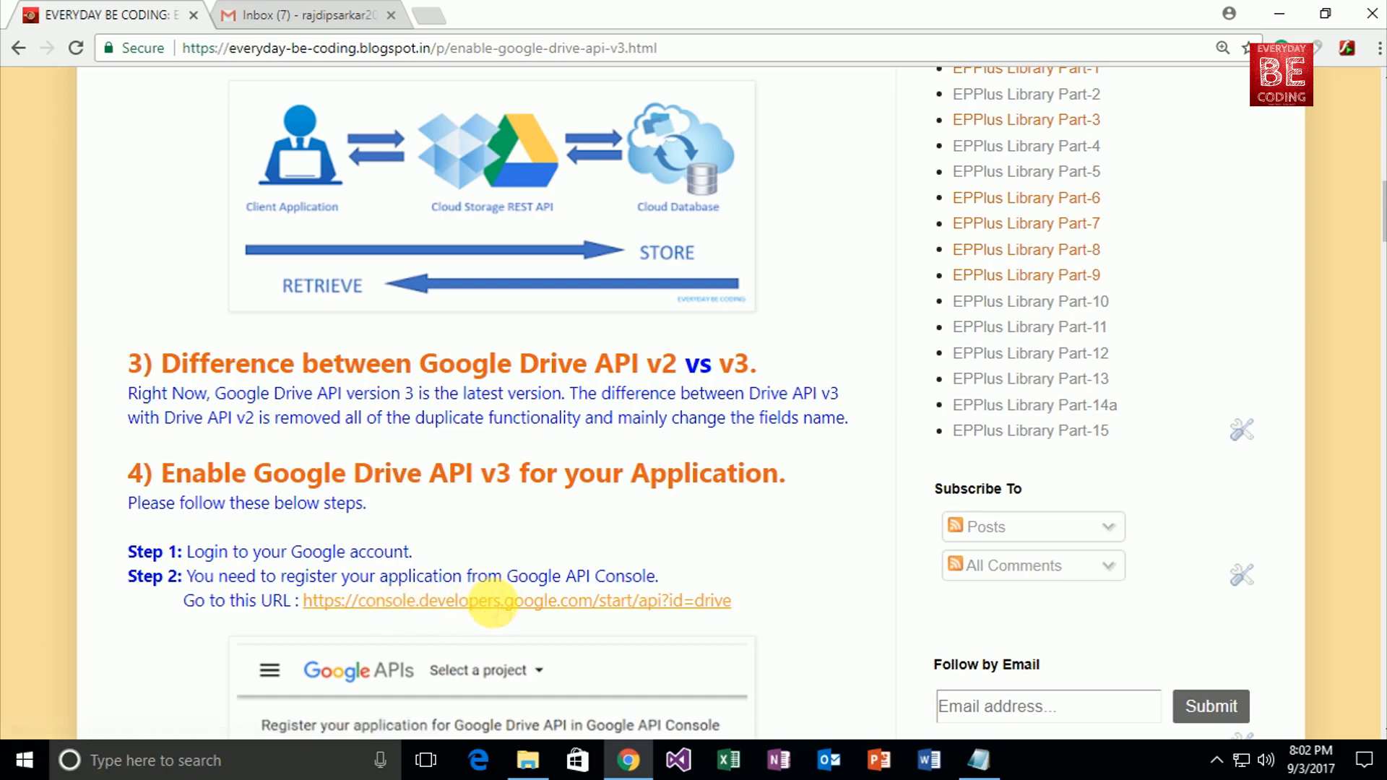
Follow the console link and agree to the Terms of Service, creating a project with Drive API enabled
{"action": "left_click", "coordinate": [517, 601]}
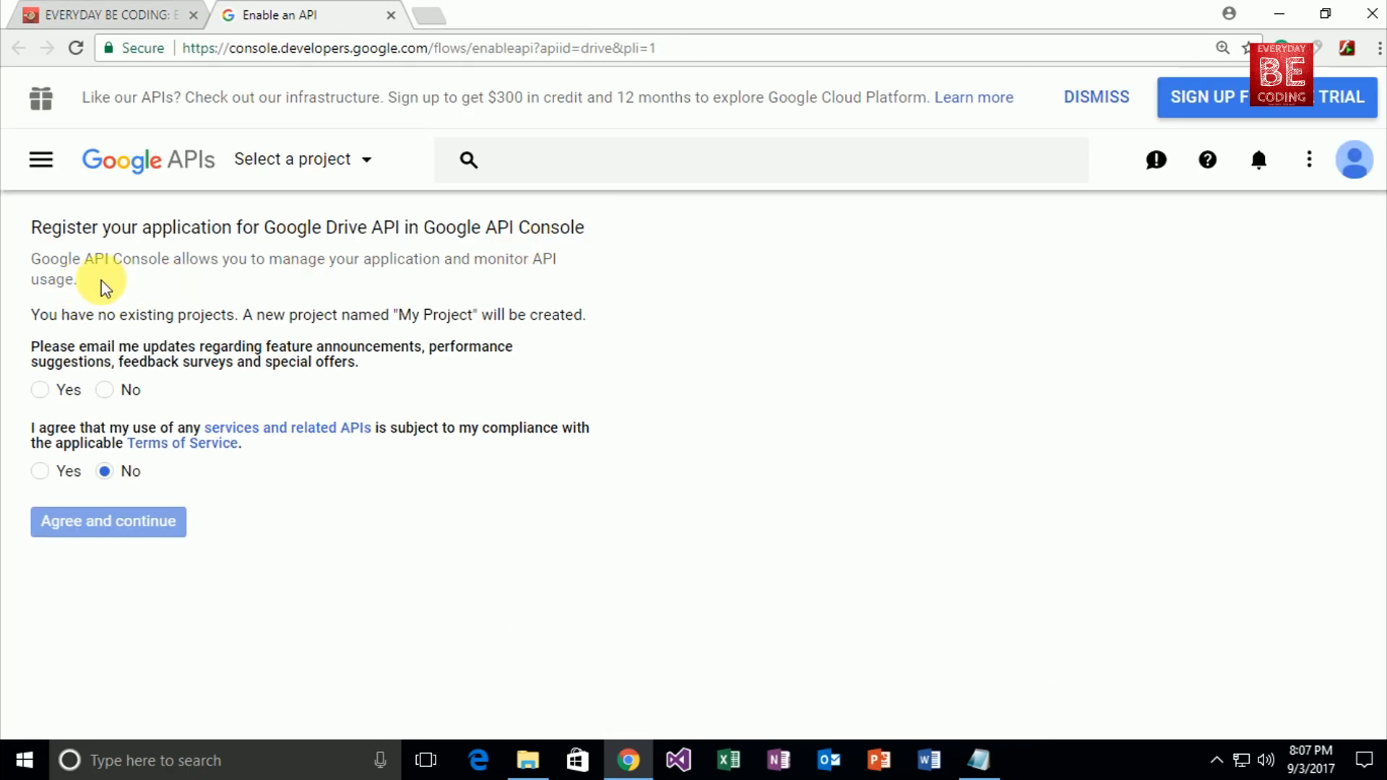
{"action": "mouse_move", "coordinate": [191, 283]}
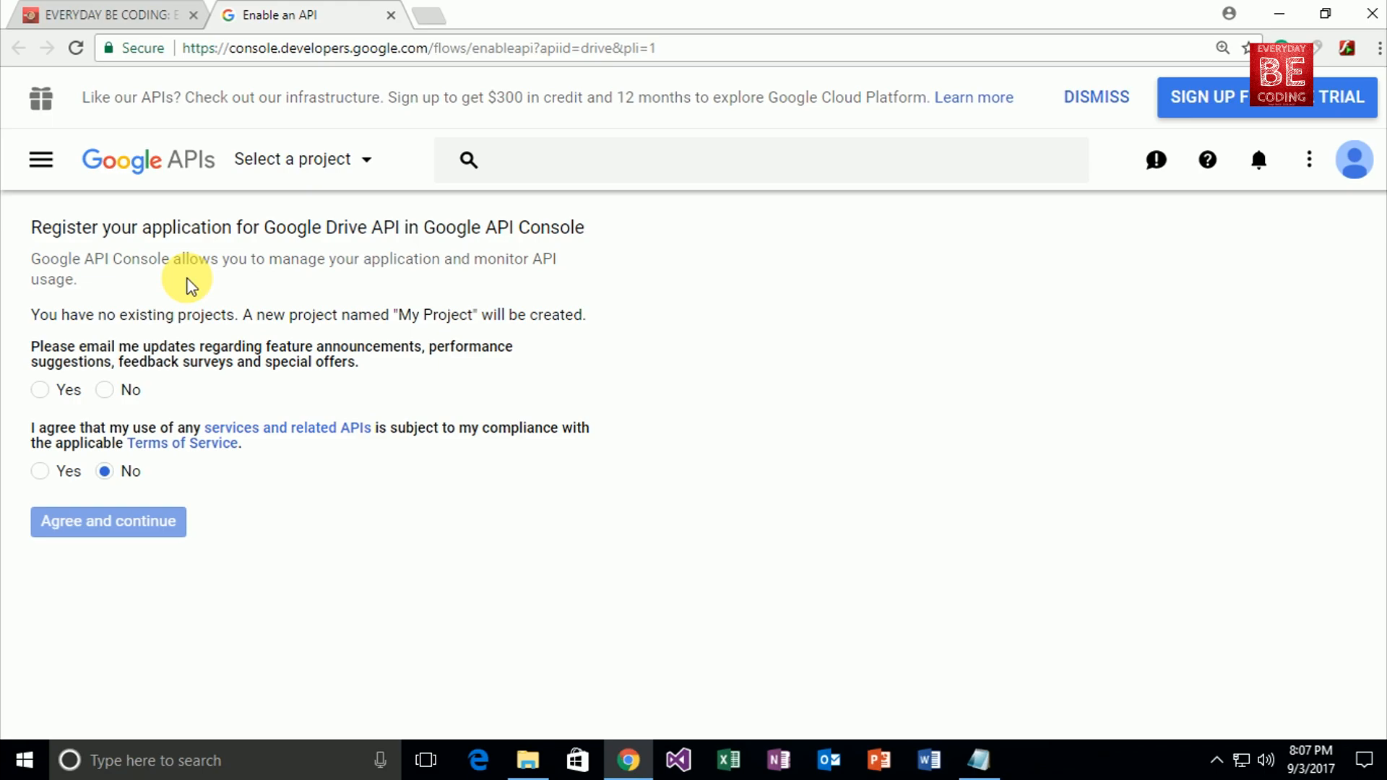
{"action": "mouse_move", "coordinate": [229, 333]}
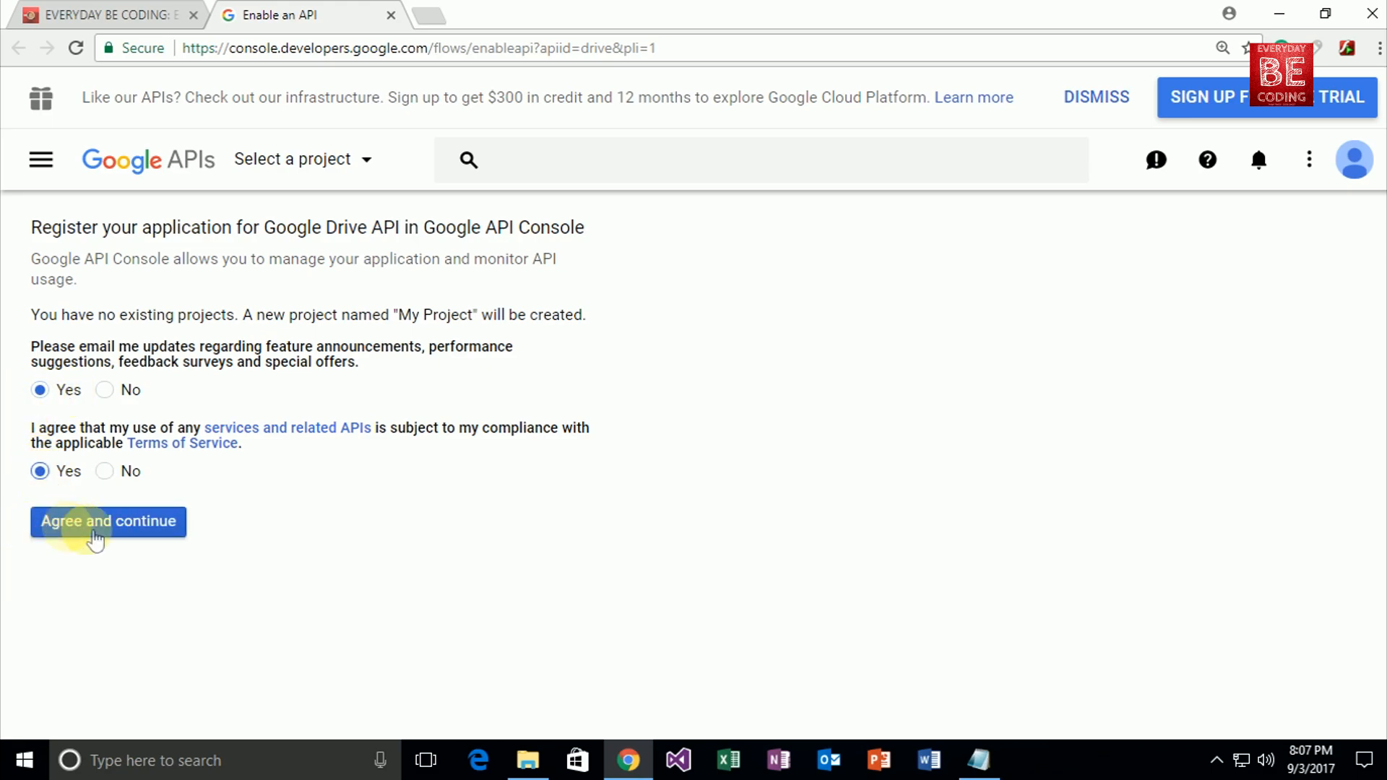
{"action": "left_click", "coordinate": [108, 521]}
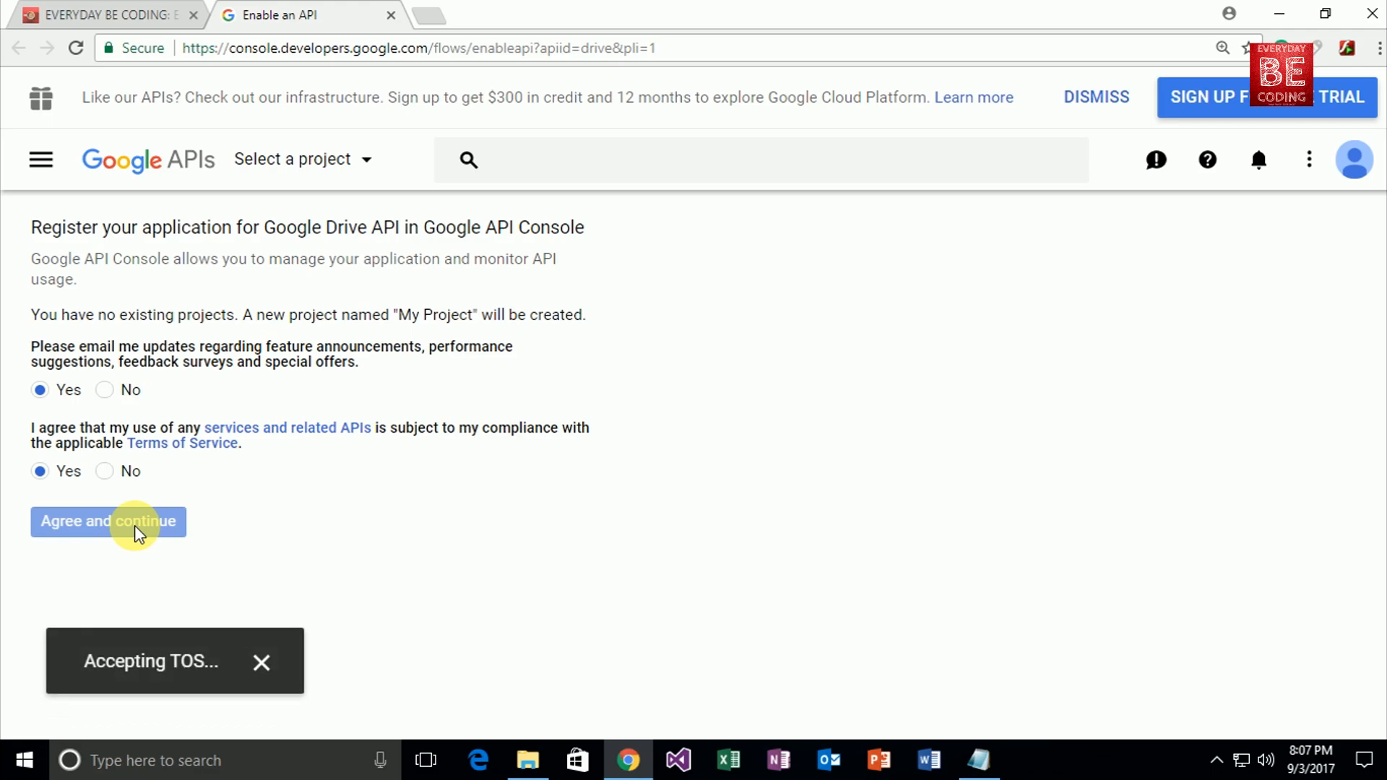
{"action": "left_click", "coordinate": [109, 522]}
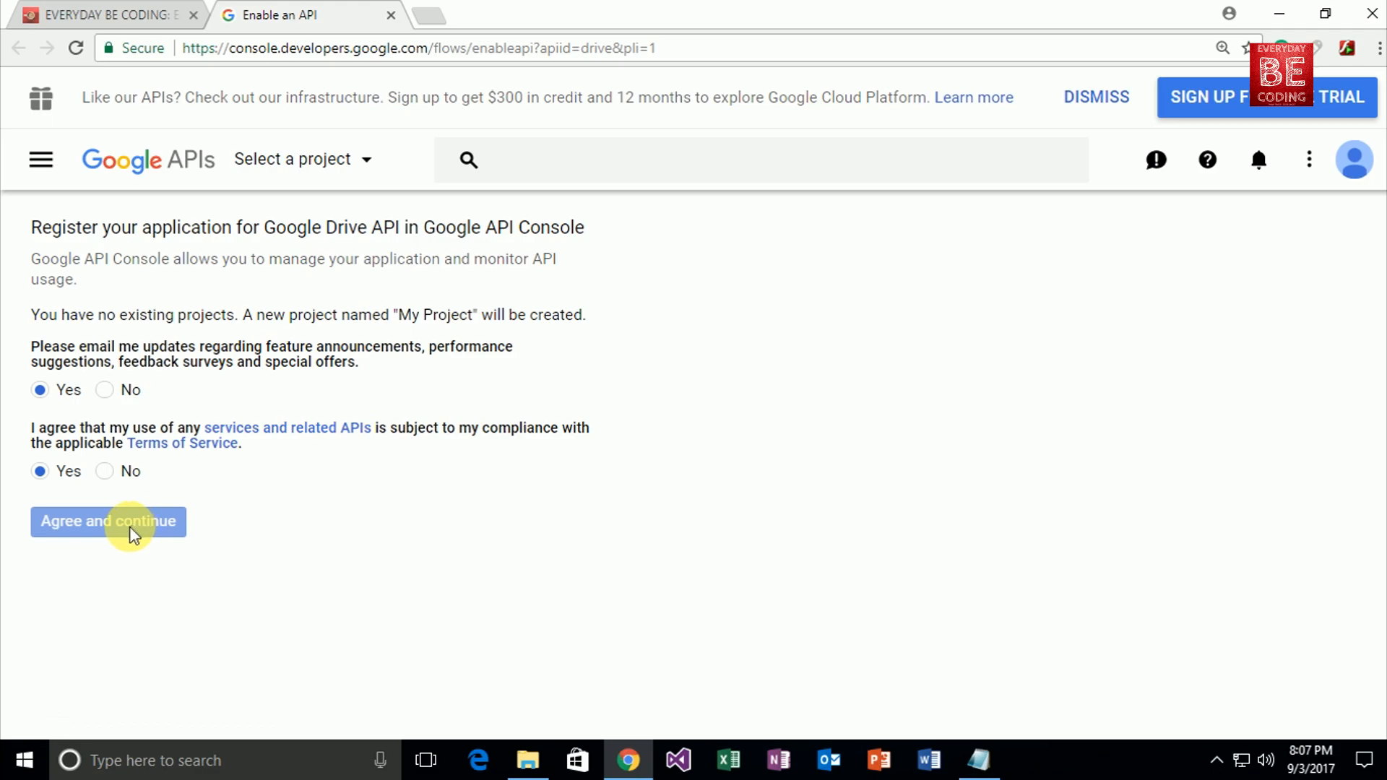
{"action": "left_click", "coordinate": [108, 521]}
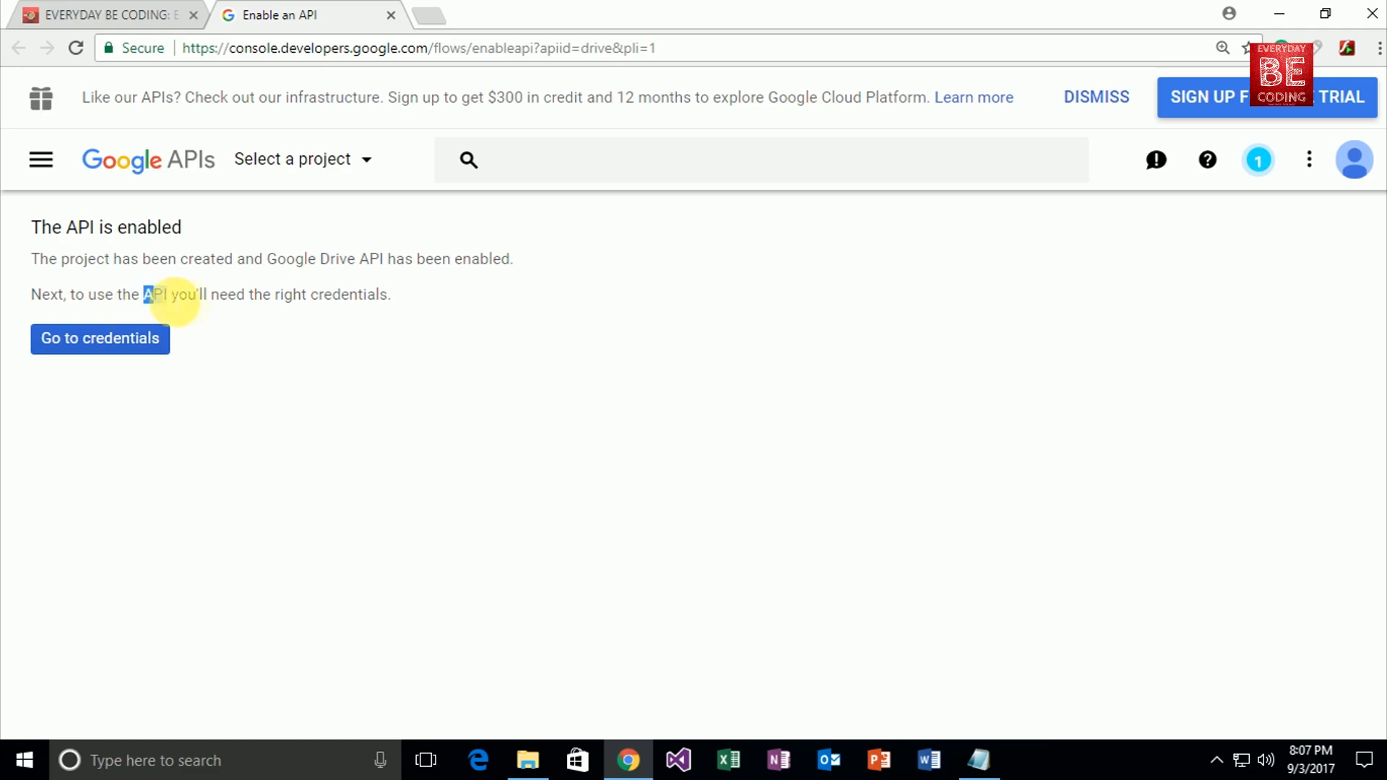
Go to credentials, dismiss the free-trial banner, and cancel the Add credentials wizard
{"action": "left_click_drag", "start_coordinate": [143, 295], "coordinate": [390, 294]}
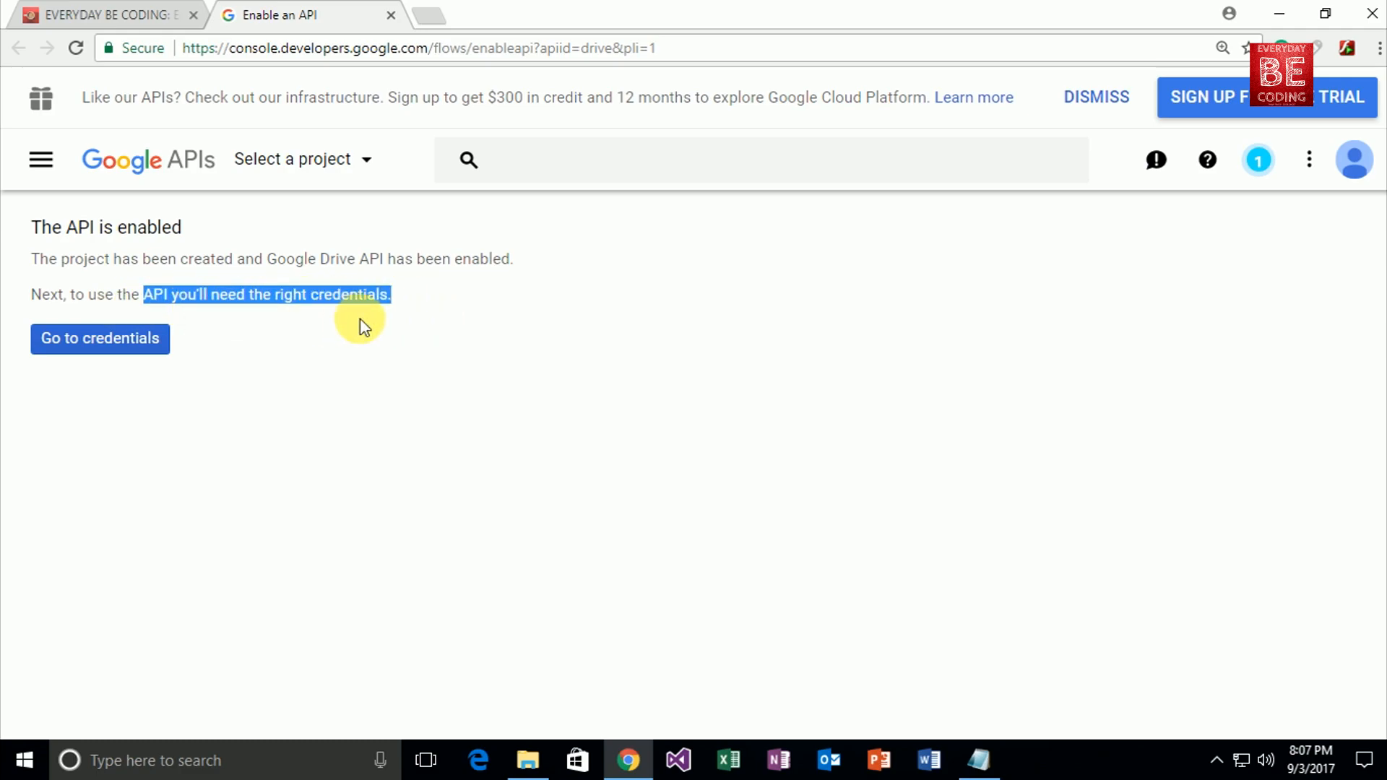
{"action": "left_click", "coordinate": [100, 338]}
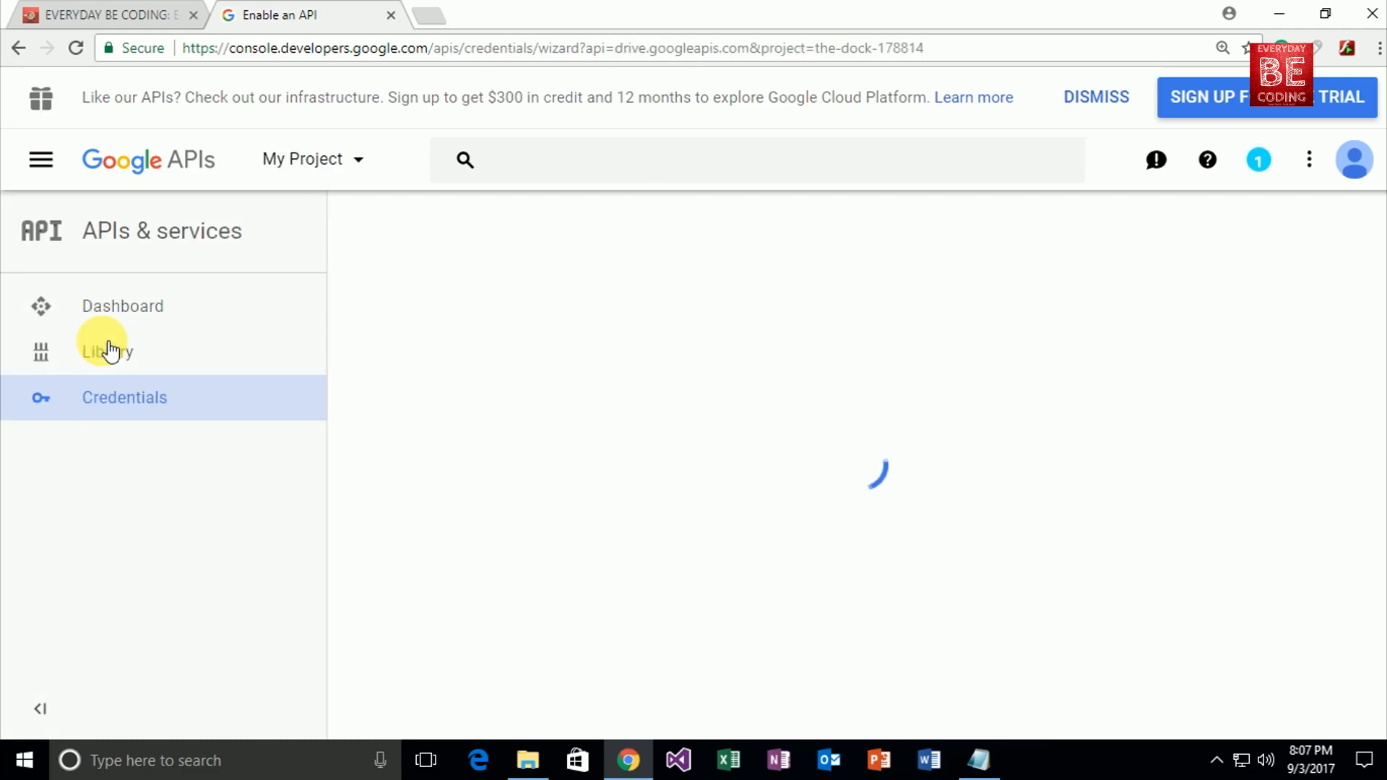
{"action": "mouse_move", "coordinate": [497, 460]}
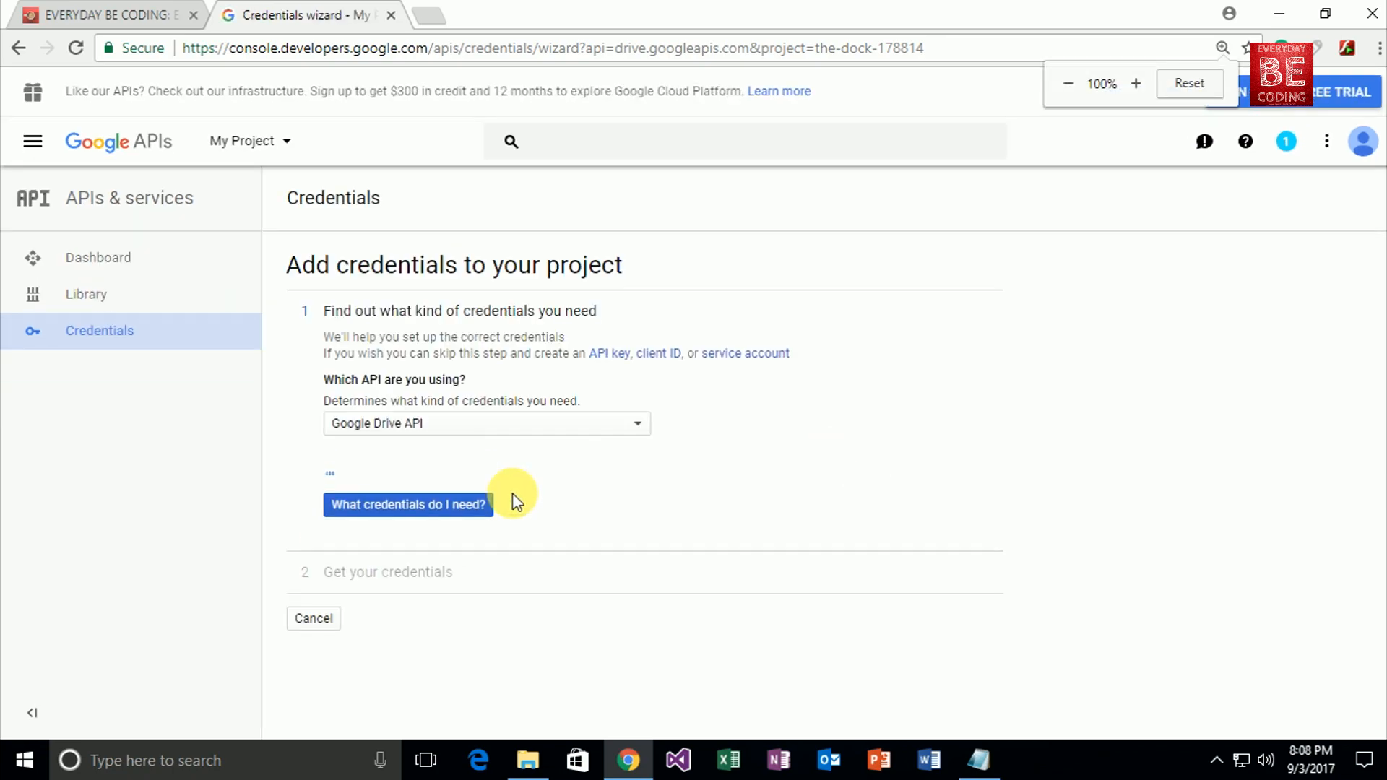
{"action": "left_click", "coordinate": [408, 504]}
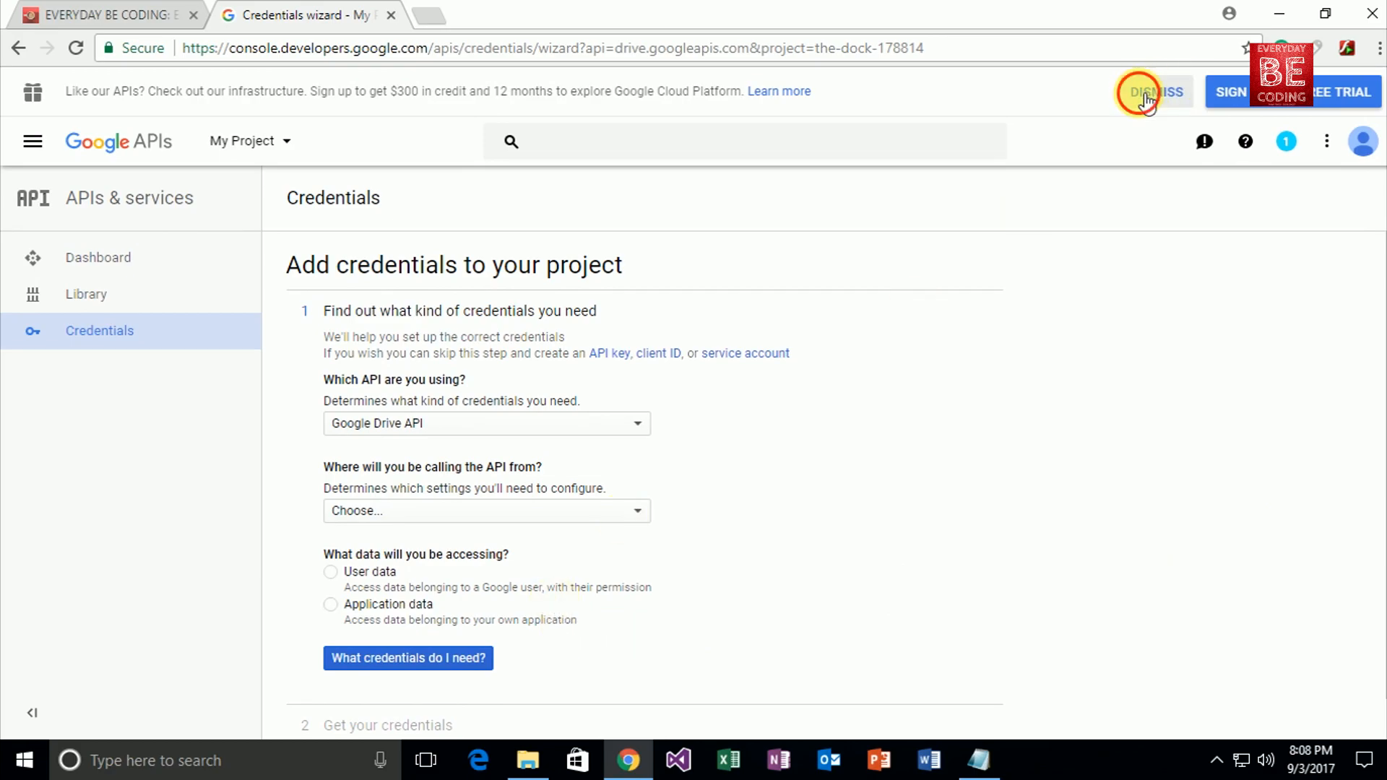
{"action": "left_click", "coordinate": [1153, 91]}
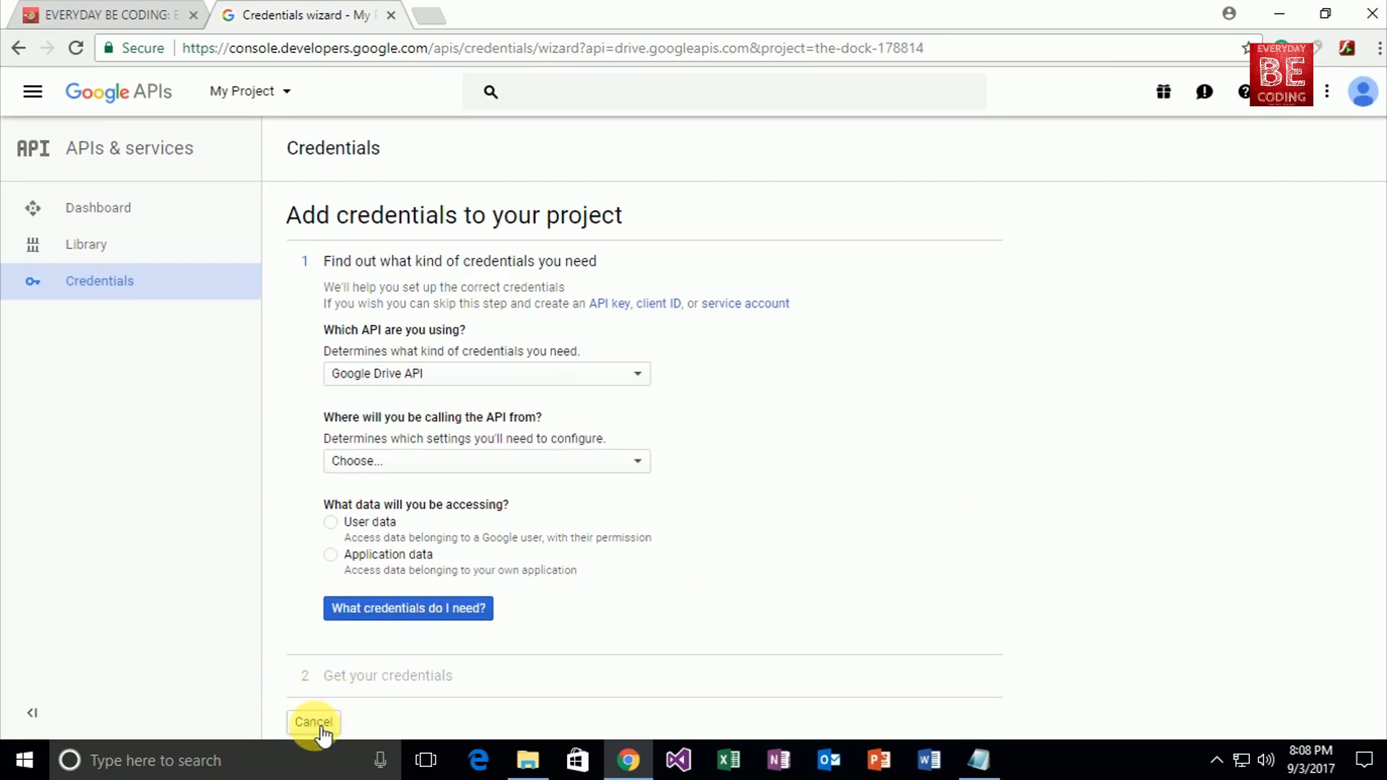
{"action": "left_click", "coordinate": [312, 723]}
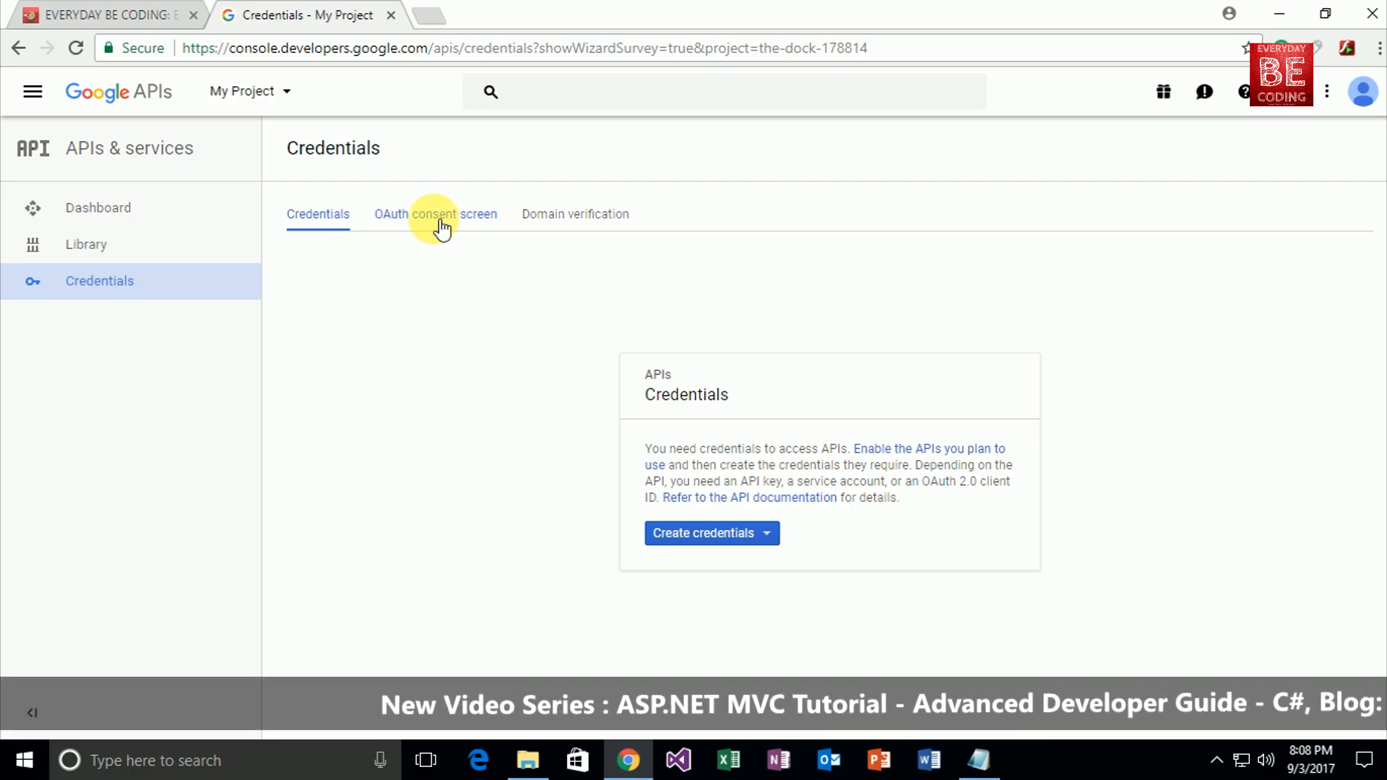
Save the OAuth consent screen with product name 'DemoProject'
{"action": "left_click", "coordinate": [435, 214]}
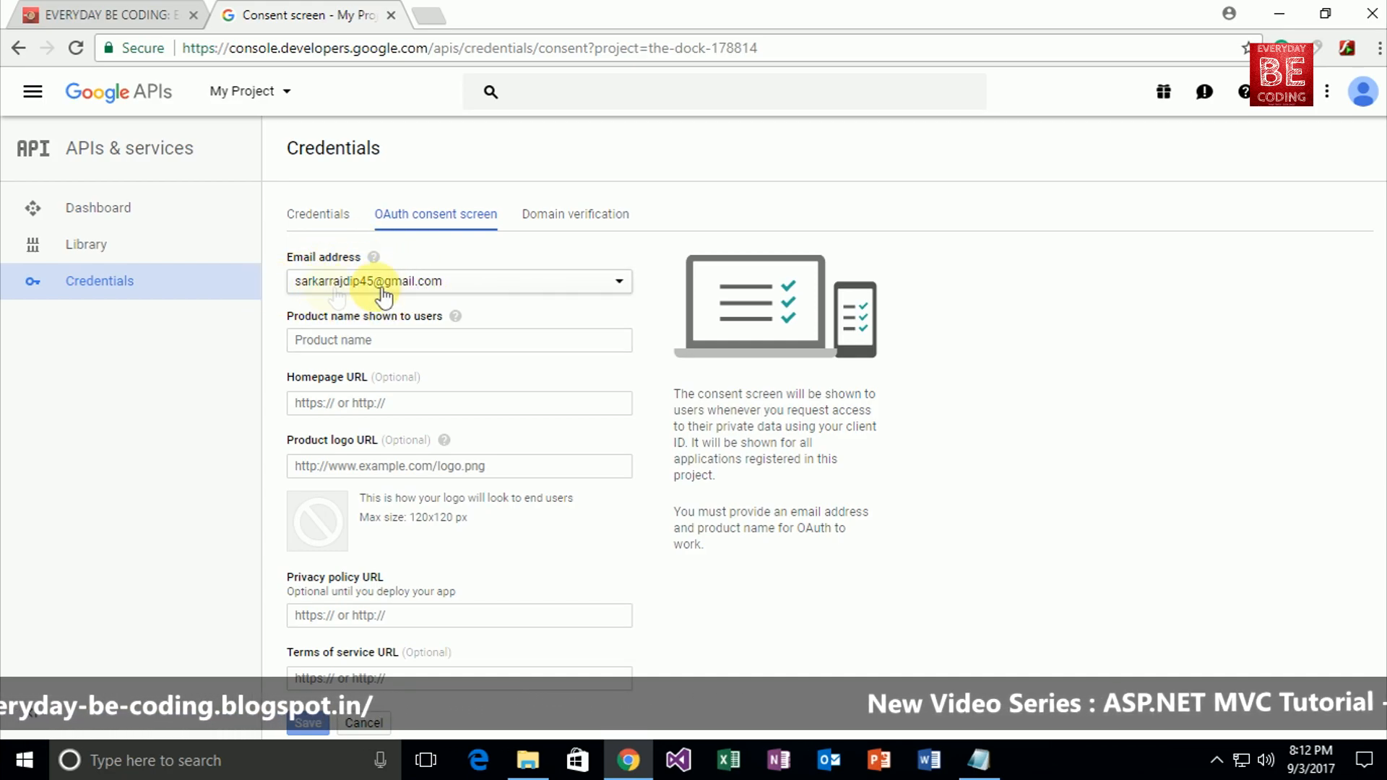
{"action": "left_click", "coordinate": [458, 339]}
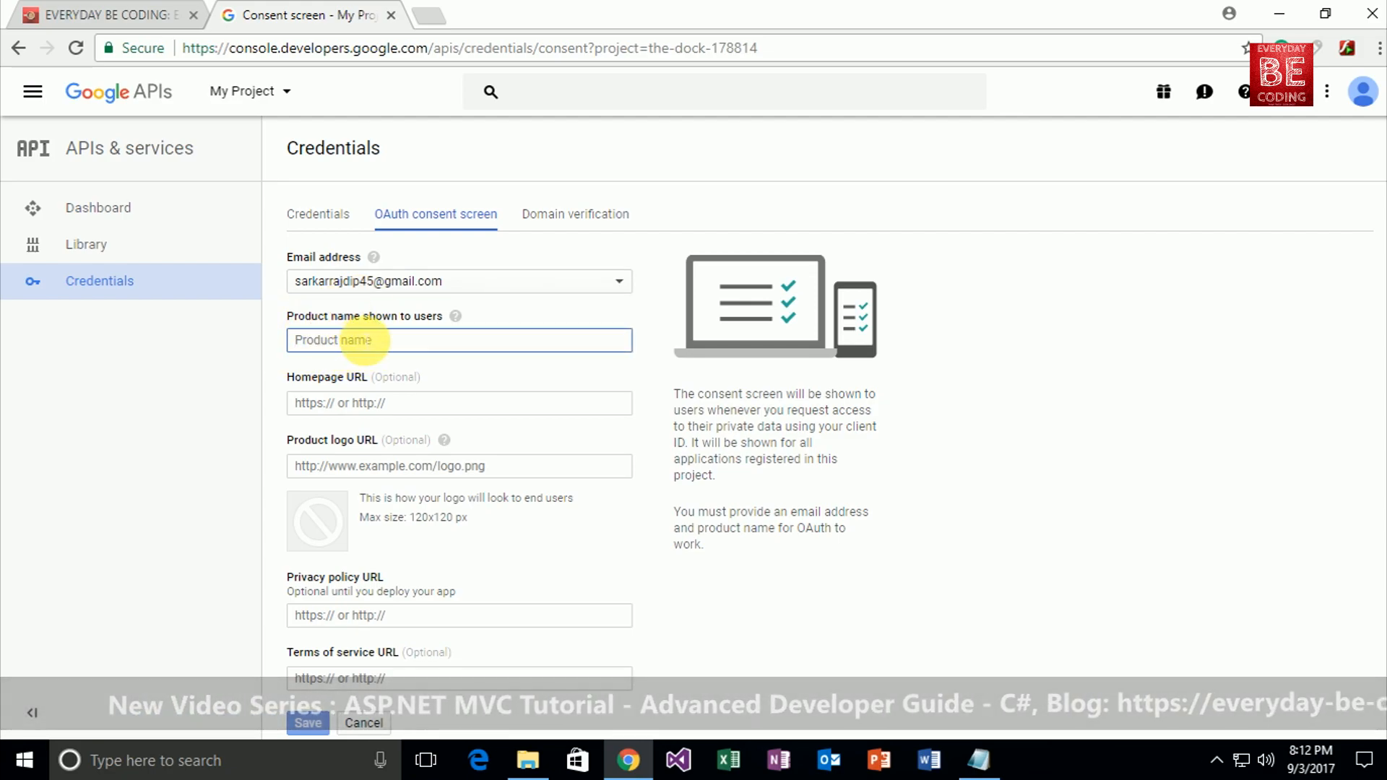
{"action": "type", "text": "Demo"}
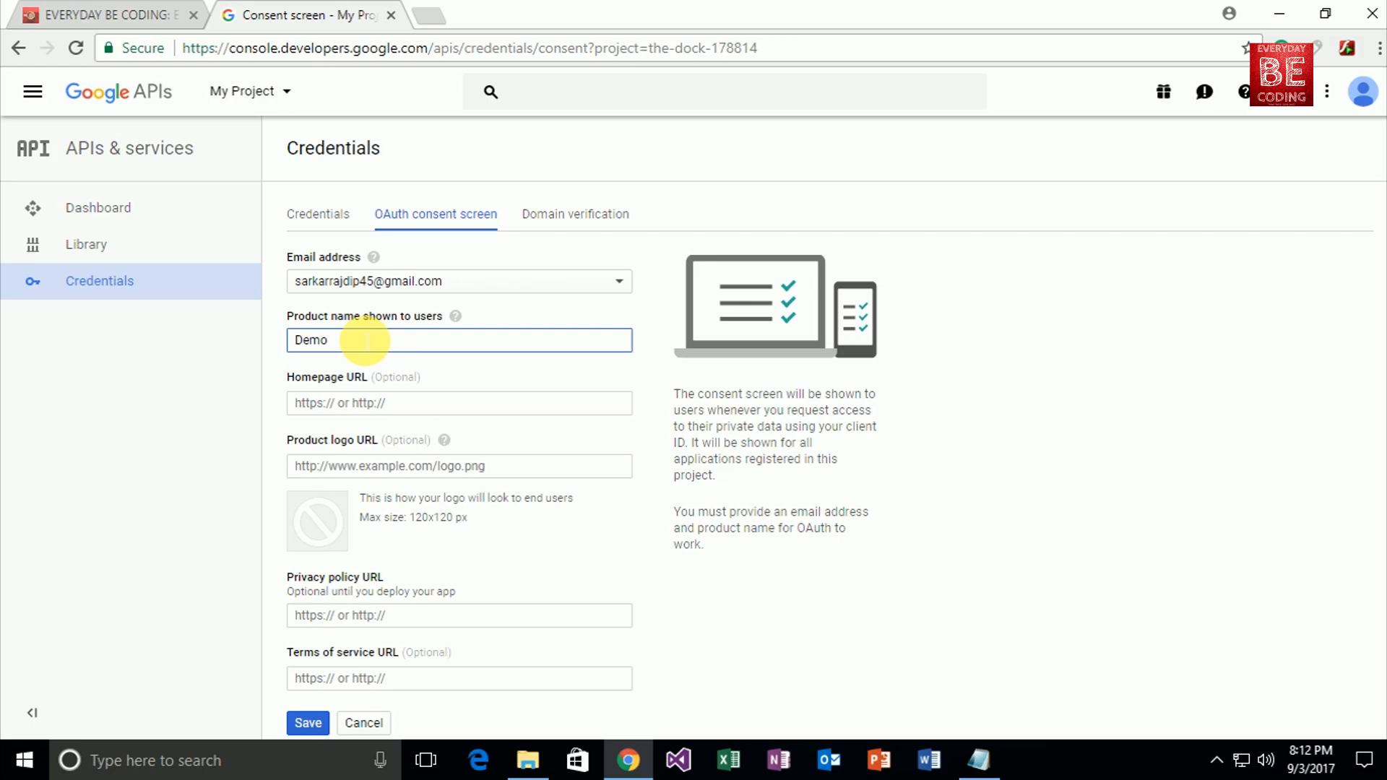
{"action": "type", "text": "Project"}
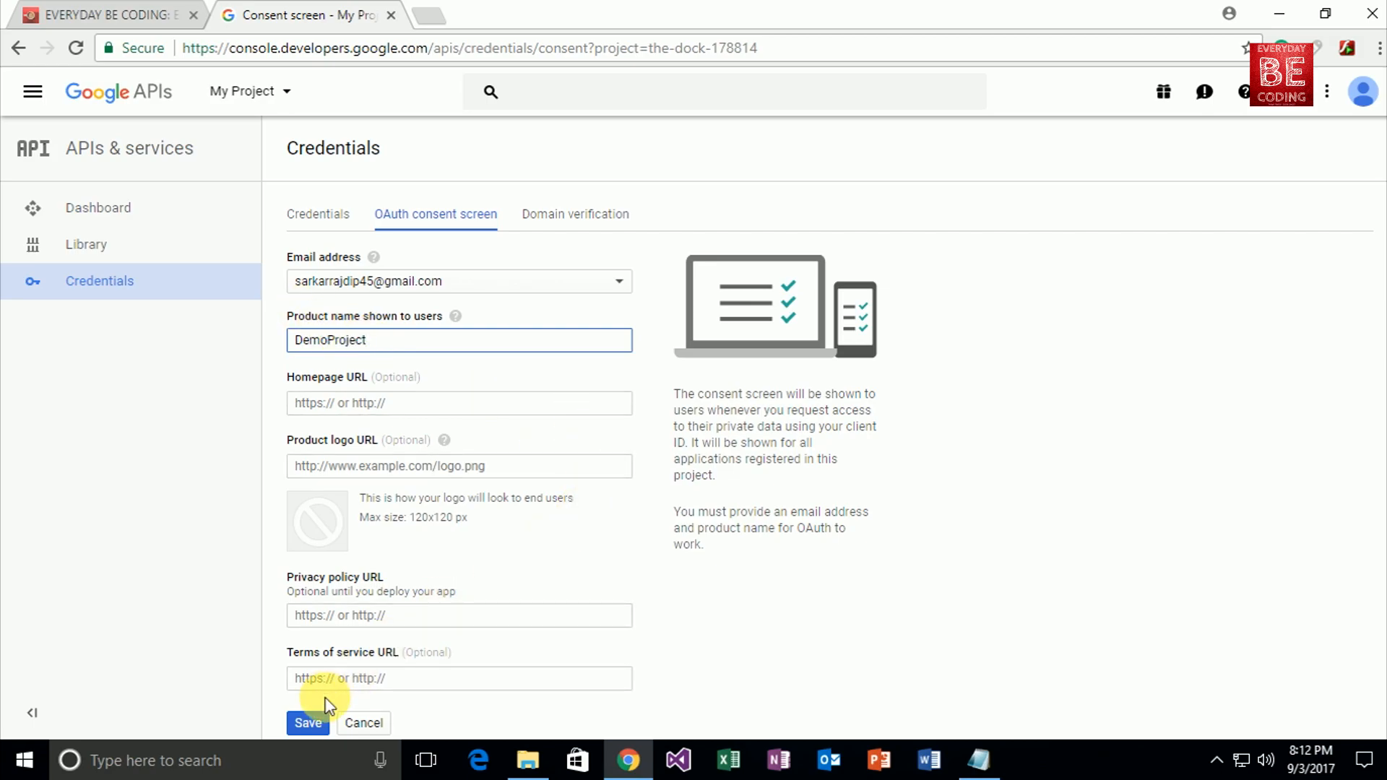
{"action": "left_click", "coordinate": [306, 722]}
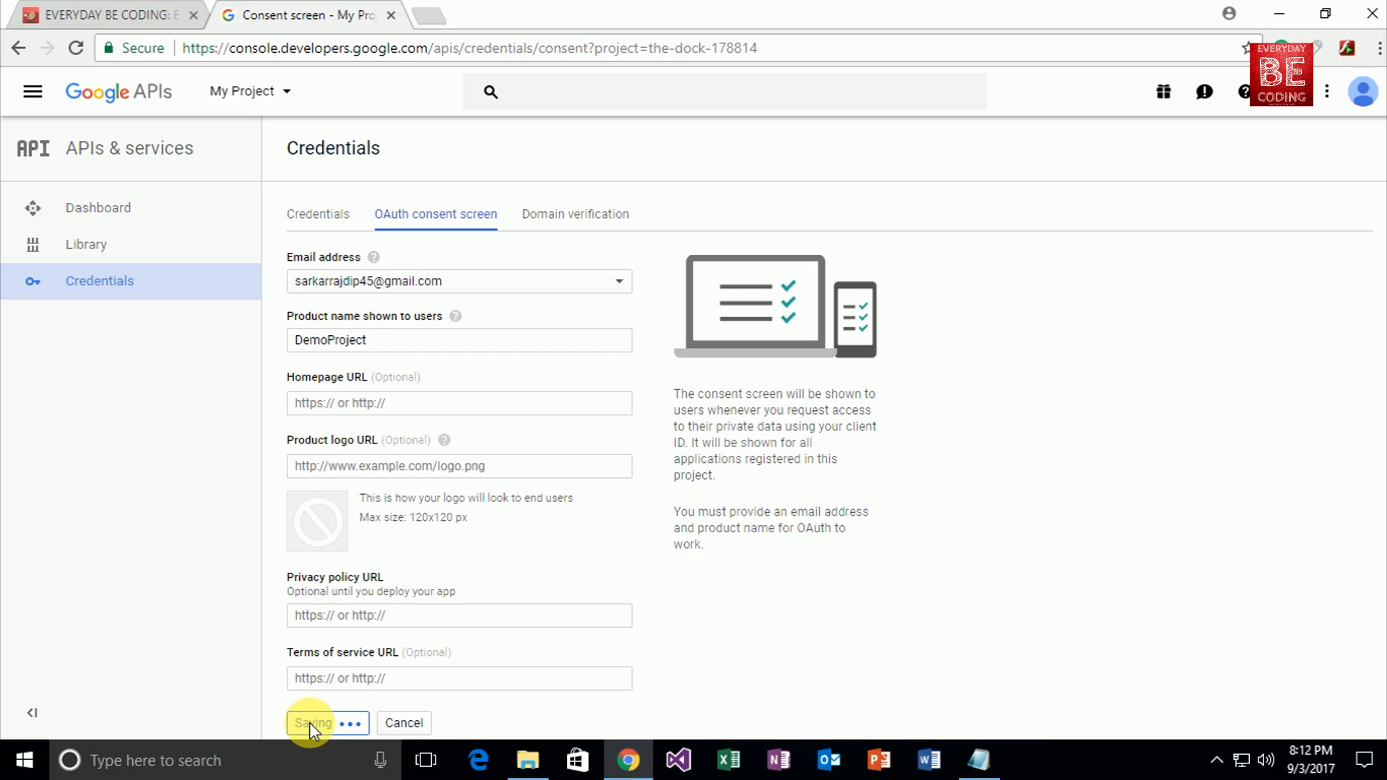
{"action": "left_click", "coordinate": [322, 723]}
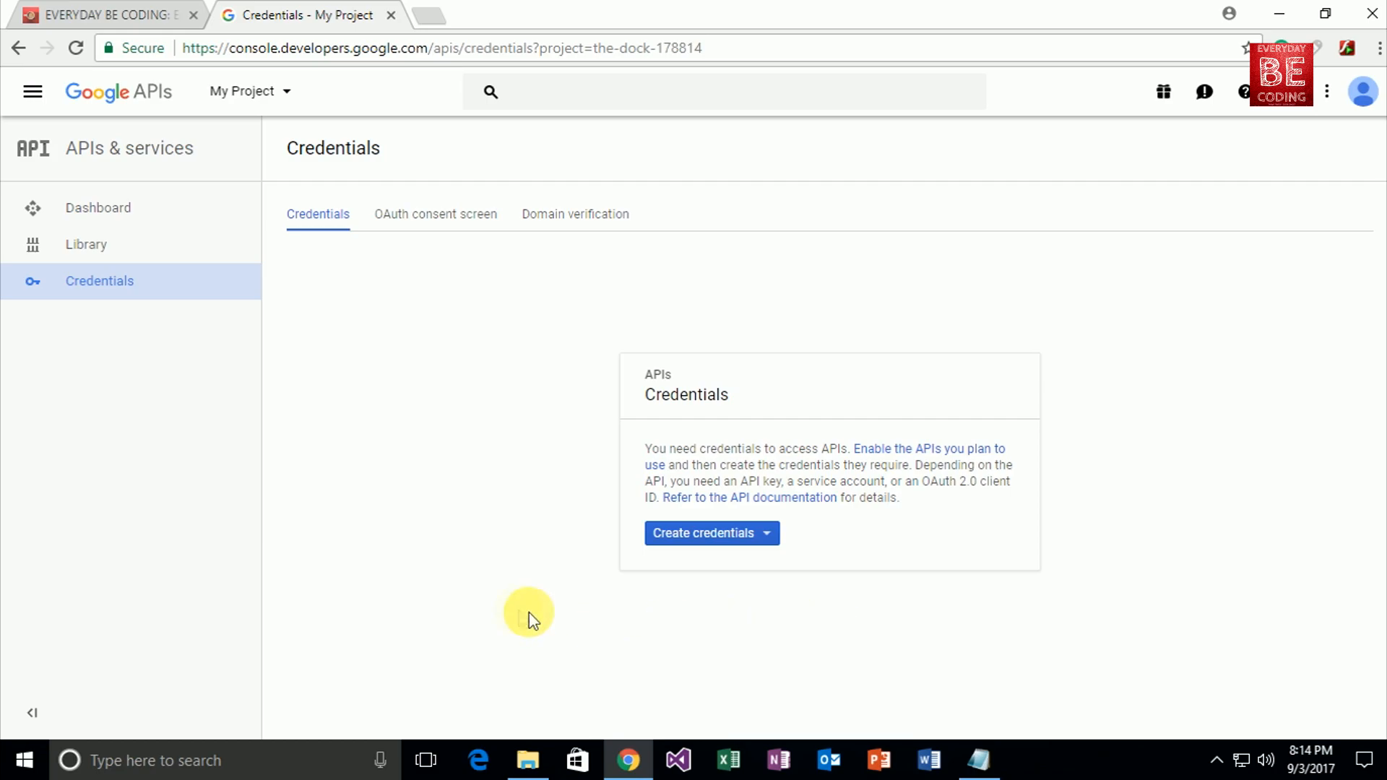
Create an OAuth client ID of type Other named 'Rajdip', revealing its client ID and secret
{"action": "left_click", "coordinate": [709, 533]}
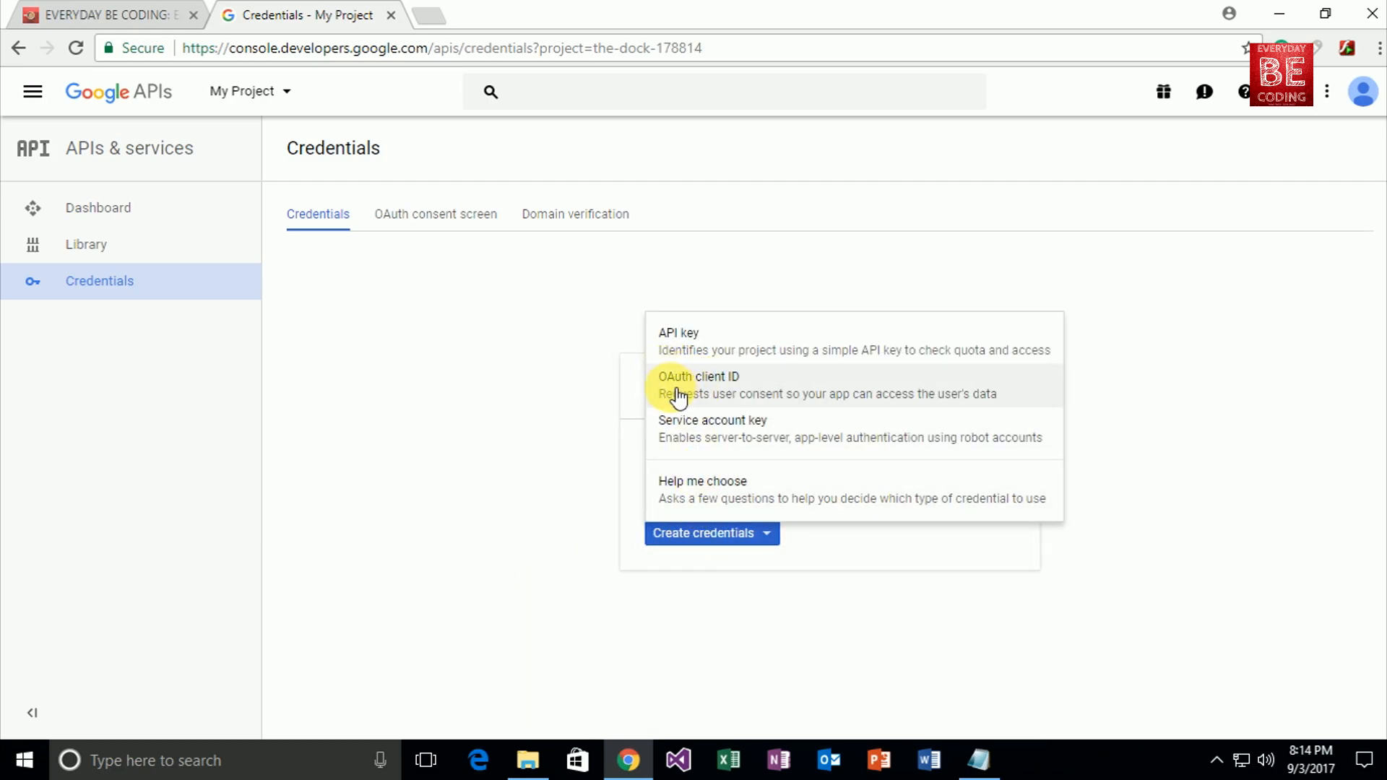
{"action": "left_click", "coordinate": [698, 384]}
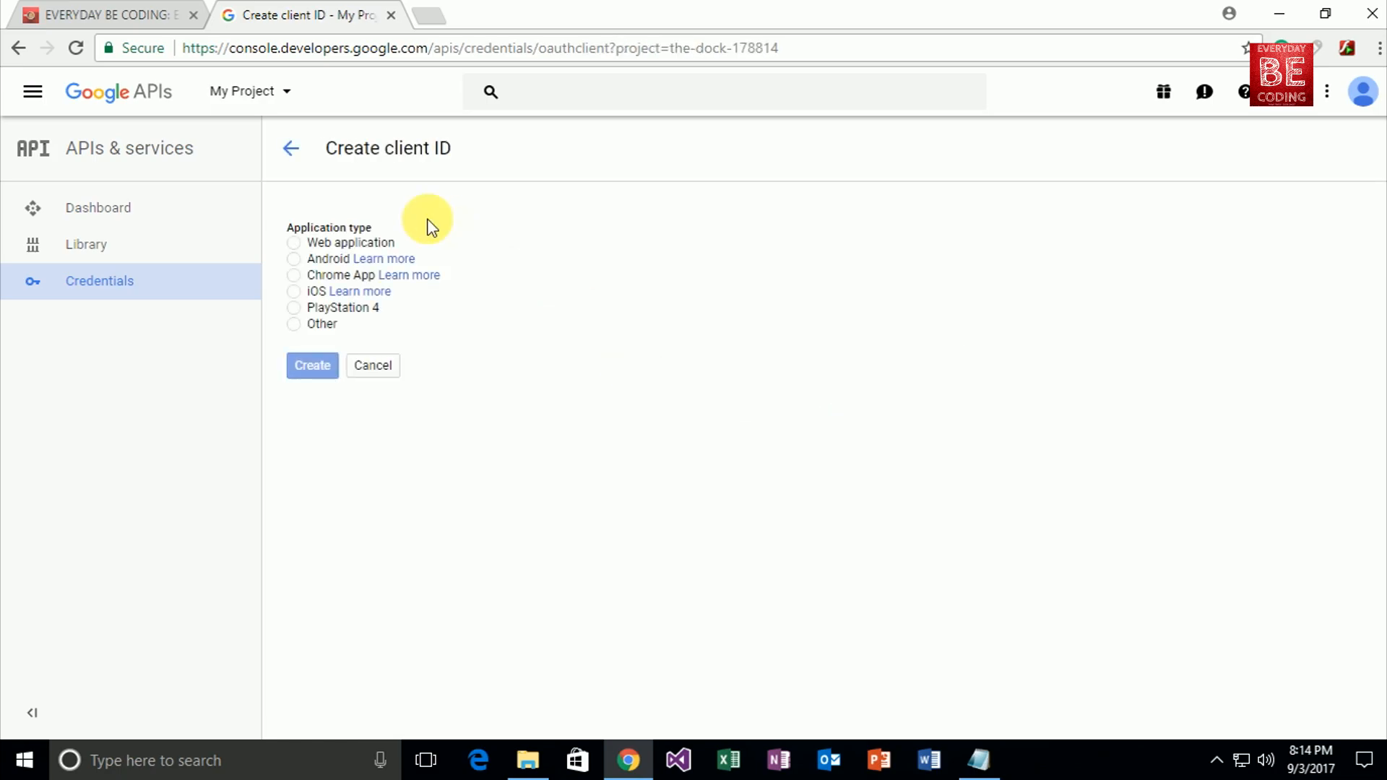
{"action": "left_click", "coordinate": [294, 323]}
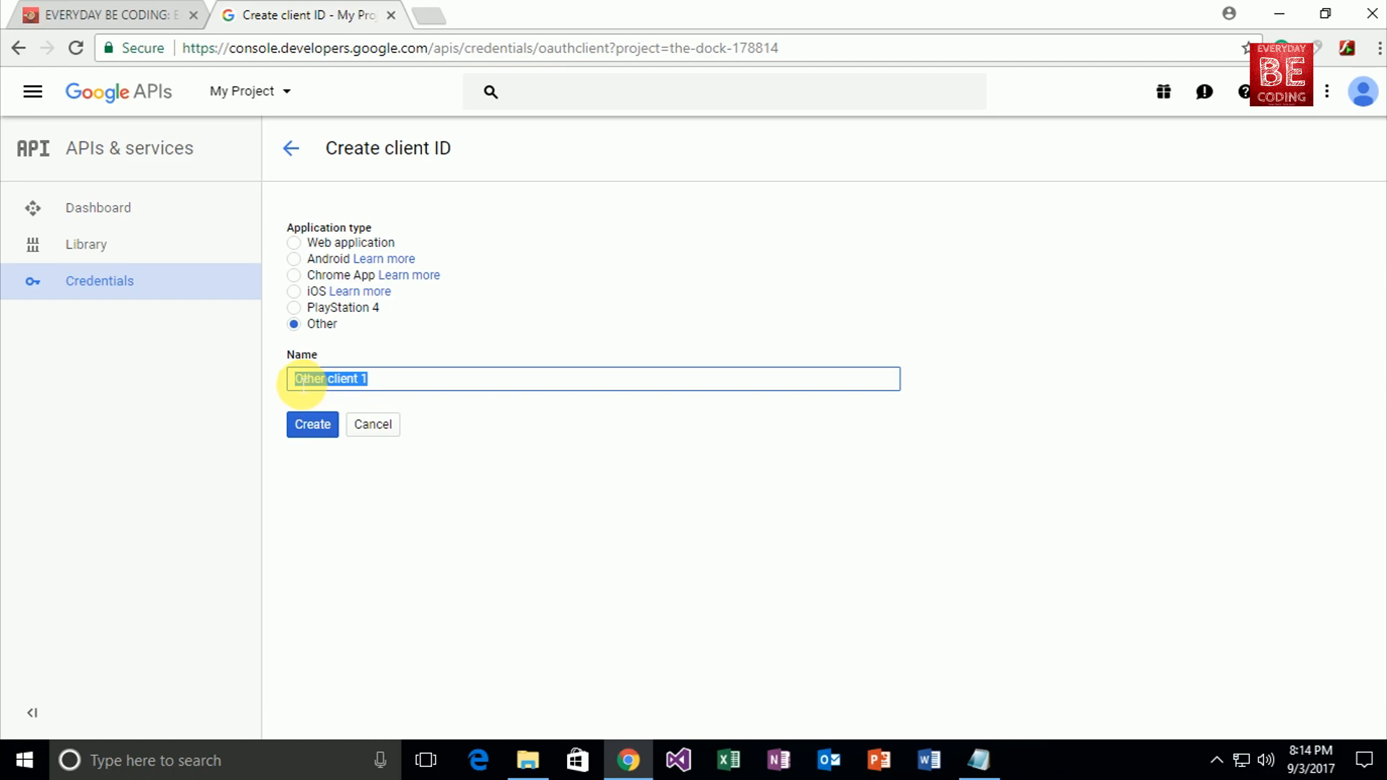
{"action": "type", "text": "R"}
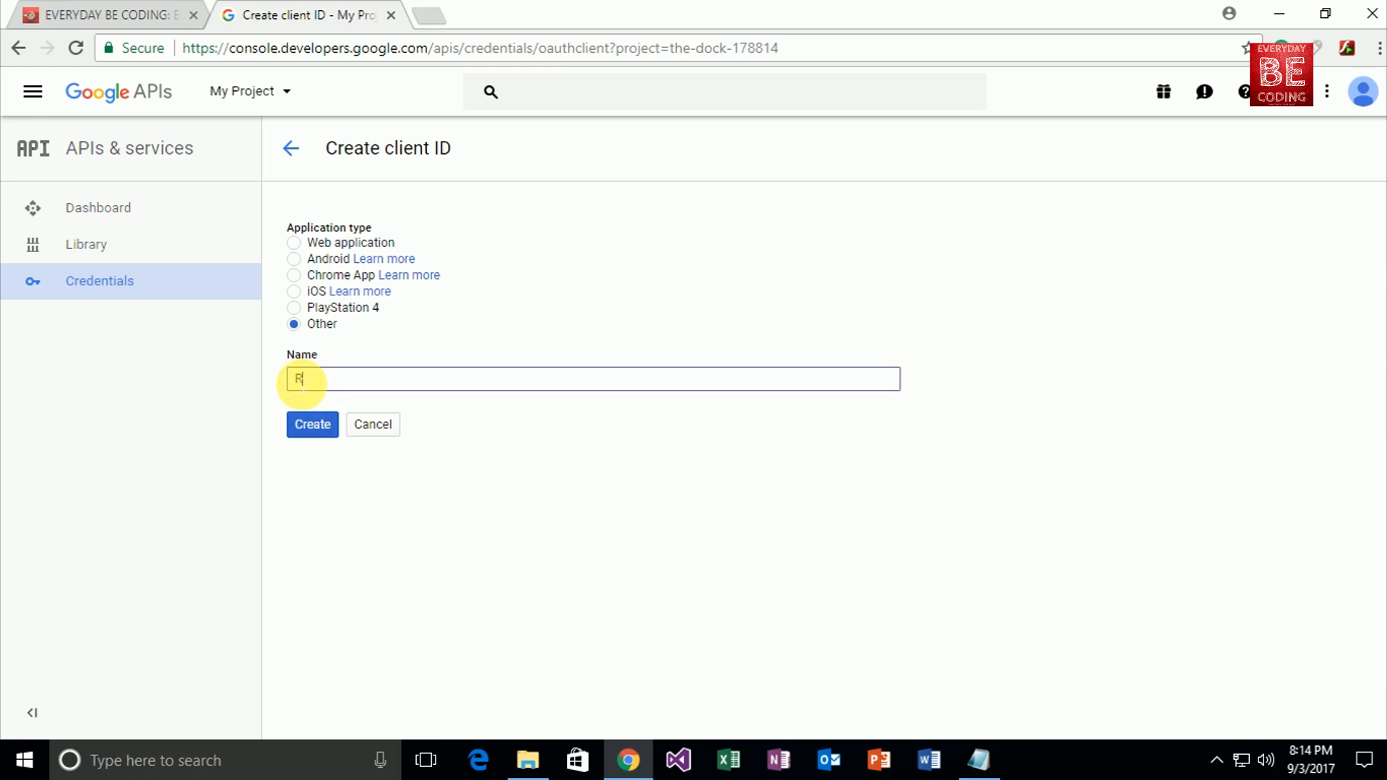
{"action": "type", "text": "ajdipo"}
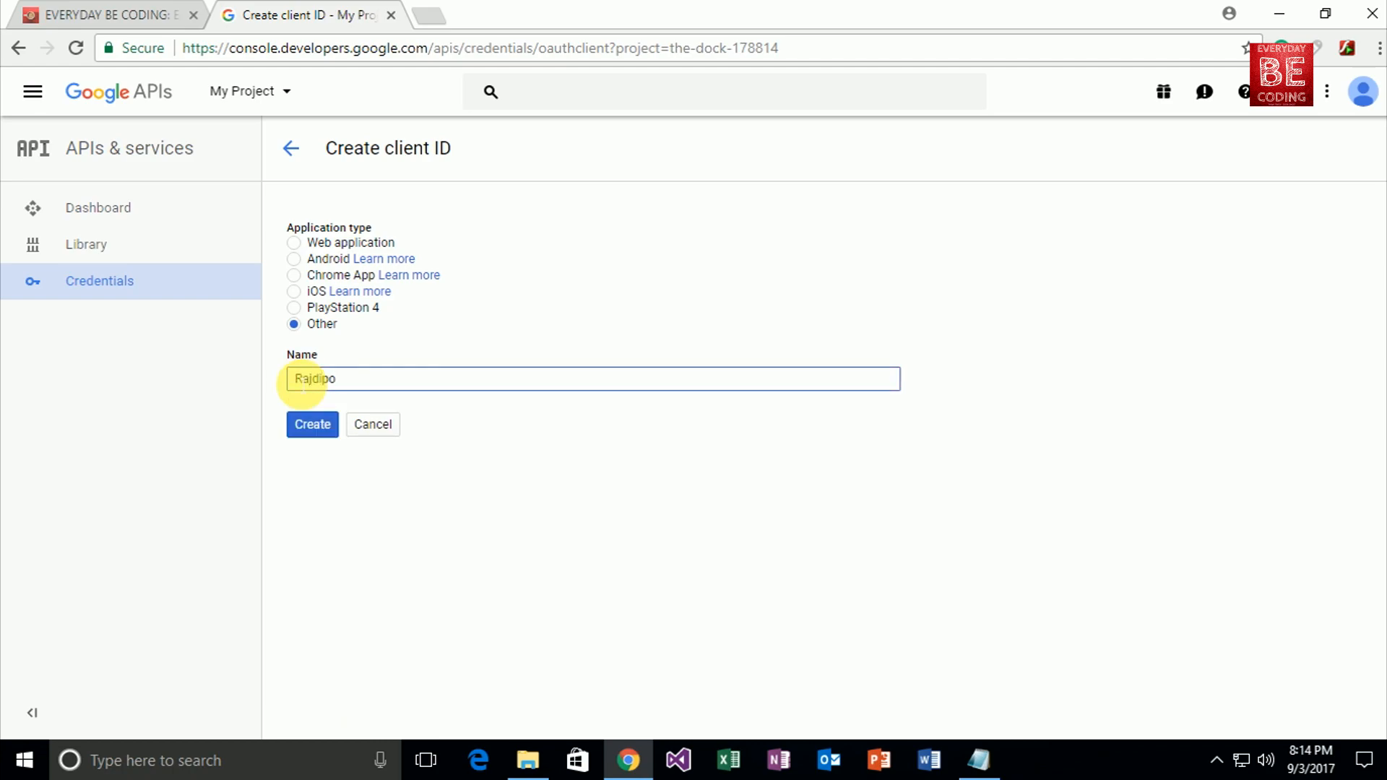
{"action": "left_click", "coordinate": [312, 424]}
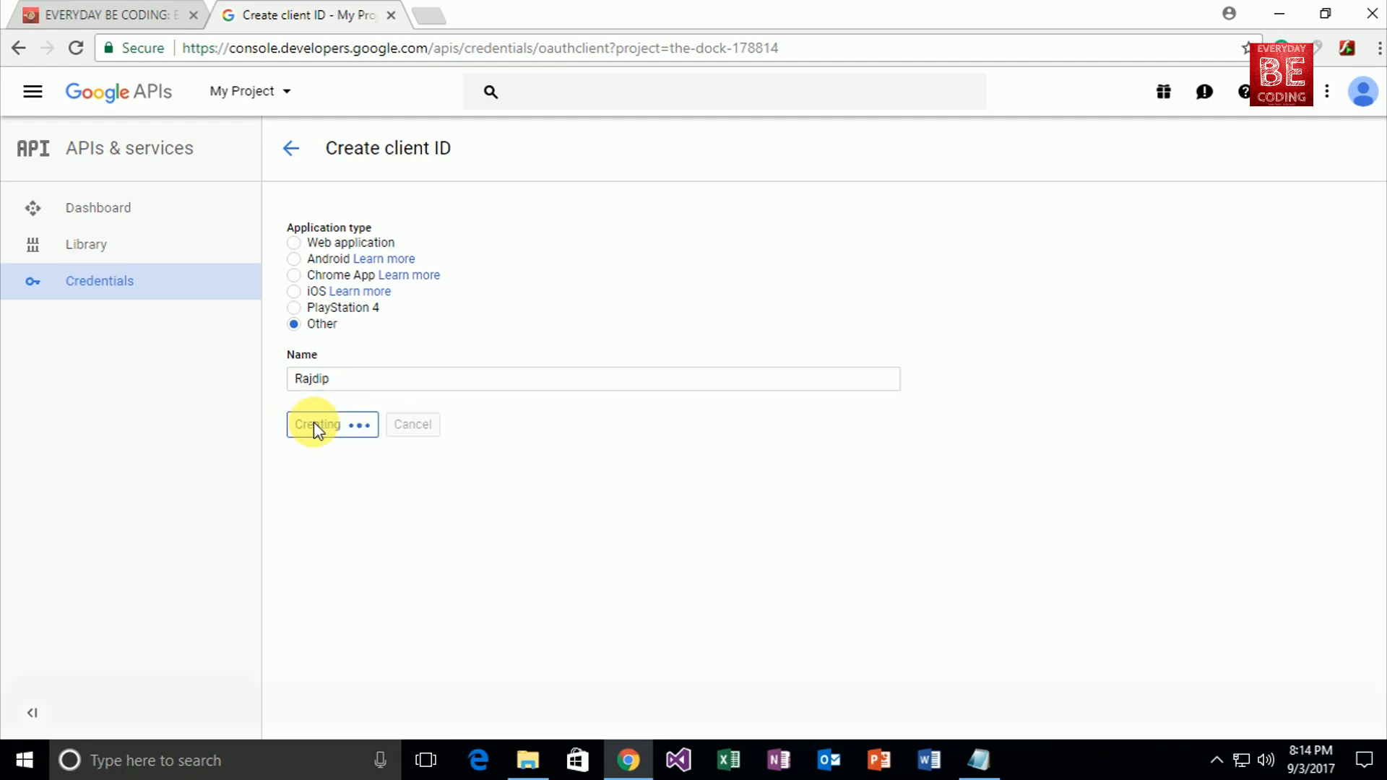
{"action": "left_click", "coordinate": [317, 424]}
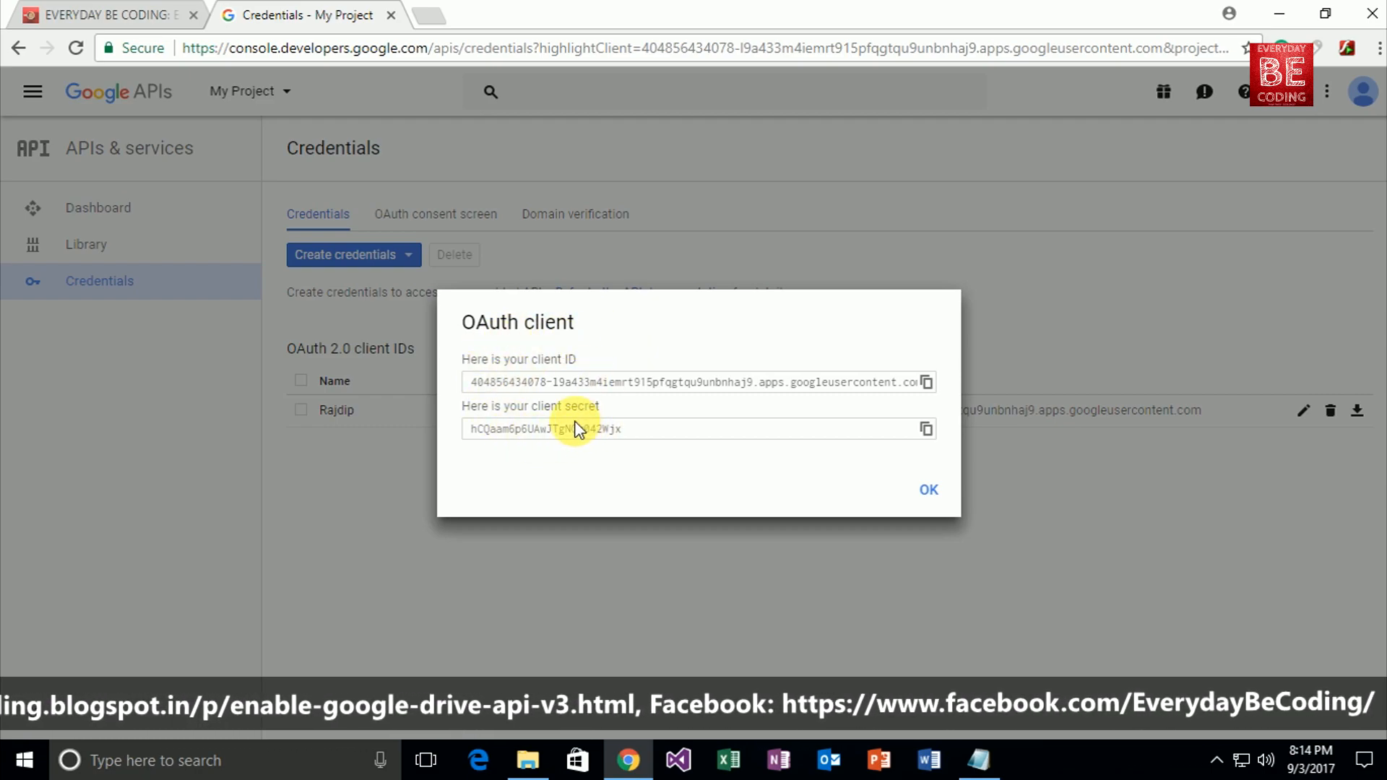
{"action": "mouse_move", "coordinate": [569, 370]}
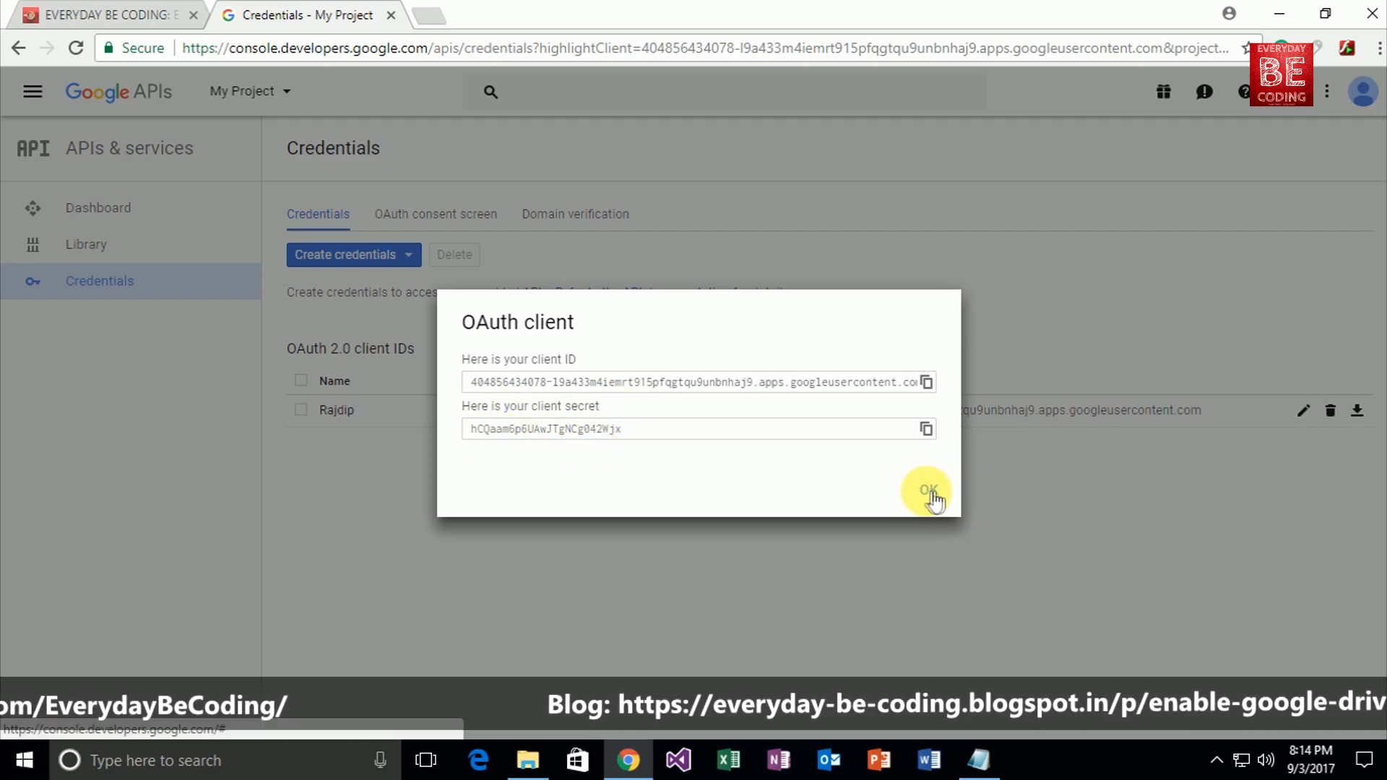
Close the client ID dialog and download the Rajdip client's credentials JSON
{"action": "left_click", "coordinate": [926, 491]}
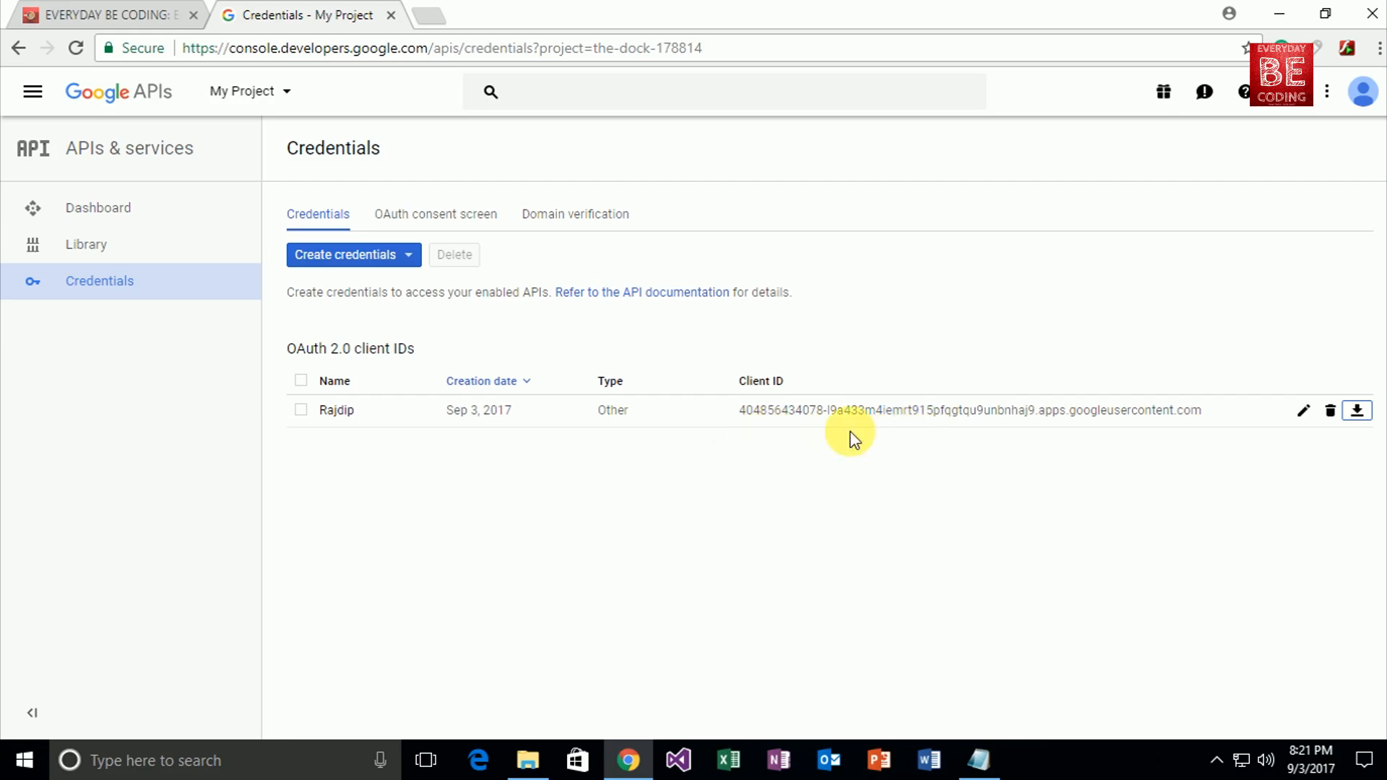
{"action": "mouse_move", "coordinate": [1356, 409]}
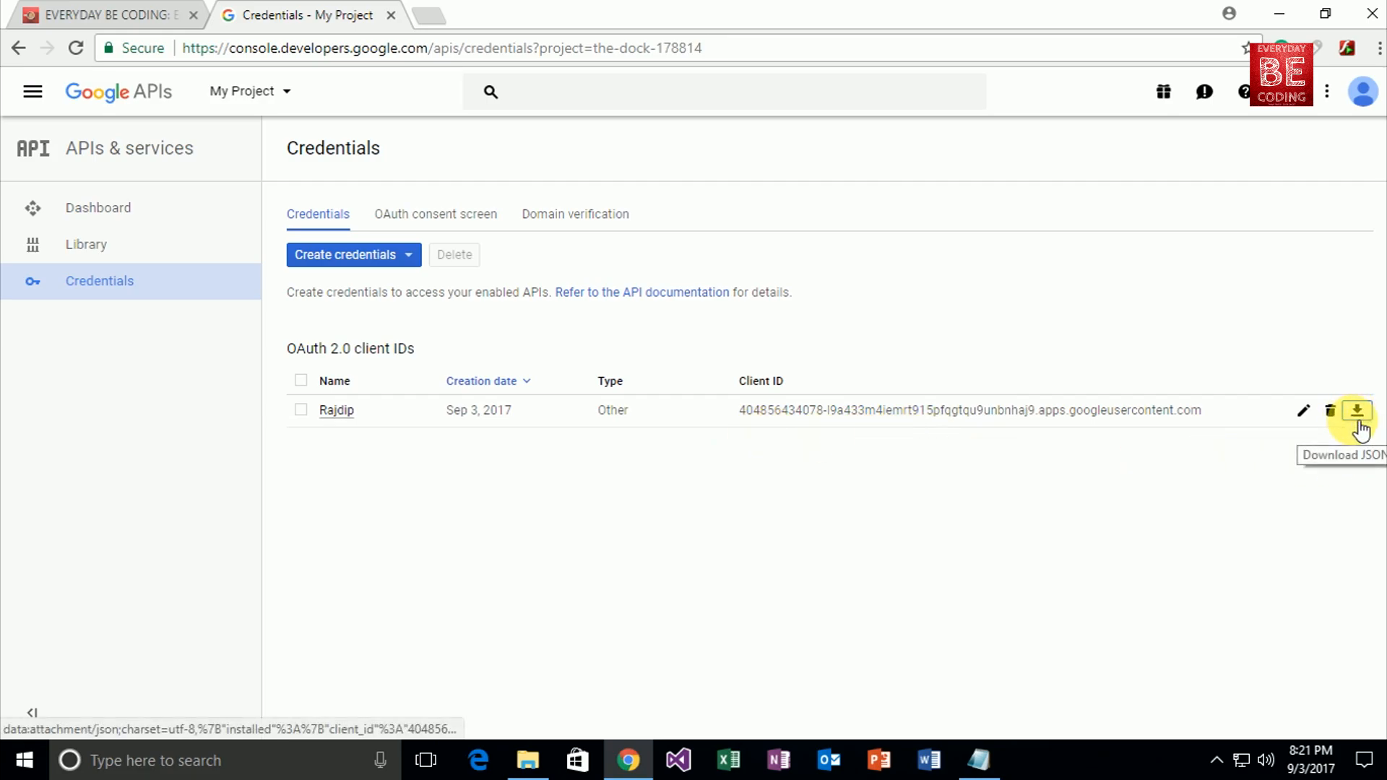
{"action": "left_click", "coordinate": [1355, 409]}
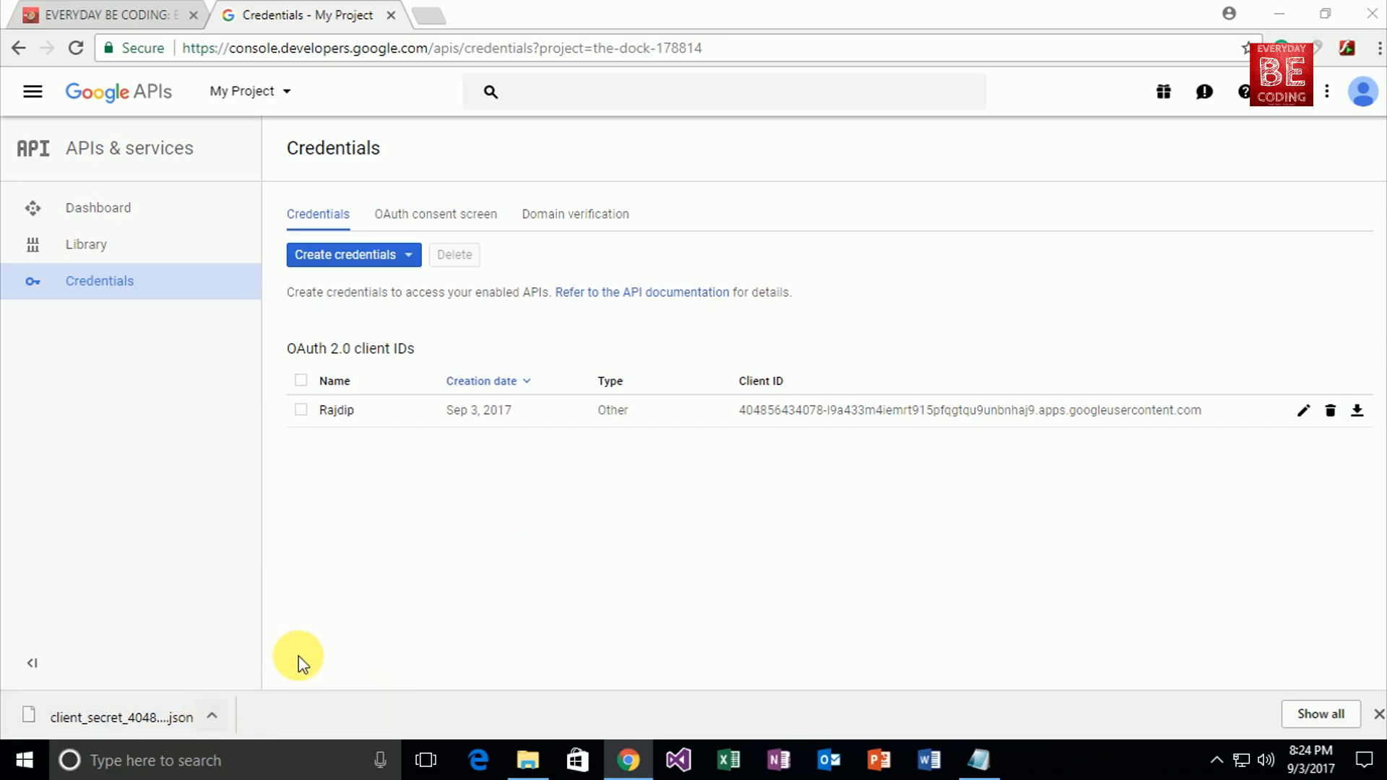
Rename the downloaded credentials file in Downloads to client_secret.json
{"action": "left_click", "coordinate": [528, 760]}
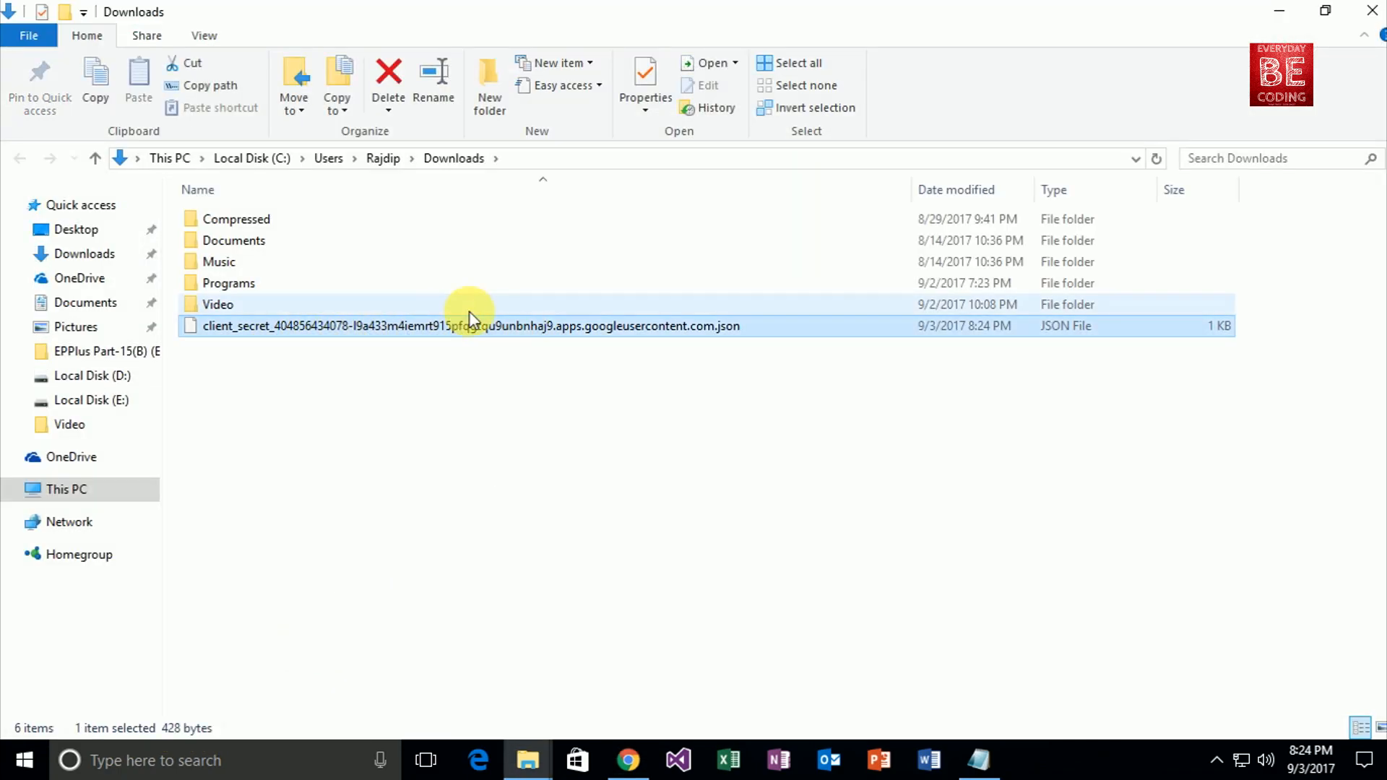
{"action": "right_click", "coordinate": [468, 325]}
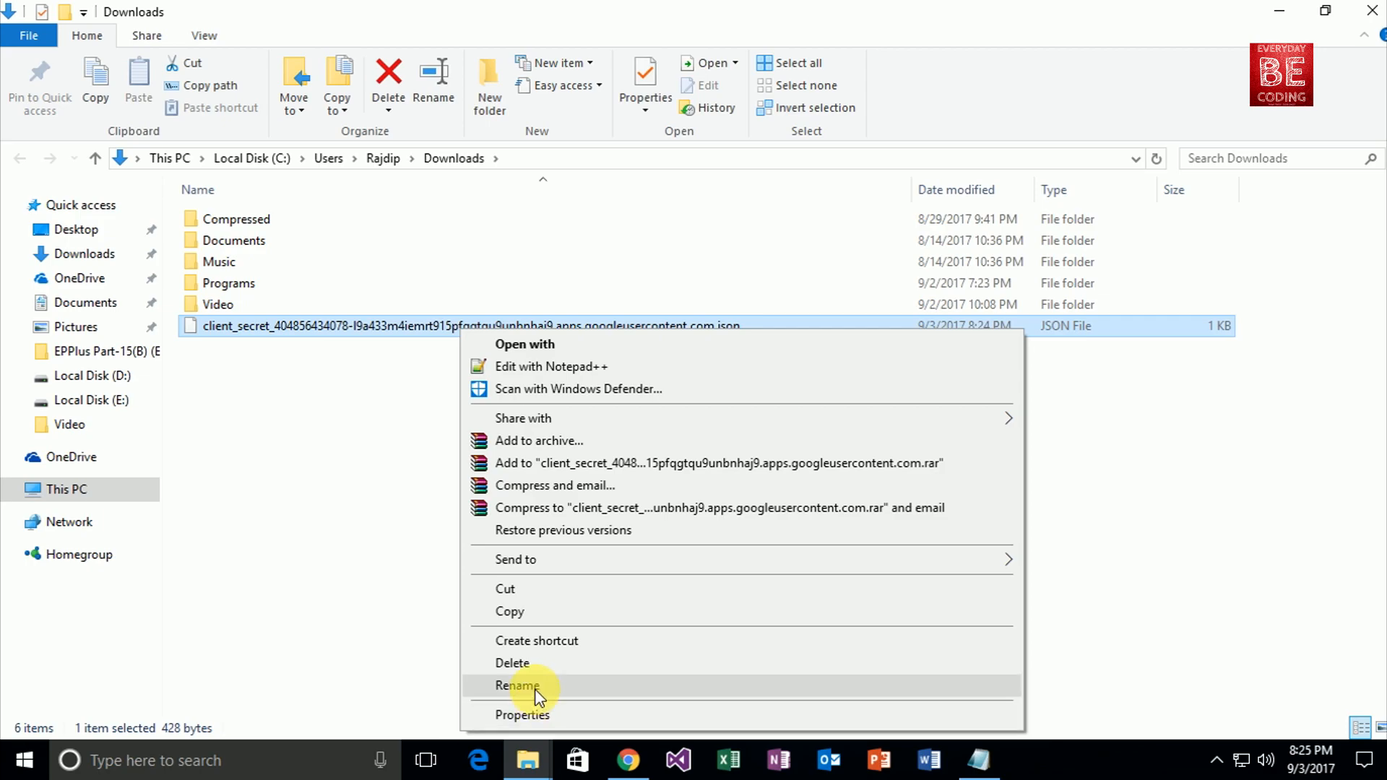
{"action": "left_click", "coordinate": [517, 684]}
{"action": "type", "text": "client_secret"}
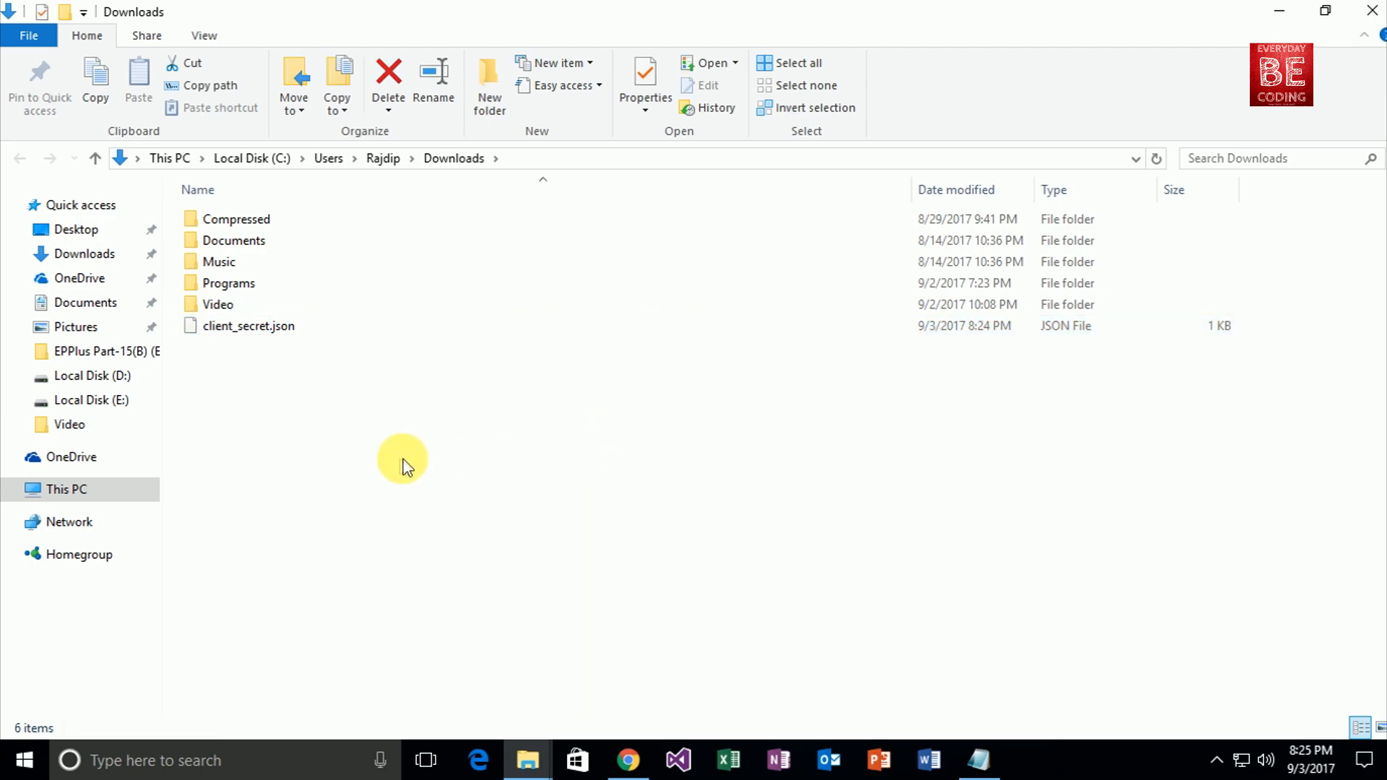
Back on the blog tab, scroll through Step 3 and the client_secret.json contents list
{"action": "left_click", "coordinate": [626, 760]}
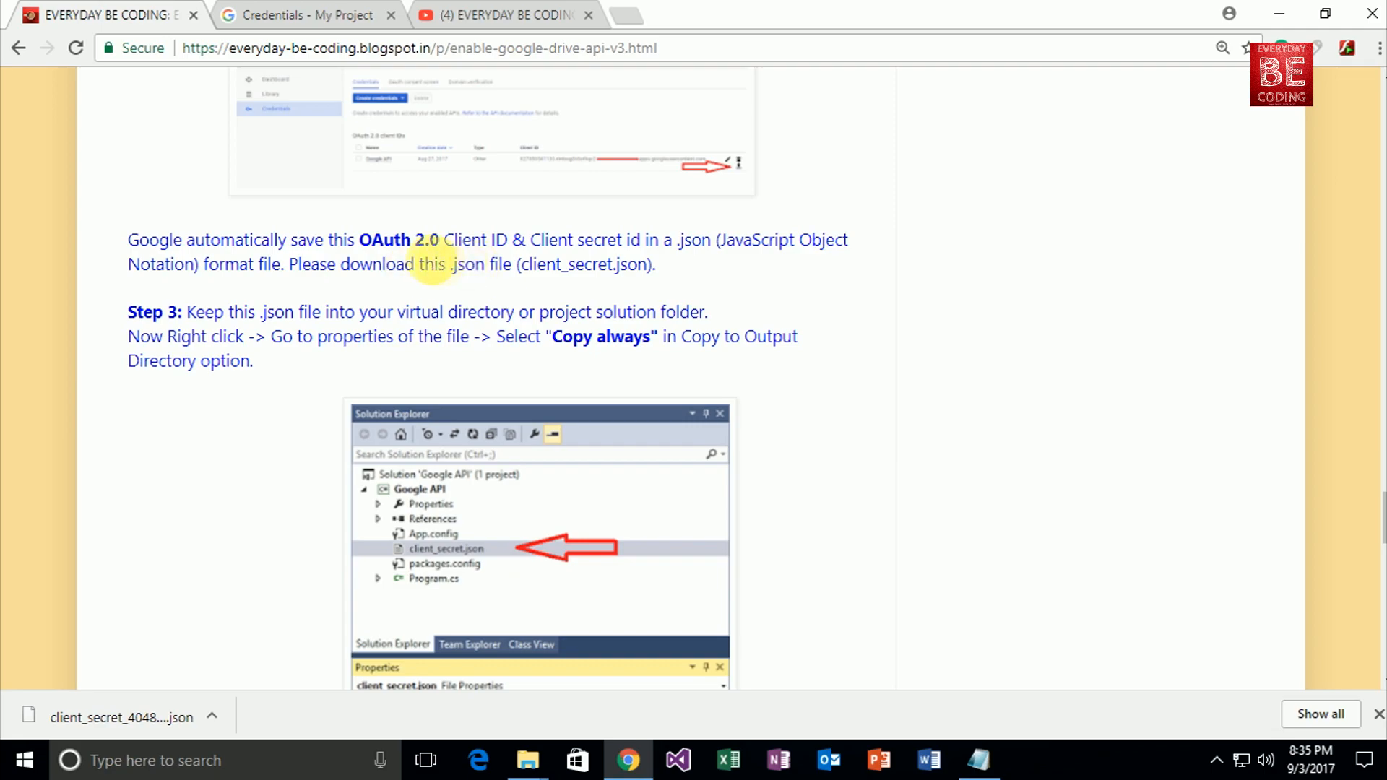
{"action": "mouse_move", "coordinate": [672, 246]}
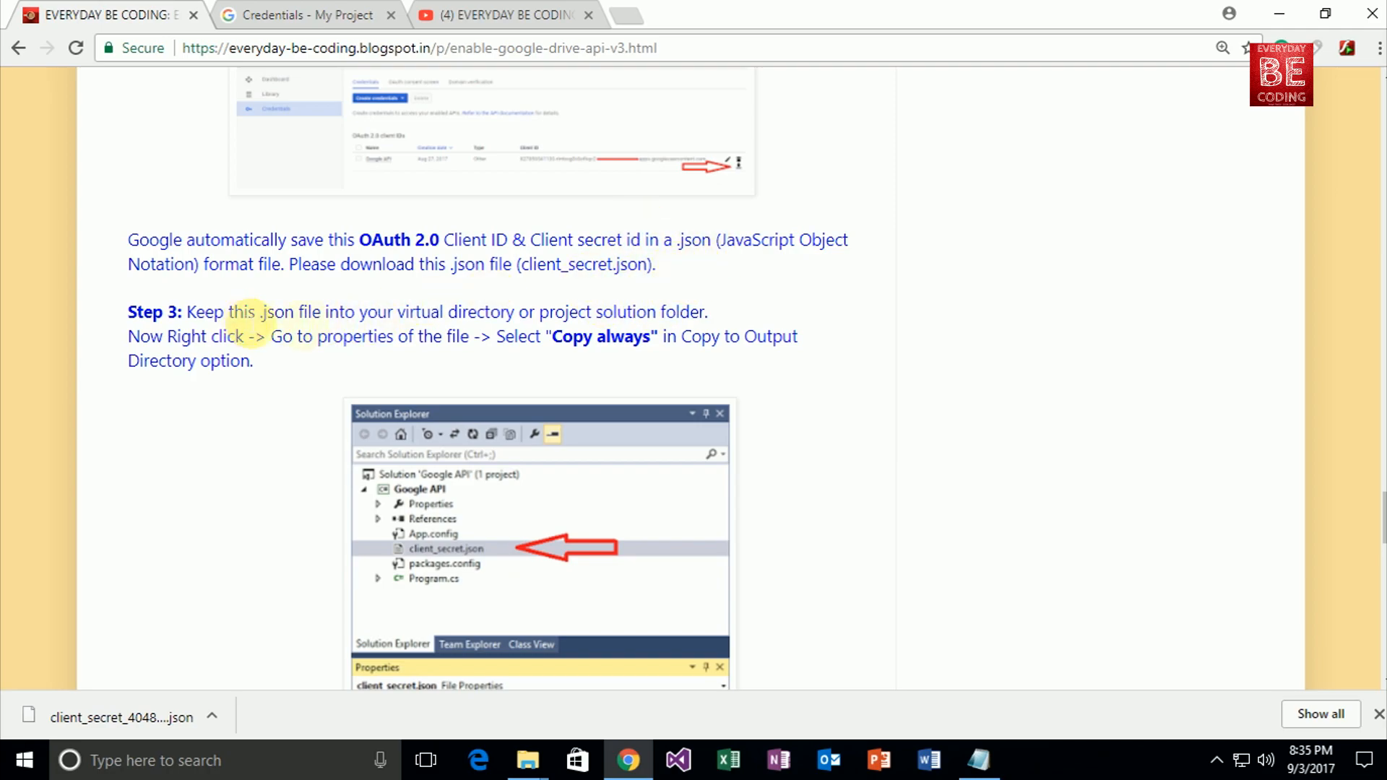
{"action": "scroll", "scroll_direction": "down", "scroll_amount": 3}
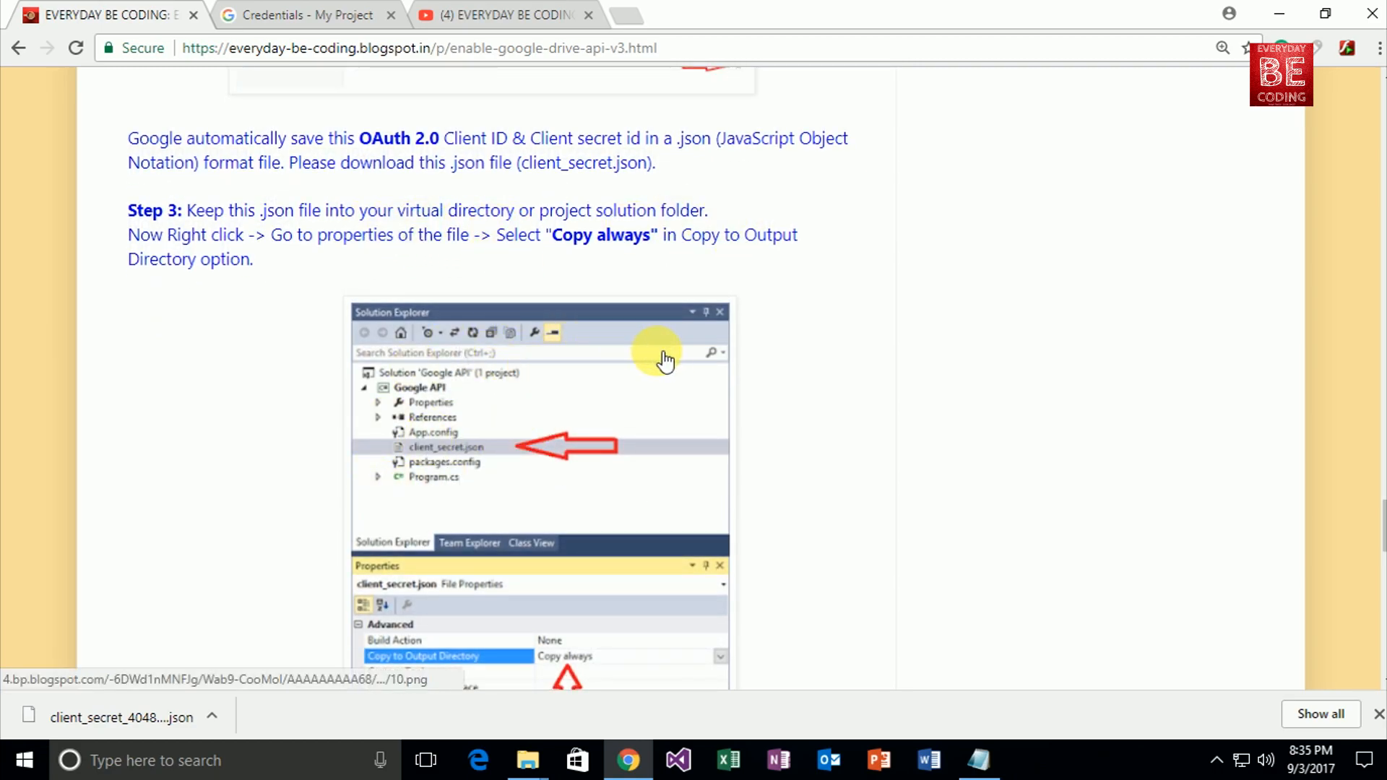
{"action": "scroll", "scroll_direction": "down", "scroll_amount": 3}
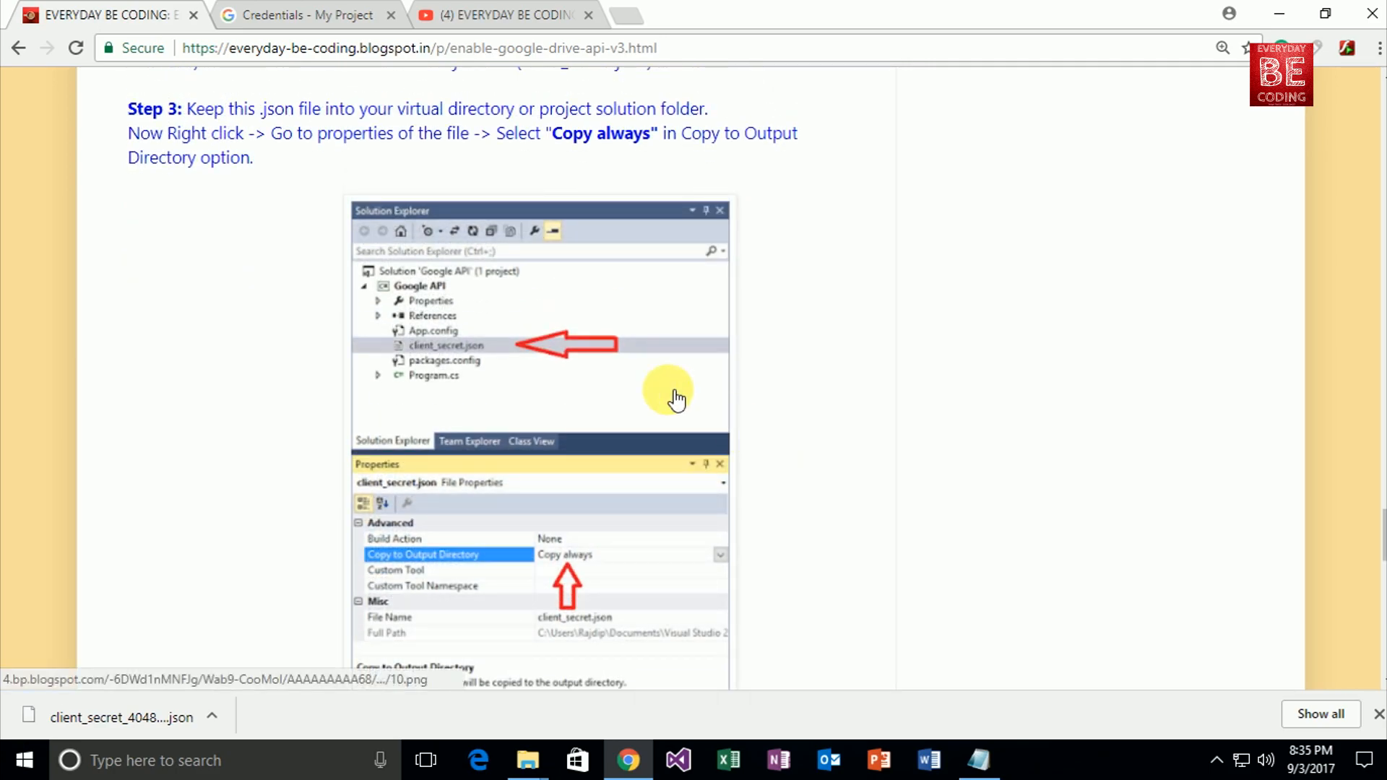
{"action": "scroll", "scroll_direction": "down", "scroll_amount": 3}
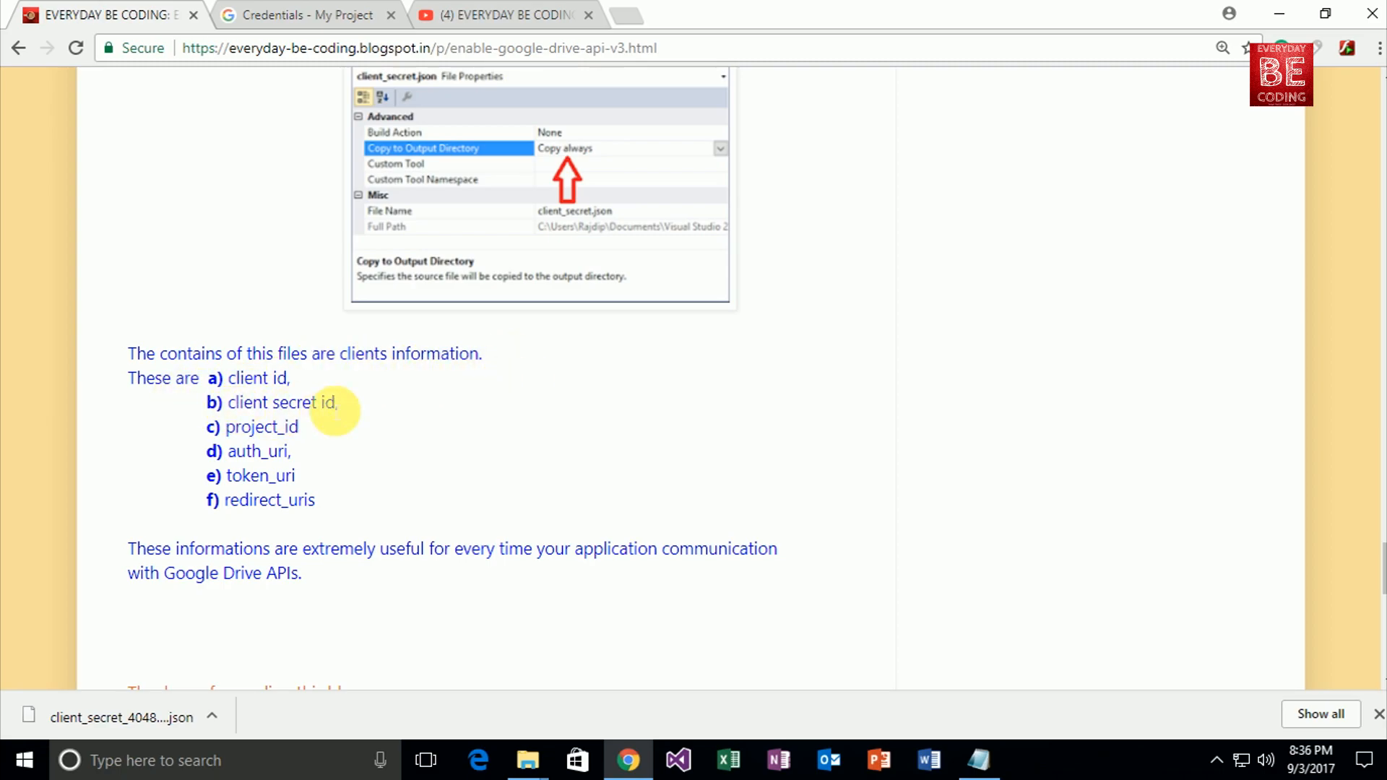
{"action": "mouse_move", "coordinate": [236, 460]}
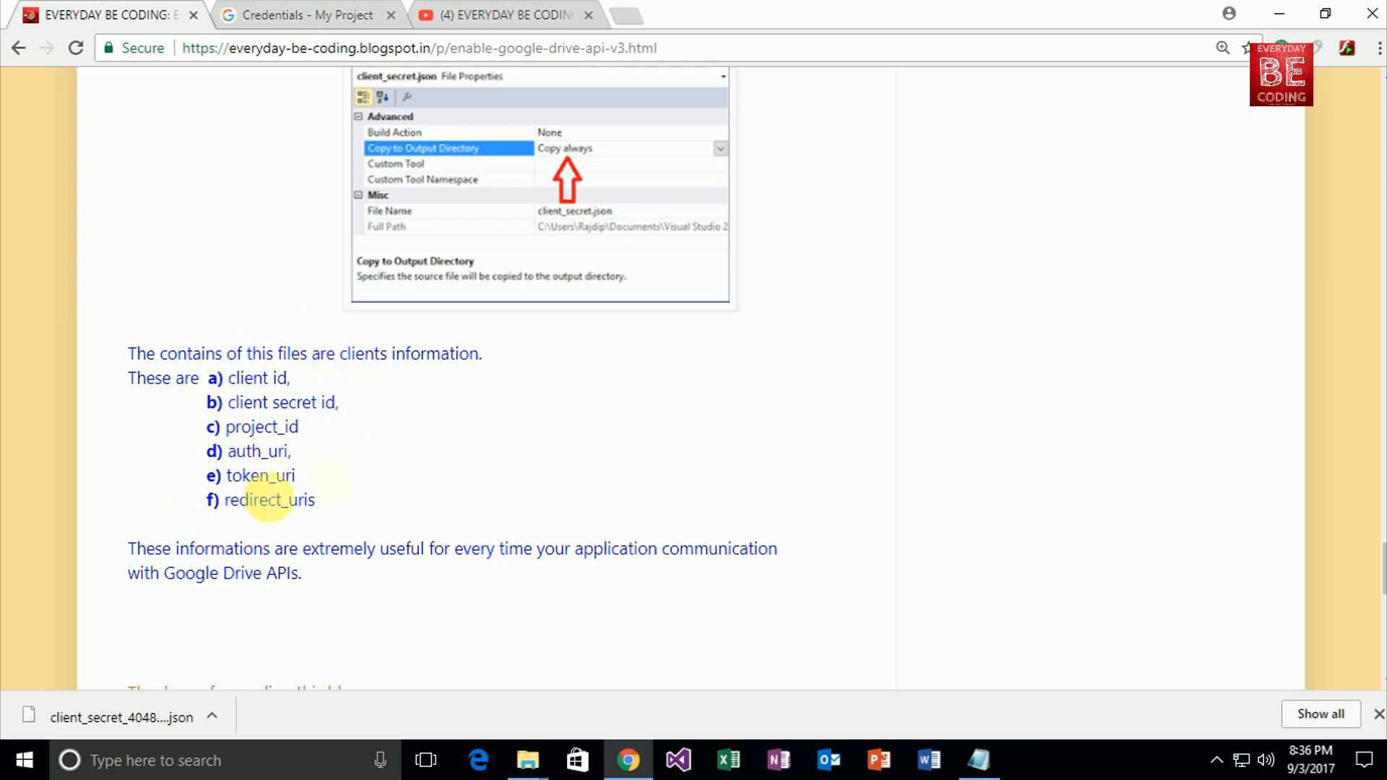
{"action": "scroll", "scroll_direction": "down", "scroll_amount": 3}
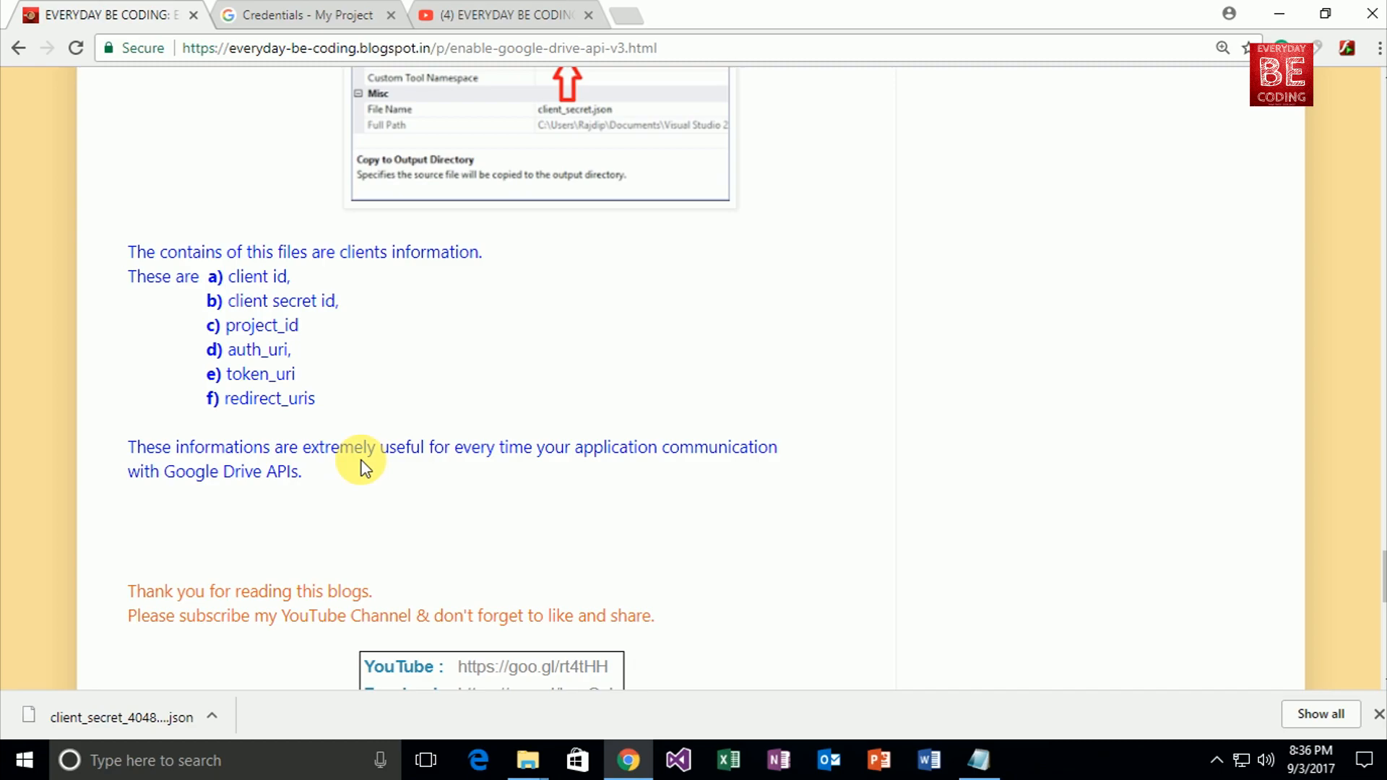
{"action": "mouse_move", "coordinate": [621, 479]}
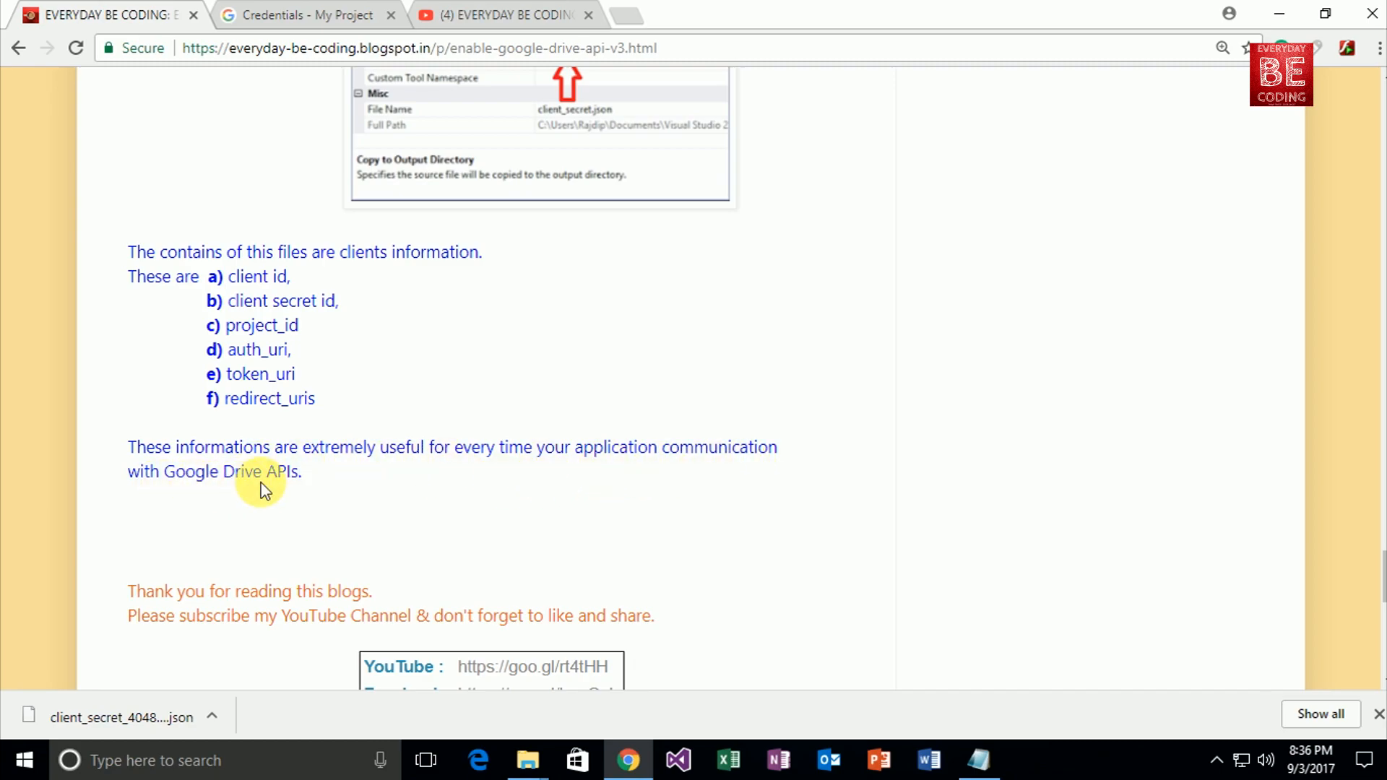
{"action": "scroll", "scroll_direction": "down", "scroll_amount": 3}
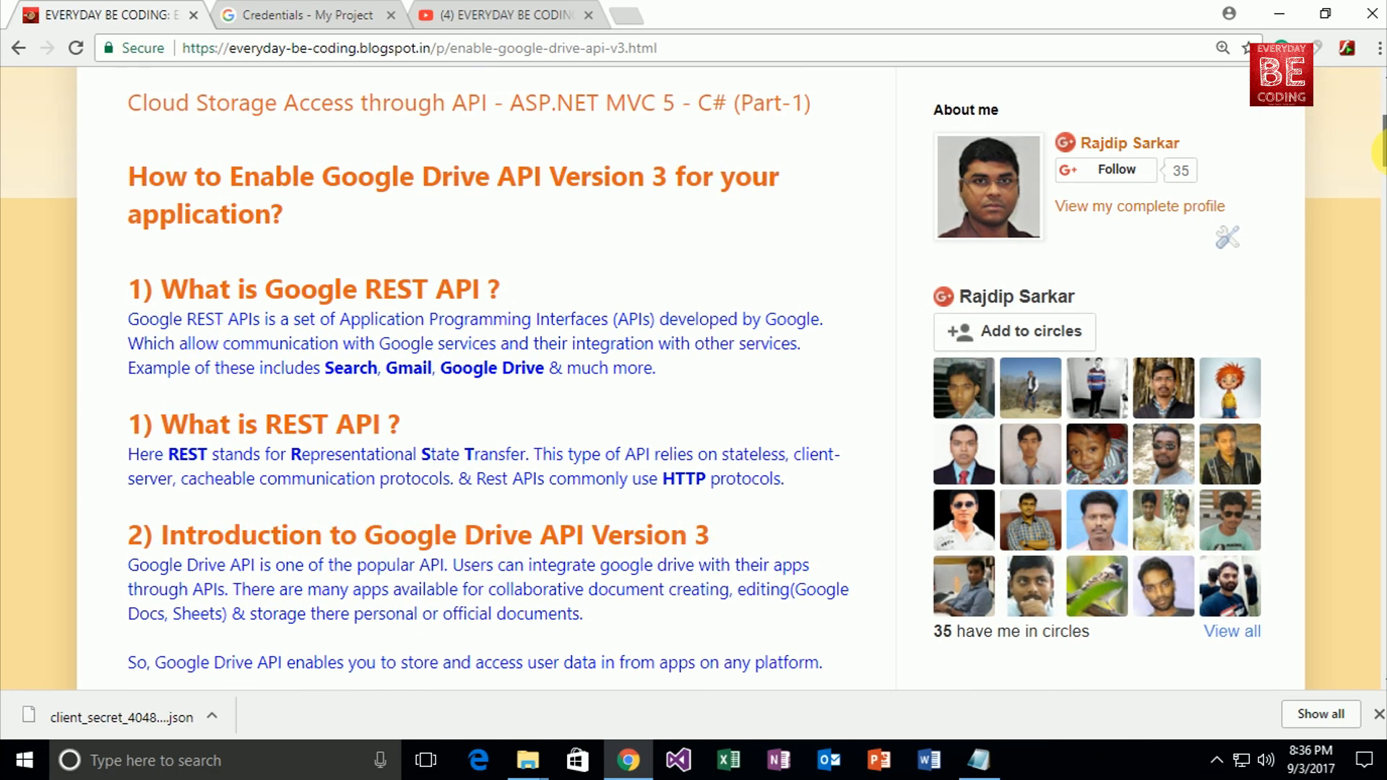
{"action": "mouse_move", "coordinate": [656, 215]}
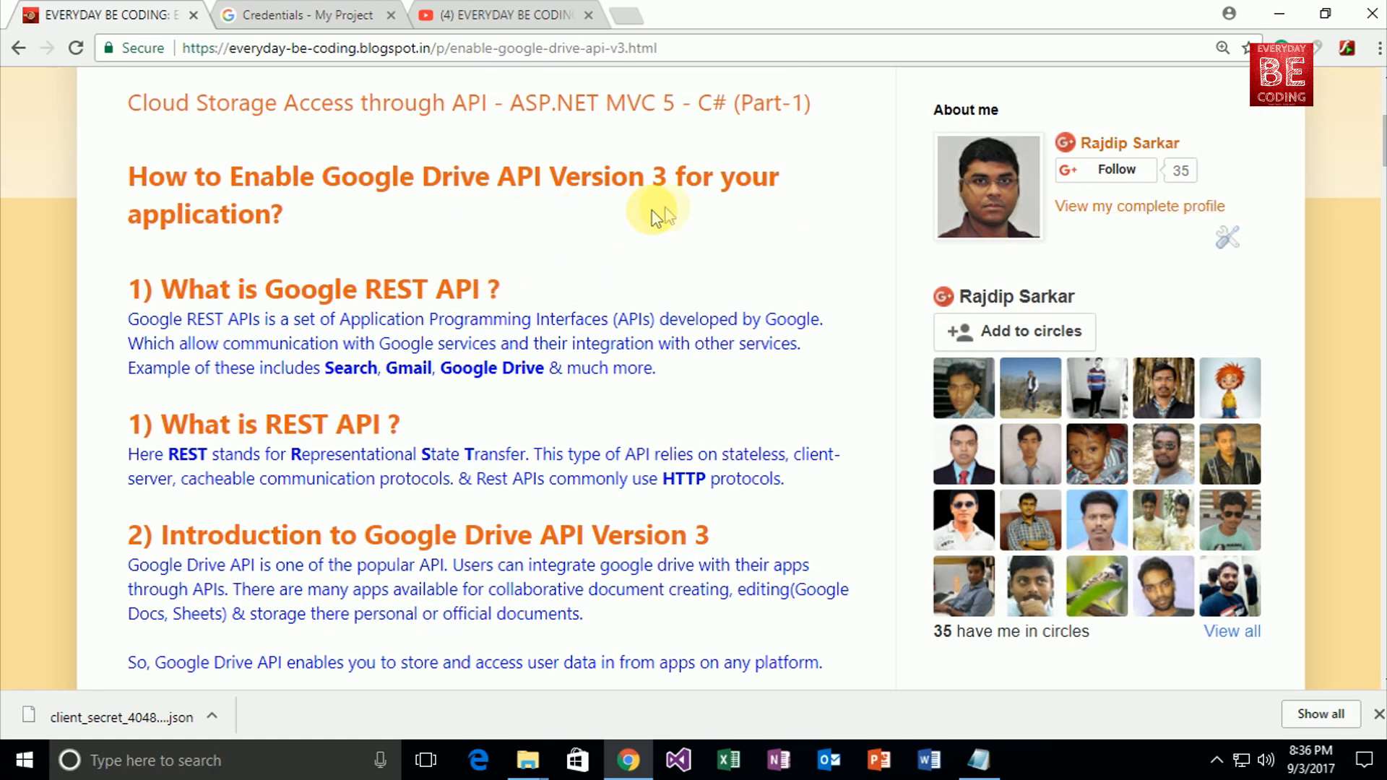
Return to the top of the post and switch to the Everyday Be Coding YouTube channel tab
{"action": "double_click", "coordinate": [745, 454]}
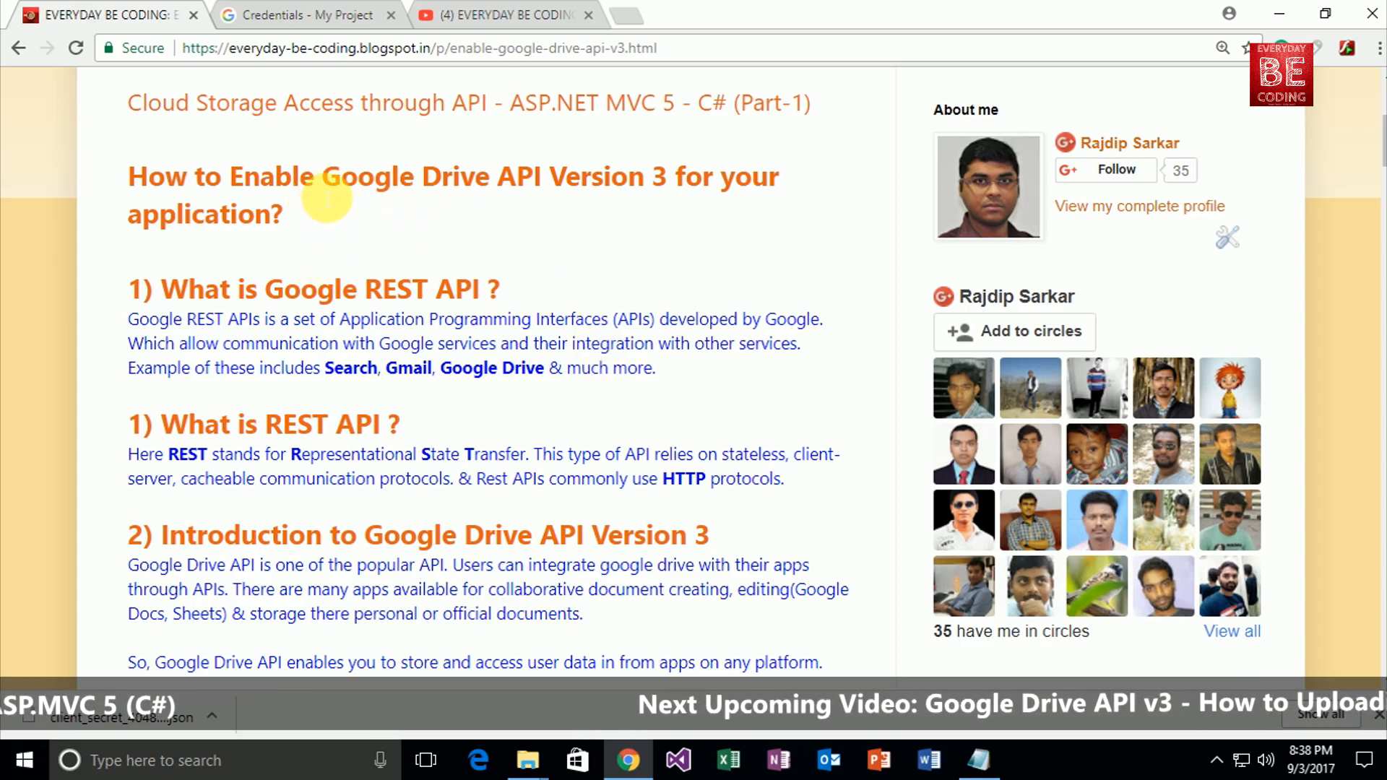
{"action": "mouse_move", "coordinate": [644, 231]}
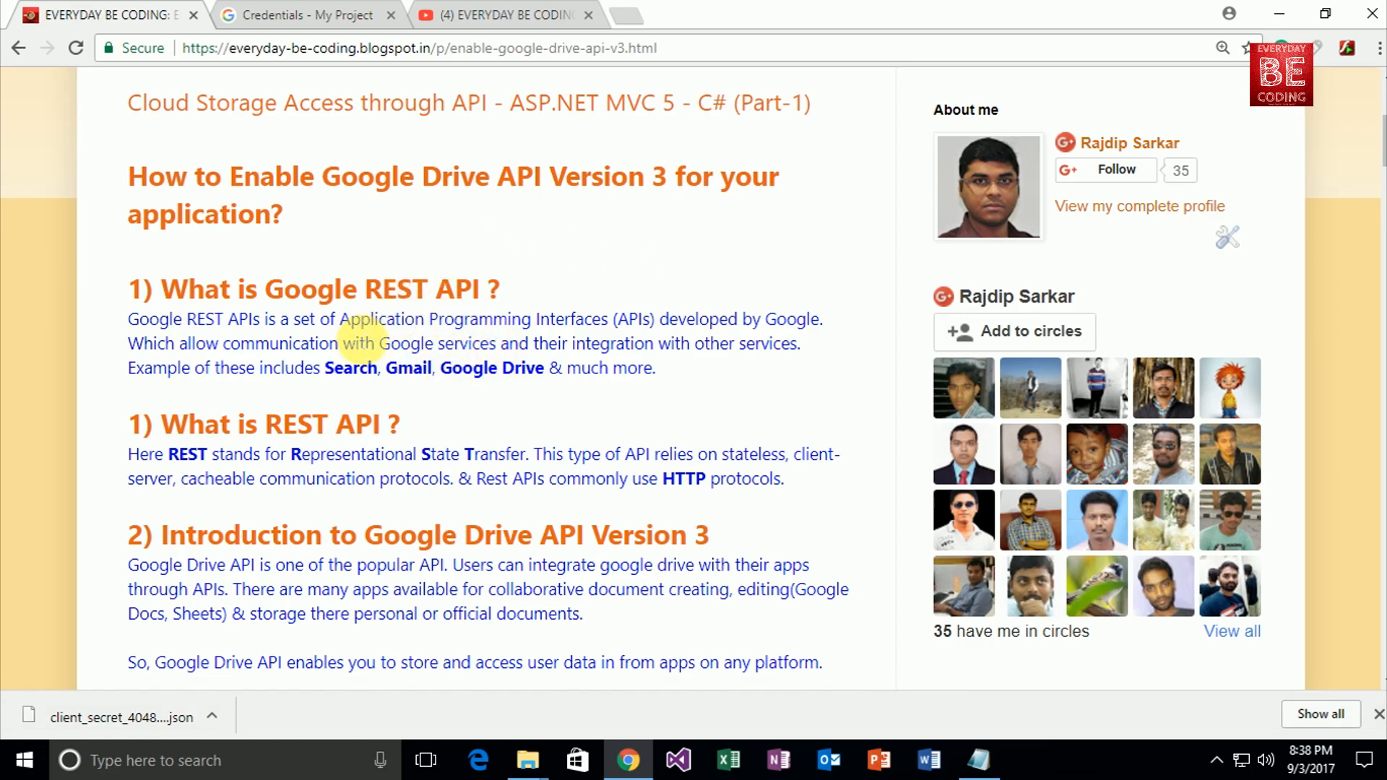
{"action": "left_click", "coordinate": [504, 14]}
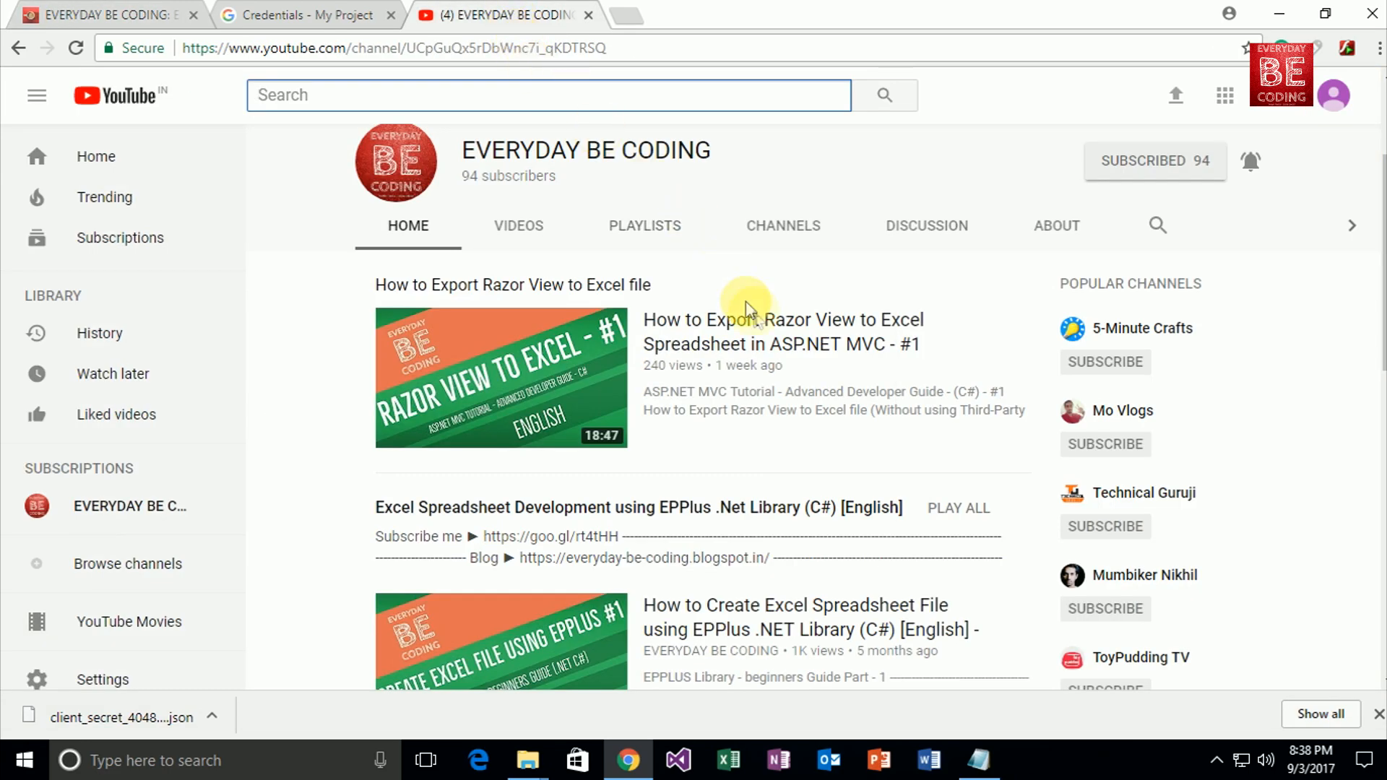